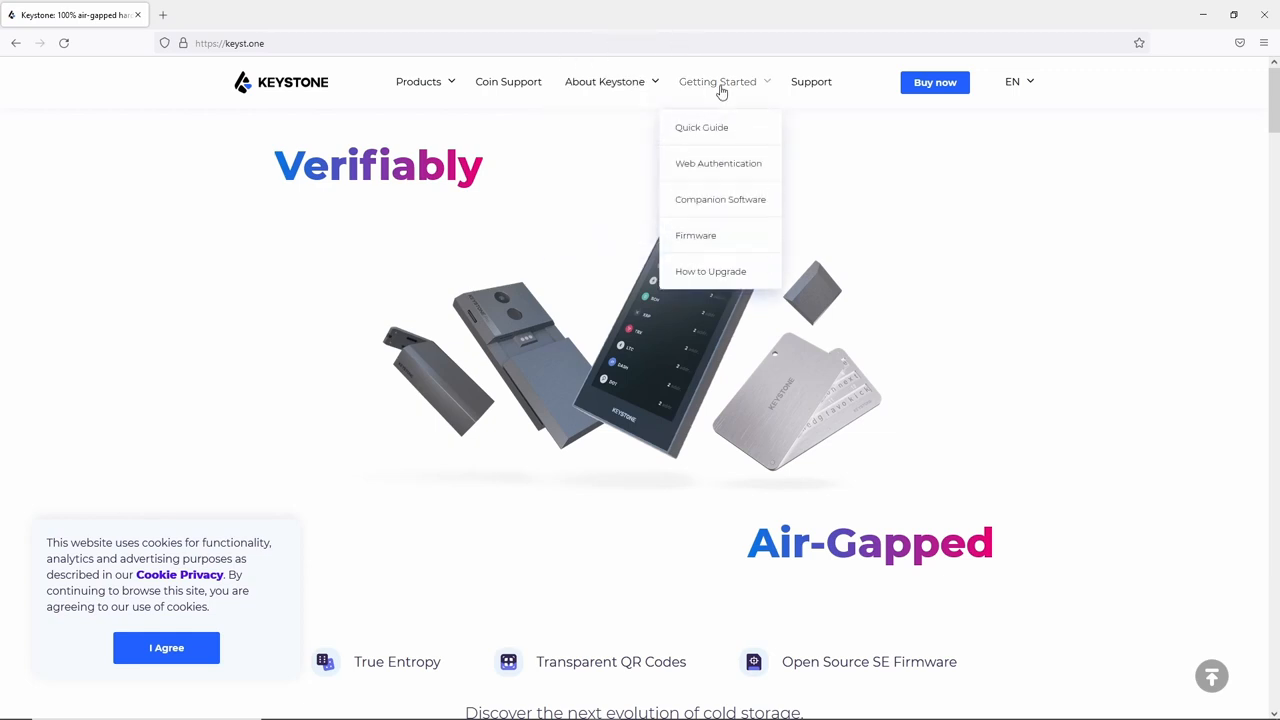
# Reach the Bitcoin-only Firmware Download section, noting the no-revert-to-multi-coin warning.
pyautogui.click(695, 235)
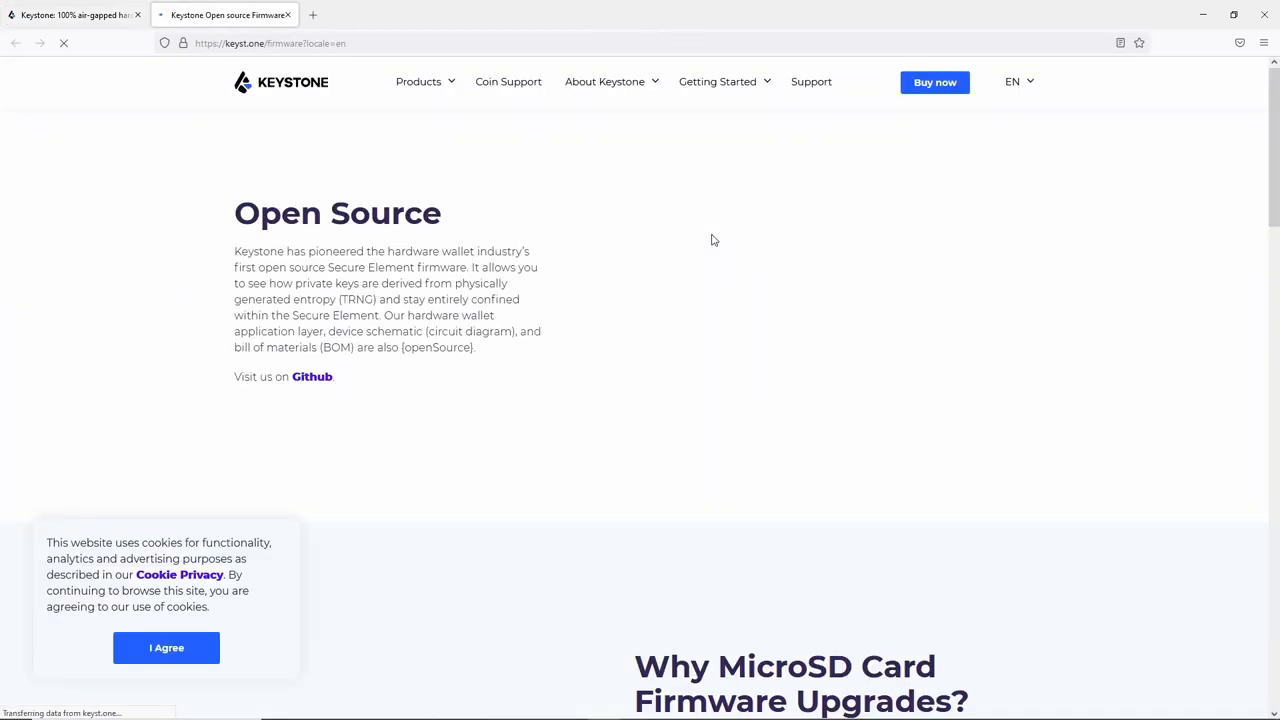
pyautogui.scroll(-3)
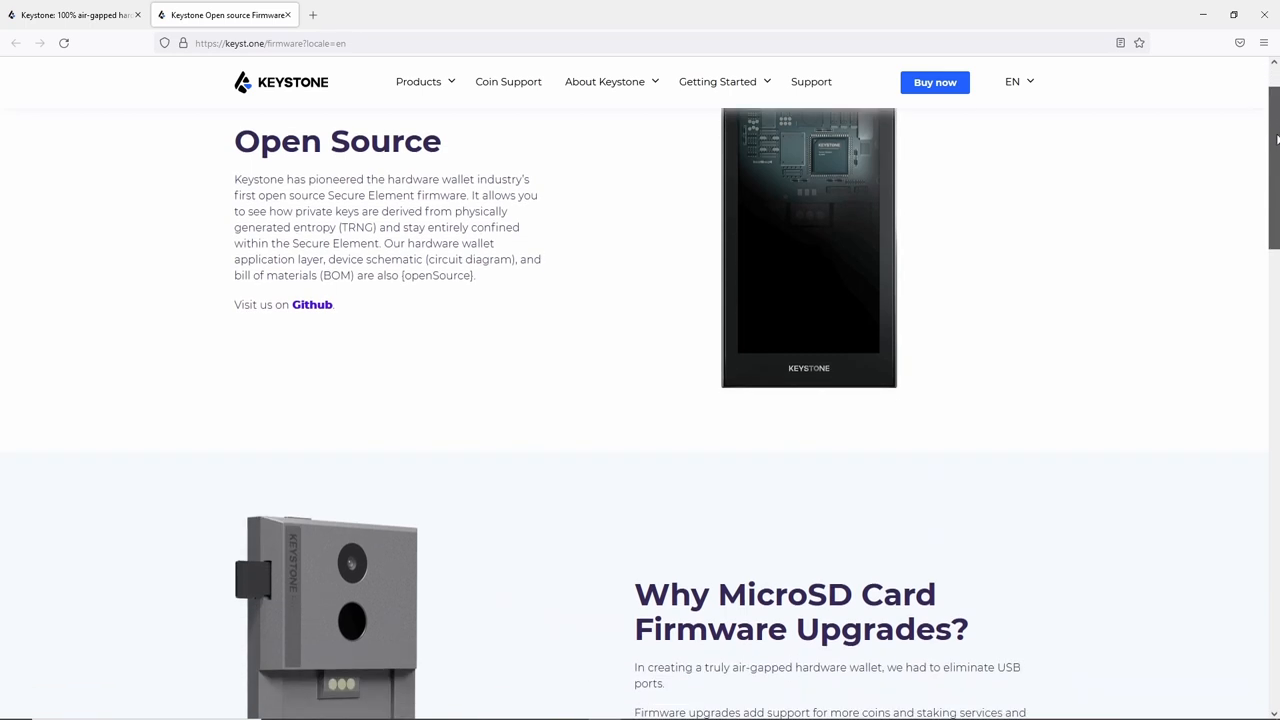
pyautogui.scroll(-3)
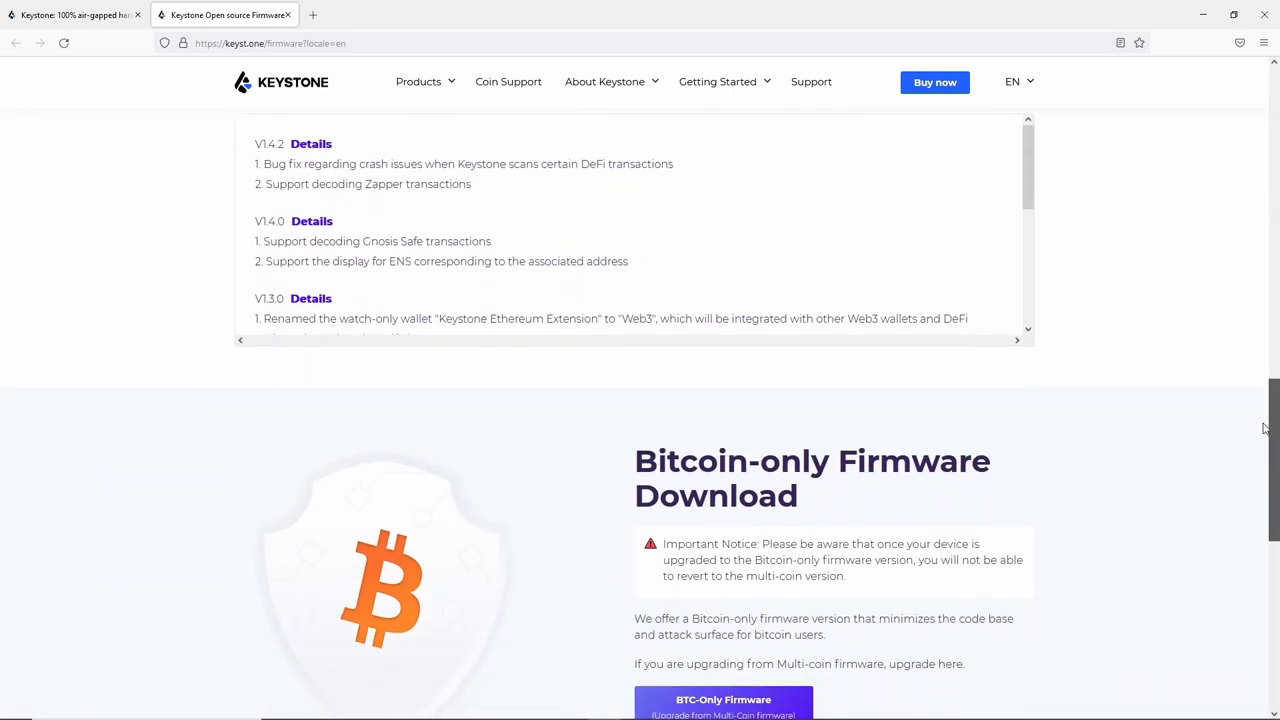
pyautogui.scroll(-3)
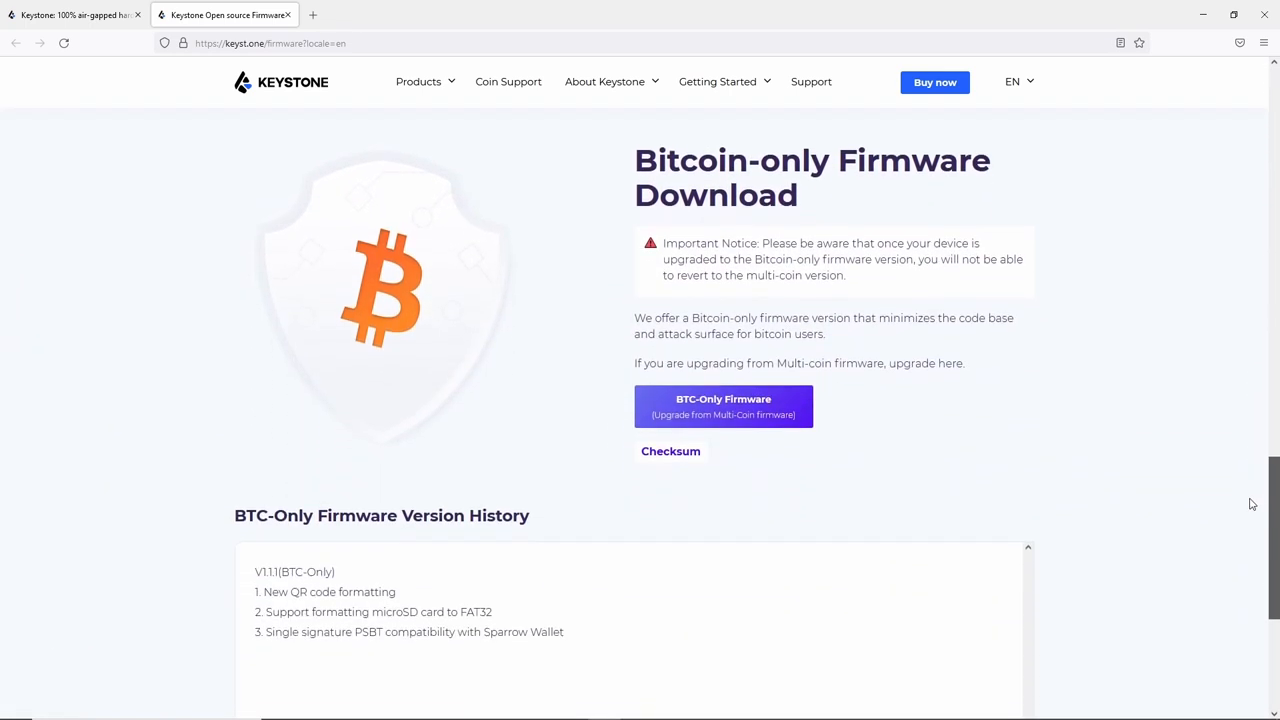
pyautogui.moveTo(868, 264)
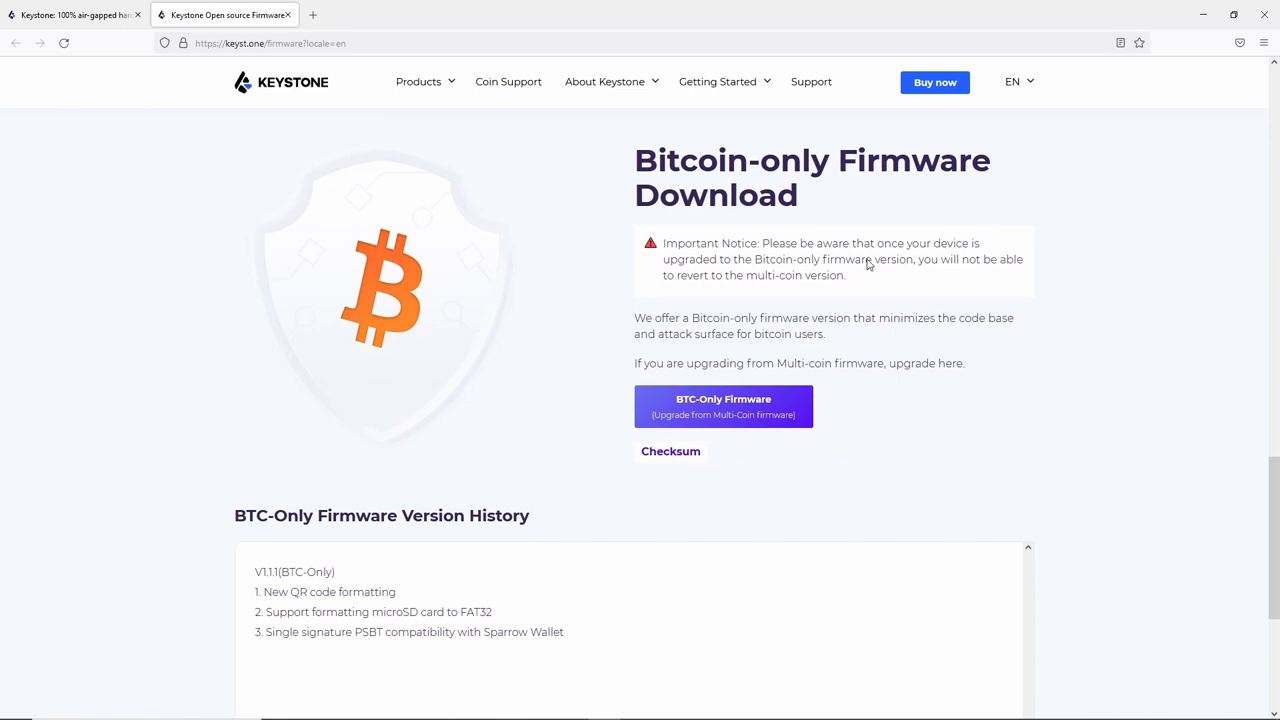
pyautogui.moveTo(663, 243); pyautogui.dragTo(845, 275)
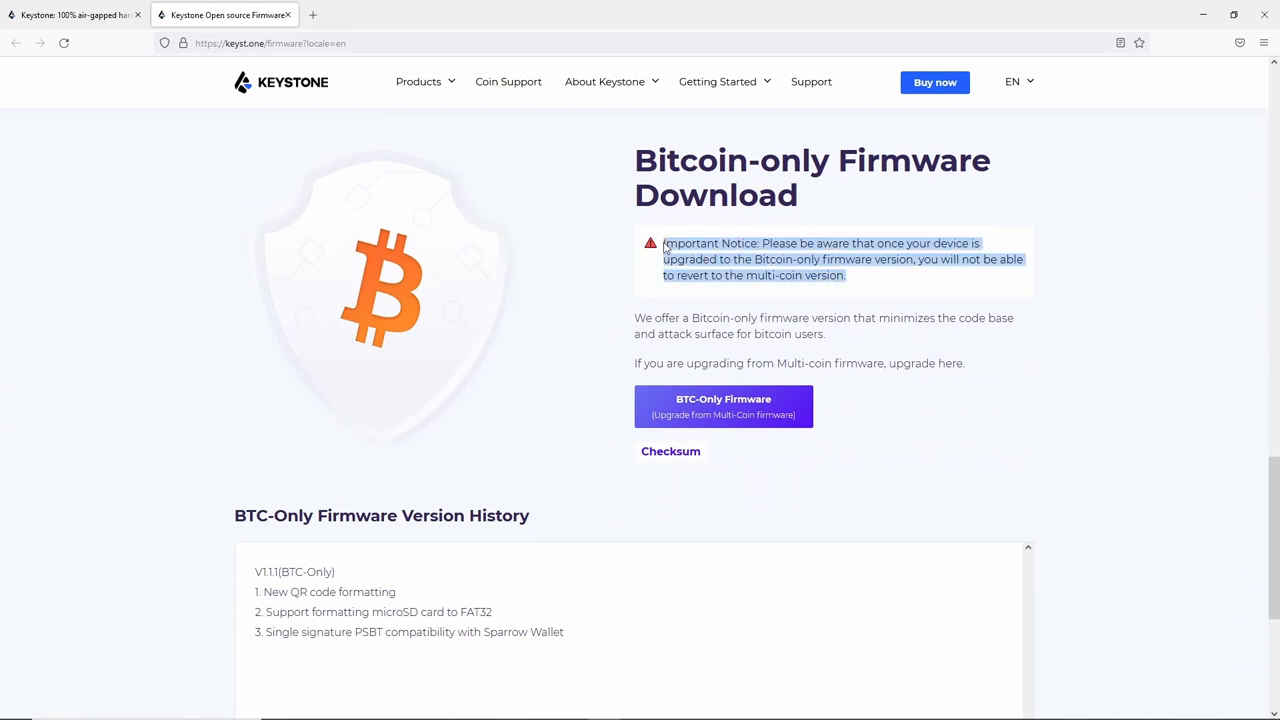
pyautogui.moveTo(1143, 291)
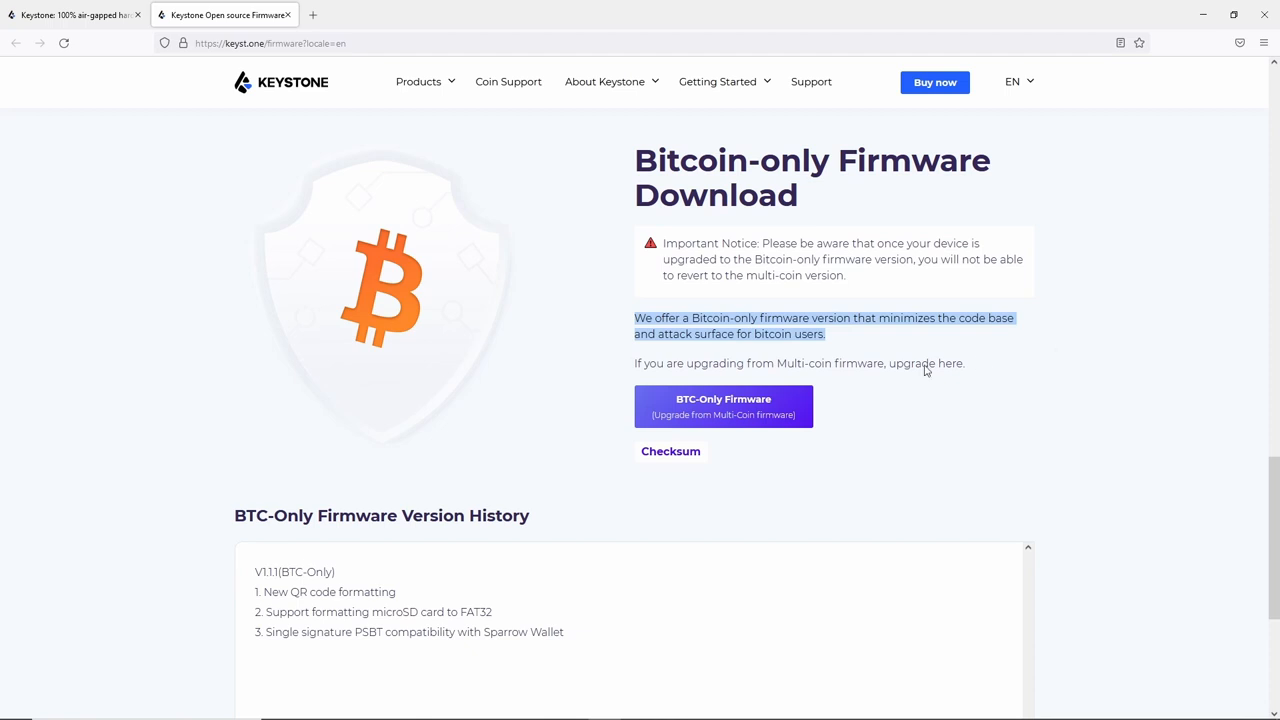
# Download V1.1.1-BTC_Only.zip, saving the file to Downloads.
pyautogui.click(723, 406)
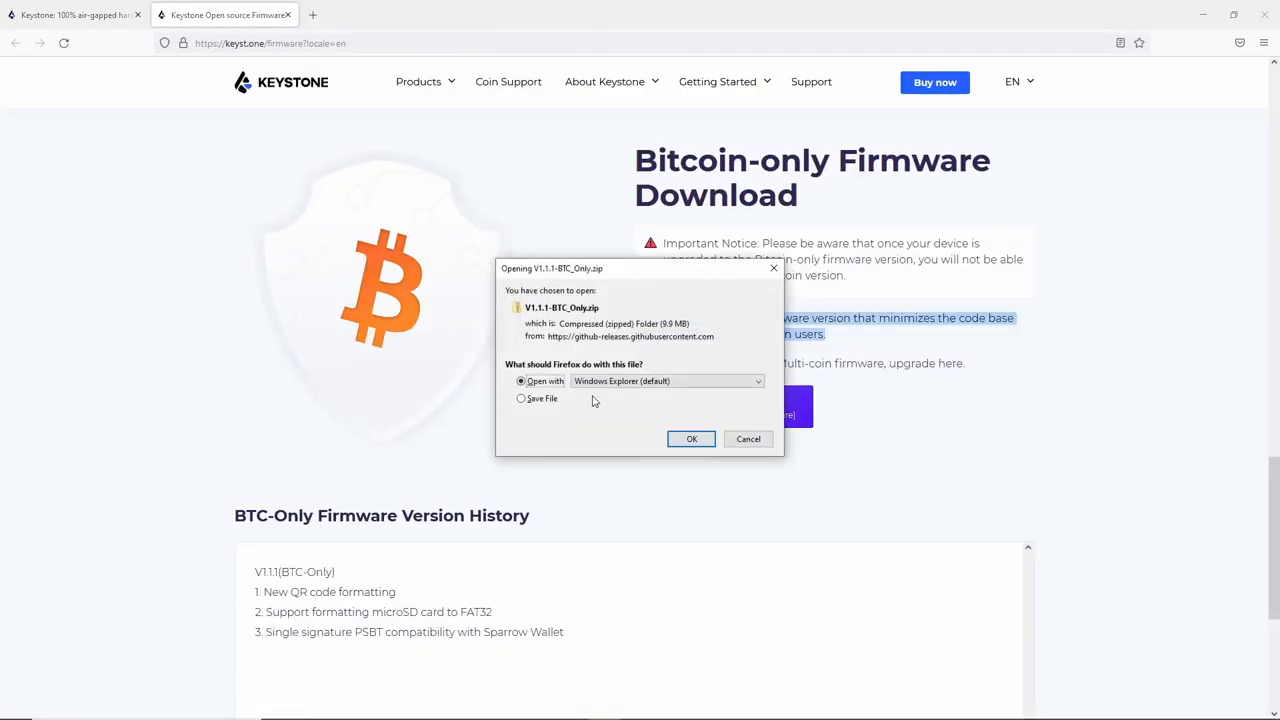
pyautogui.click(521, 398)
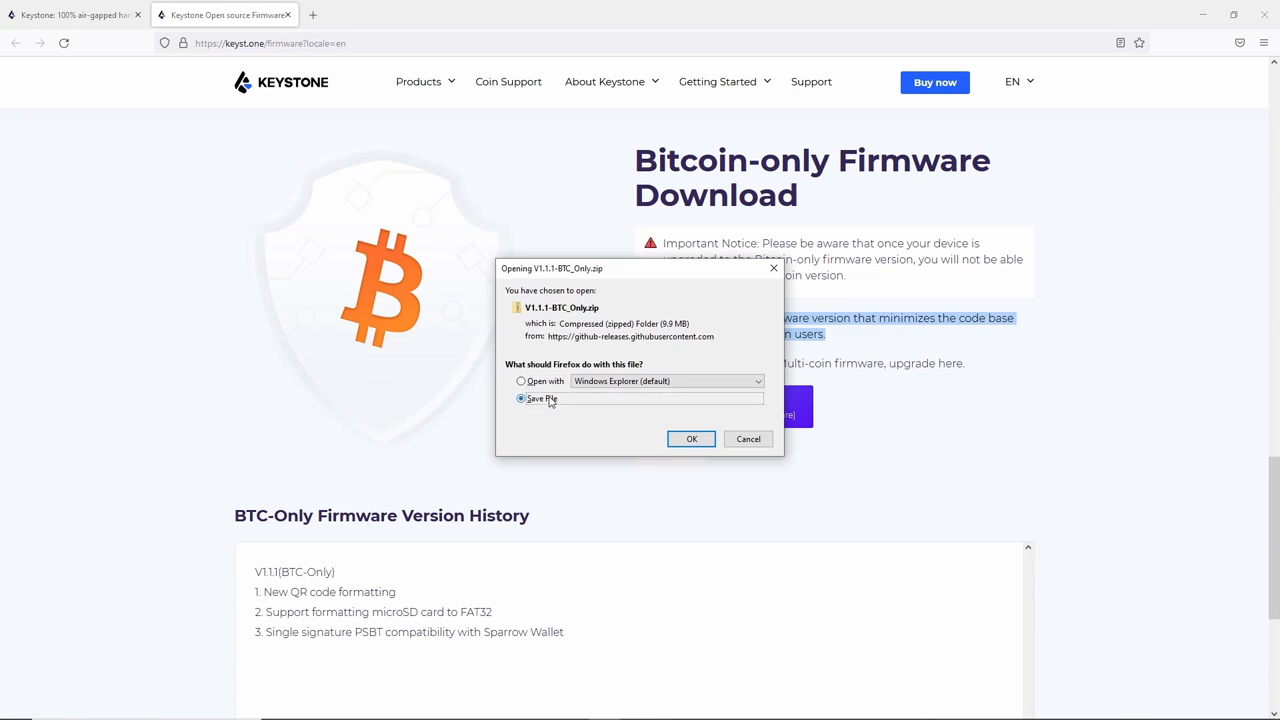
pyautogui.click(691, 438)
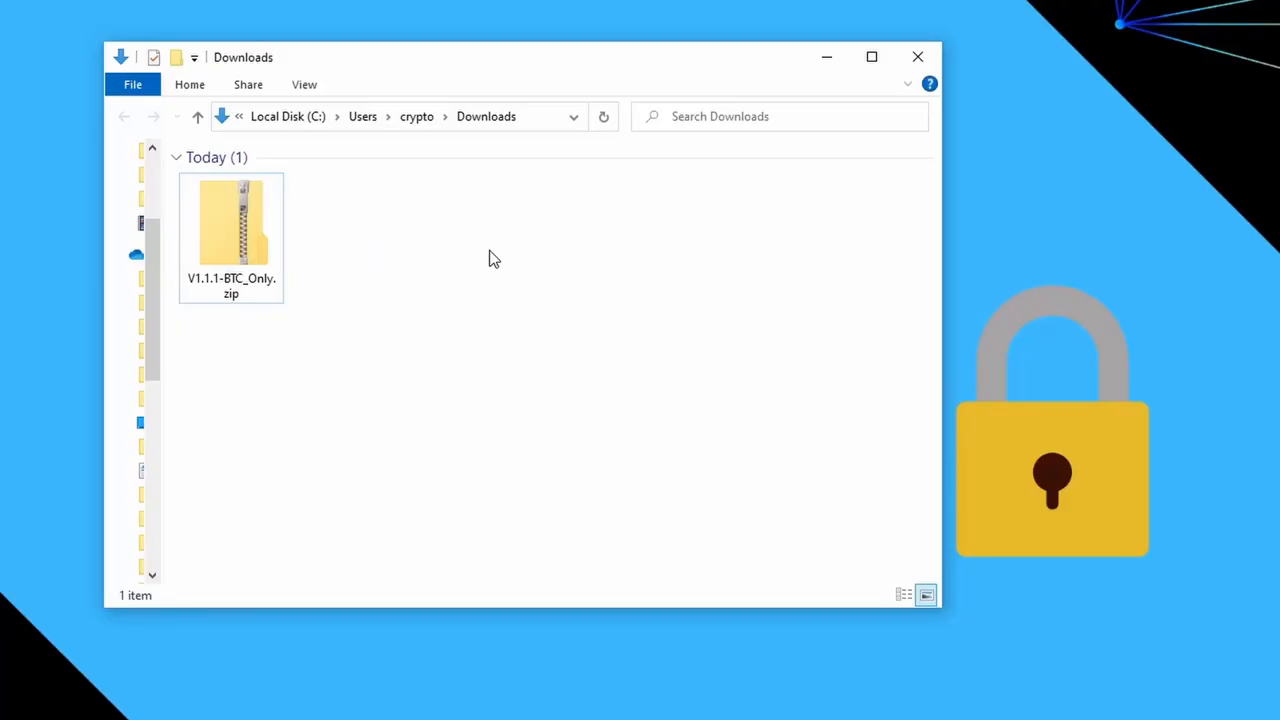
# Extract the firmware zip into the V1.1.1-BTC_Only folder.
pyautogui.rightClick(231, 222)
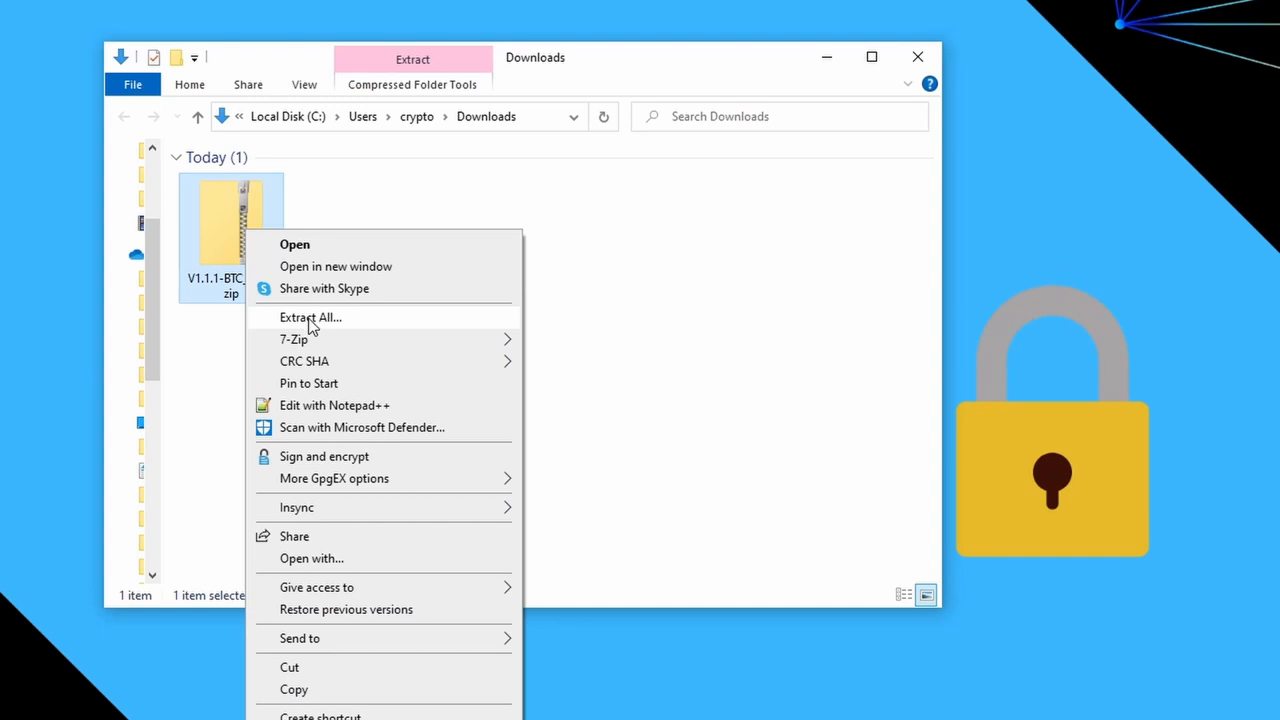
pyautogui.click(310, 317)
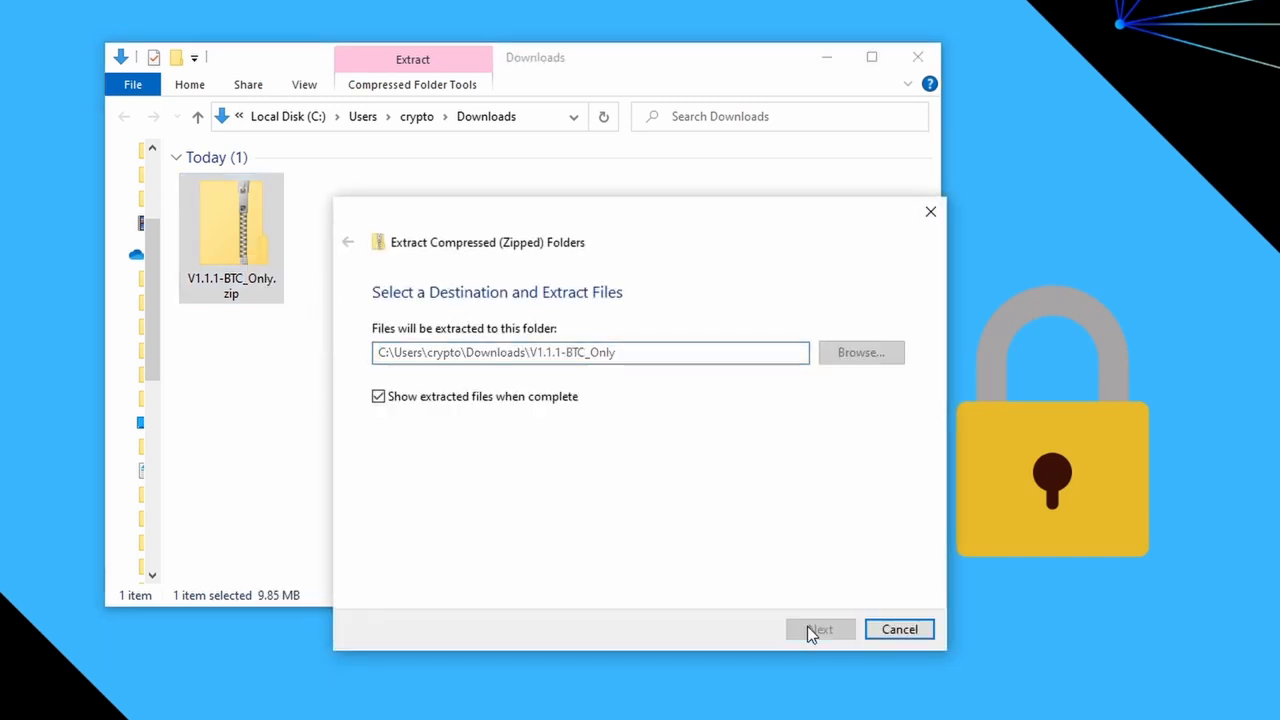
pyautogui.click(820, 629)
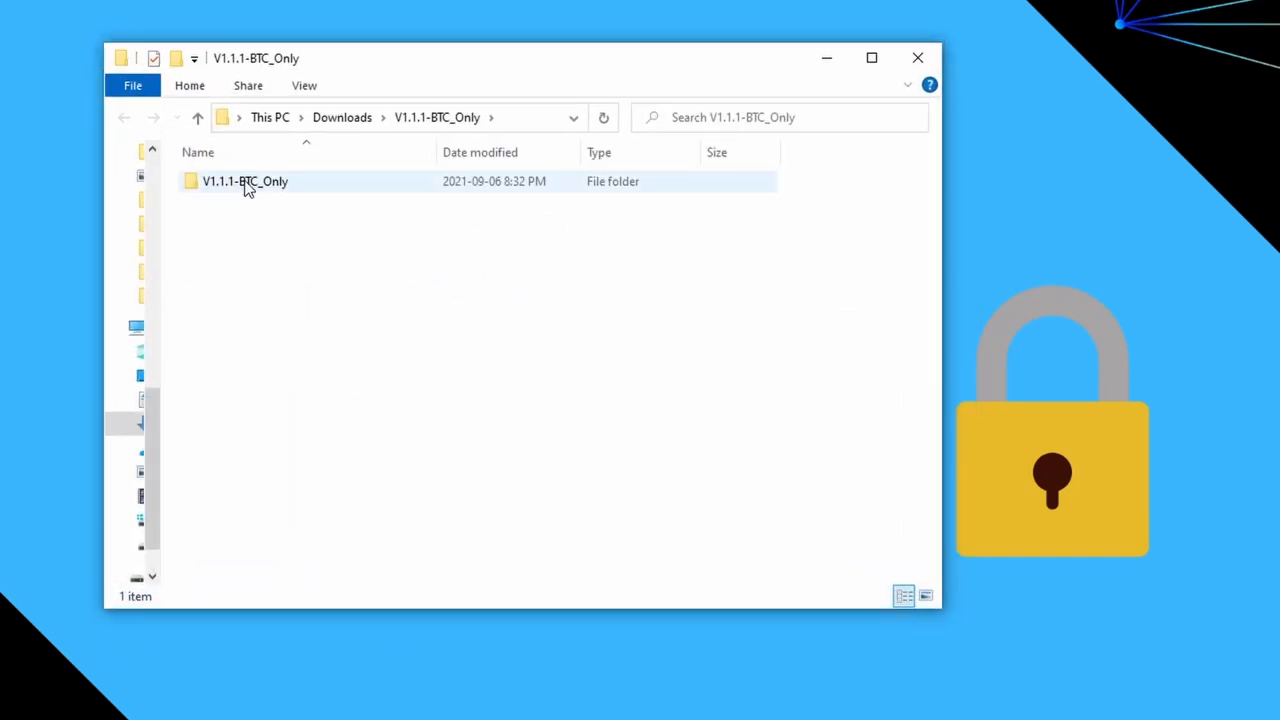
# Copy the three extracted firmware files onto USB Drive (E:).
pyautogui.doubleClick(245, 181)
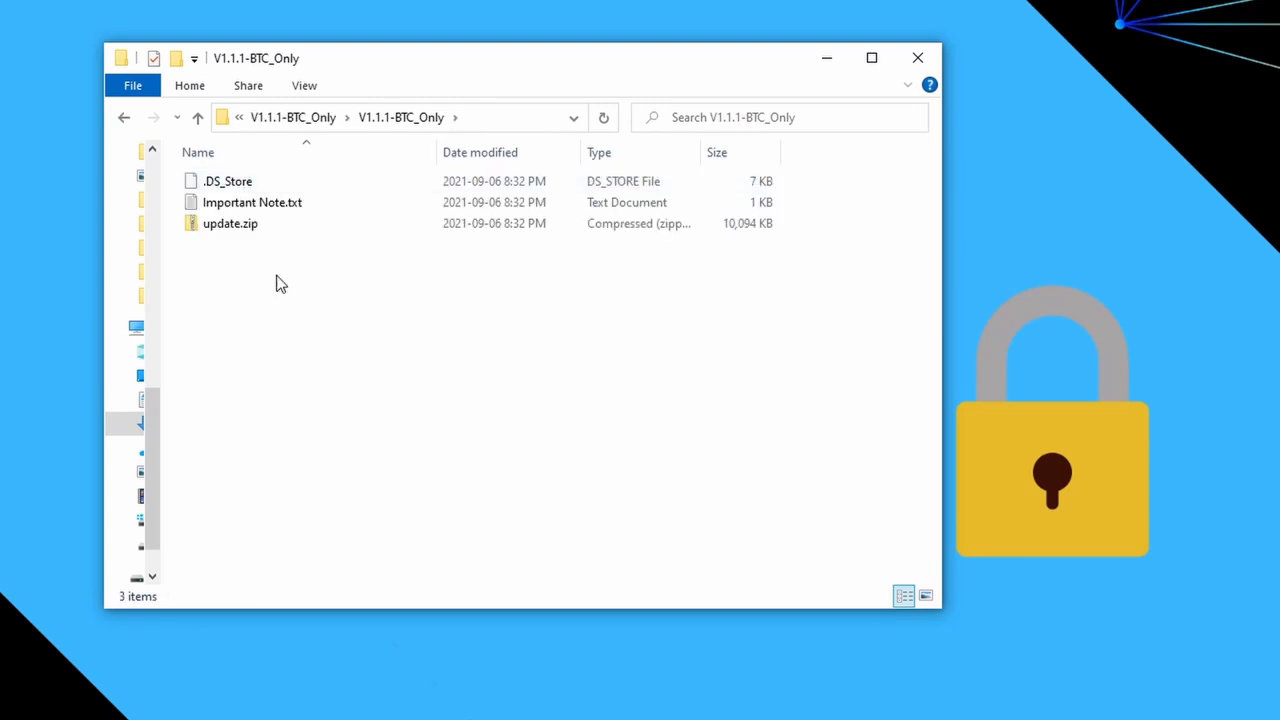
pyautogui.press('ctrl+a')
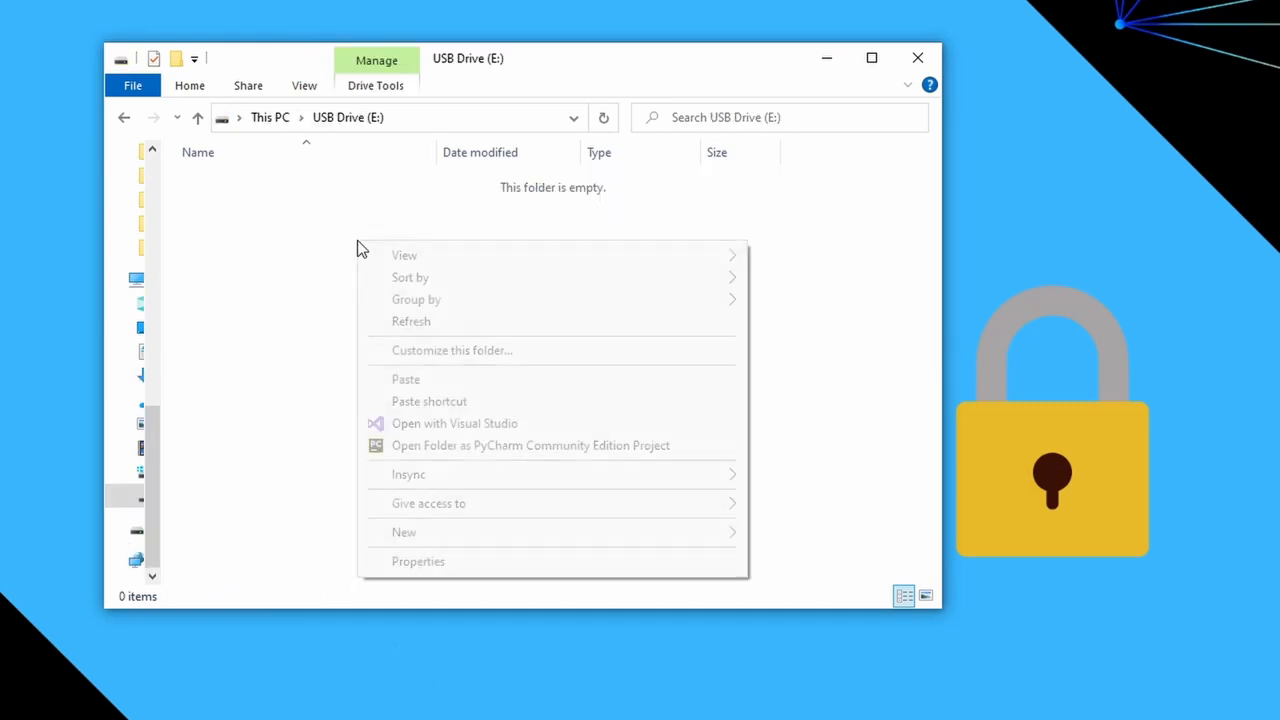
pyautogui.click(411, 321)
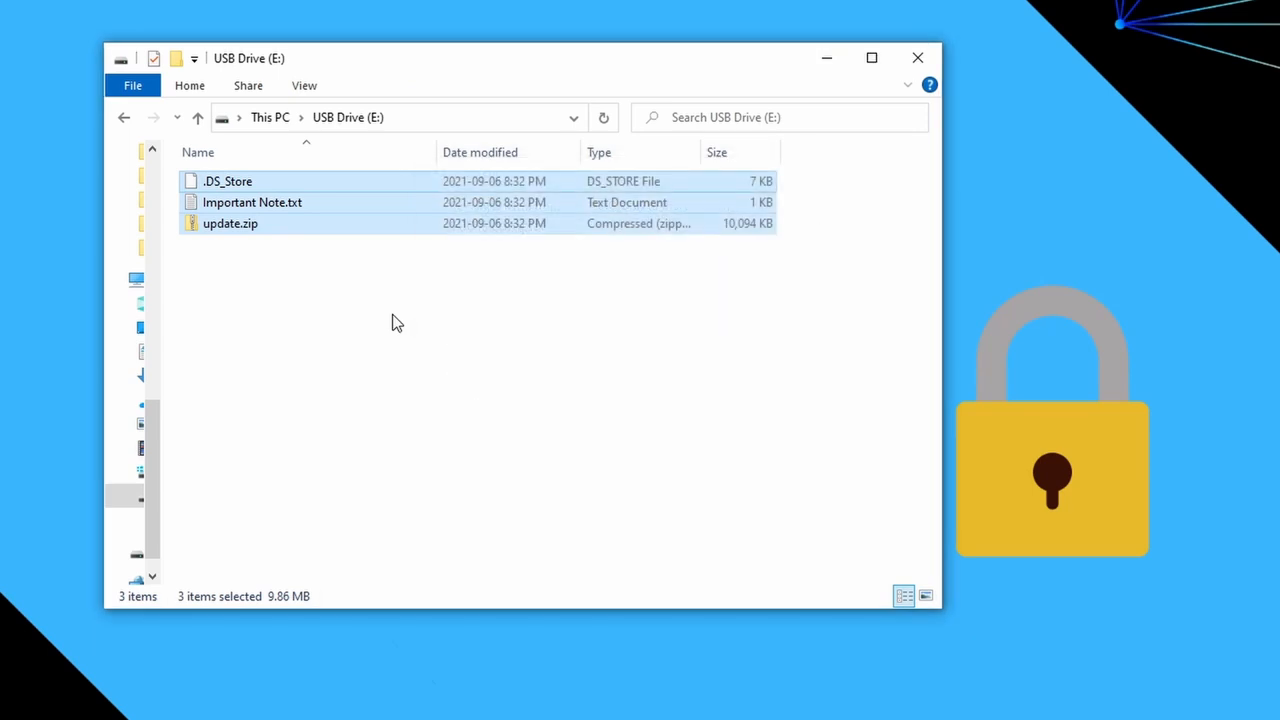
# Open Important Note.txt in Notepad to read the FAT32 microSD requirement.
pyautogui.doubleClick(252, 202)
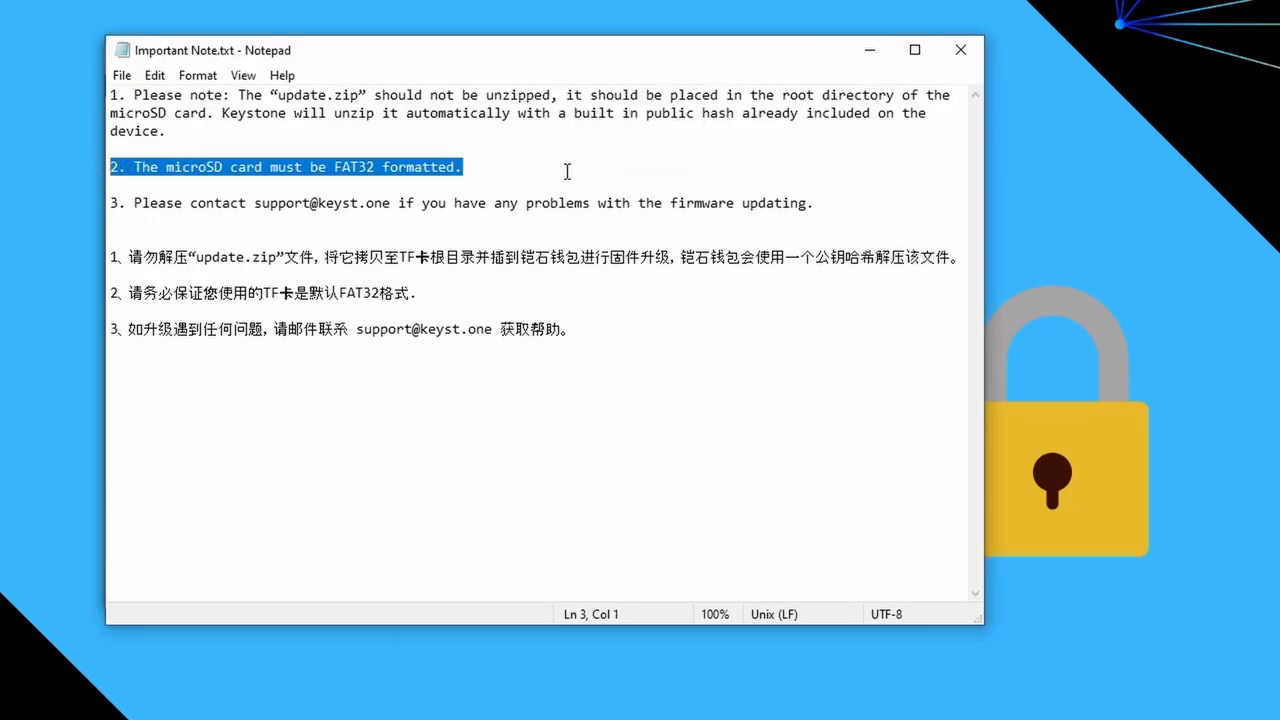
pyautogui.moveTo(665, 170)
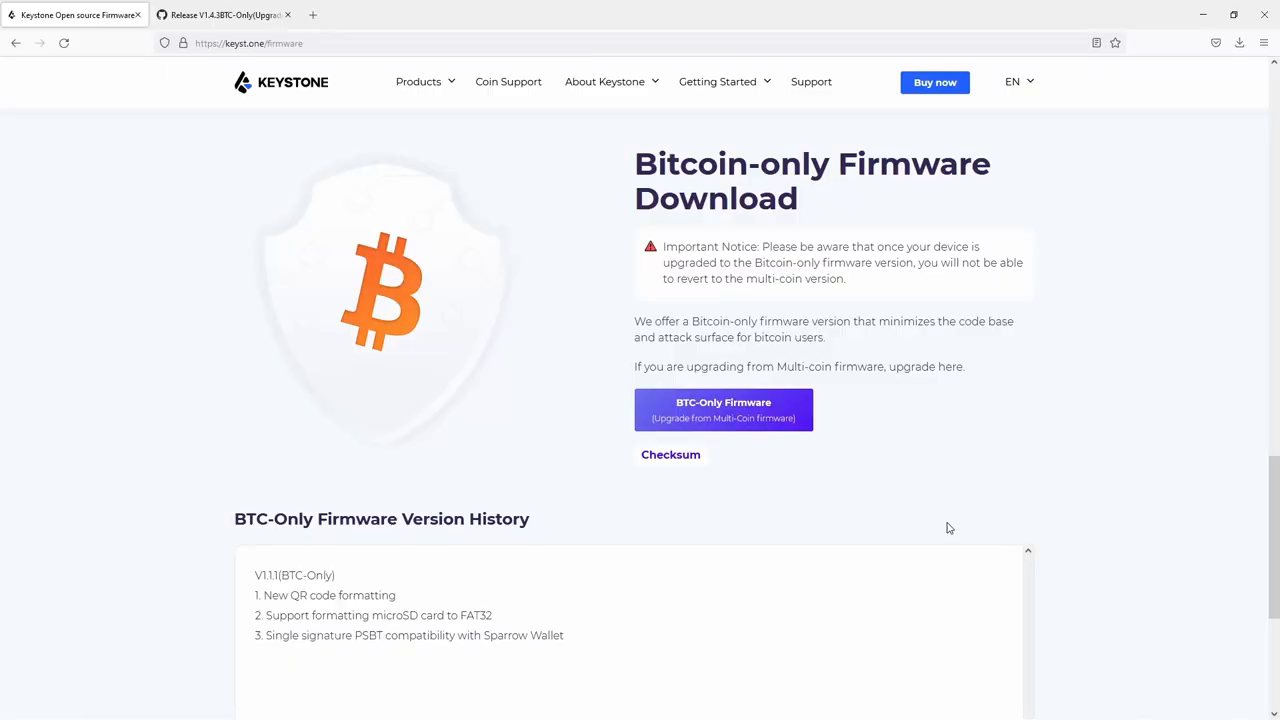
pyautogui.moveTo(764, 410)
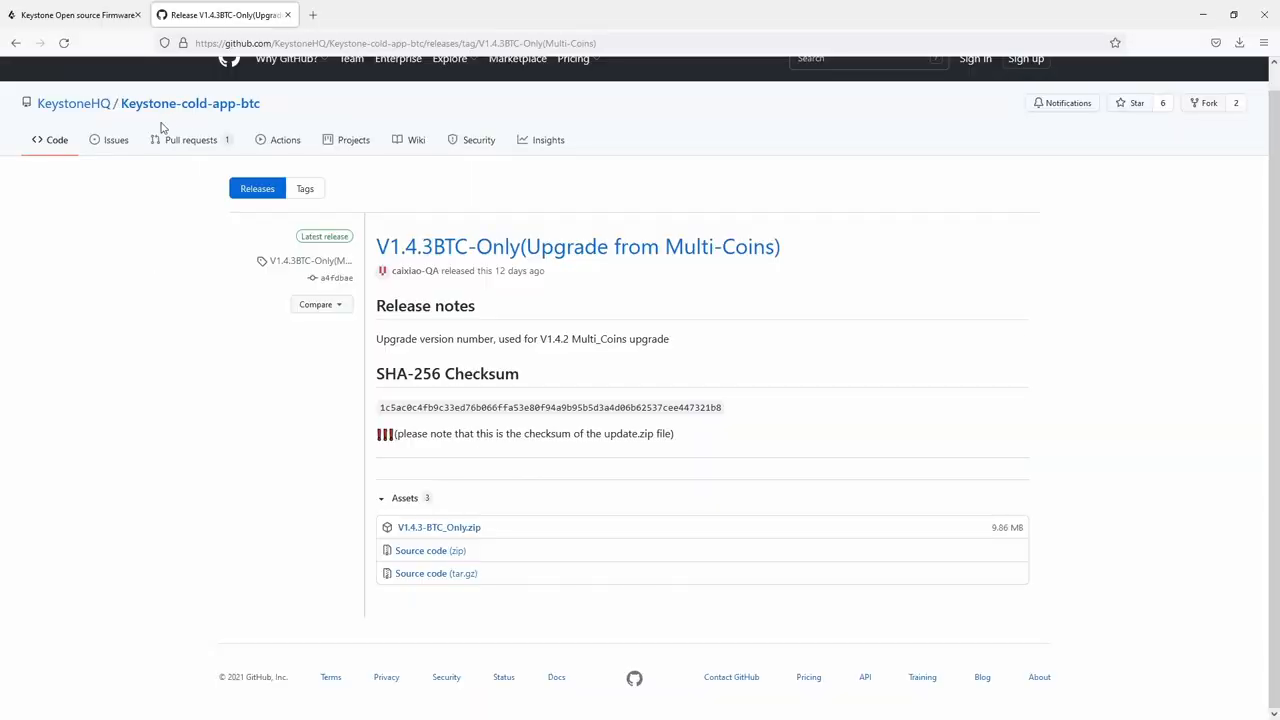
pyautogui.moveTo(625, 313)
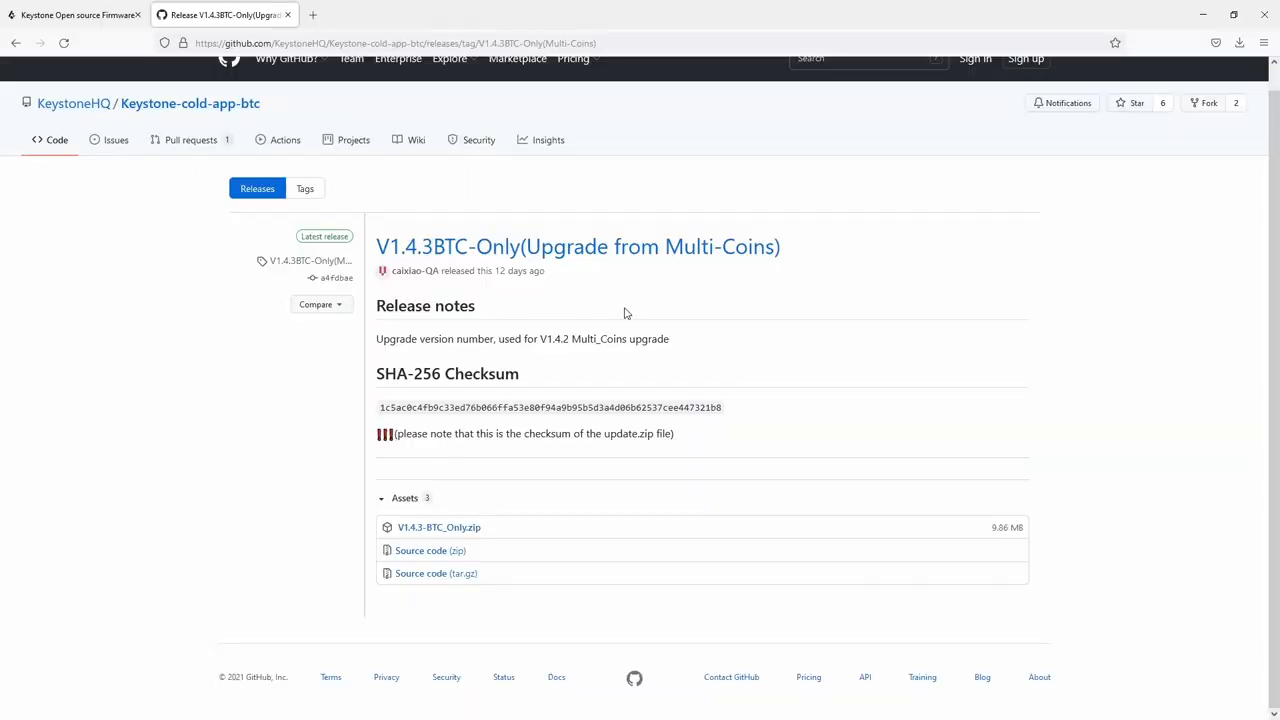
# Download the V1.4.3-BTC_Only.zip release asset, saving the file.
pyautogui.click(439, 527)
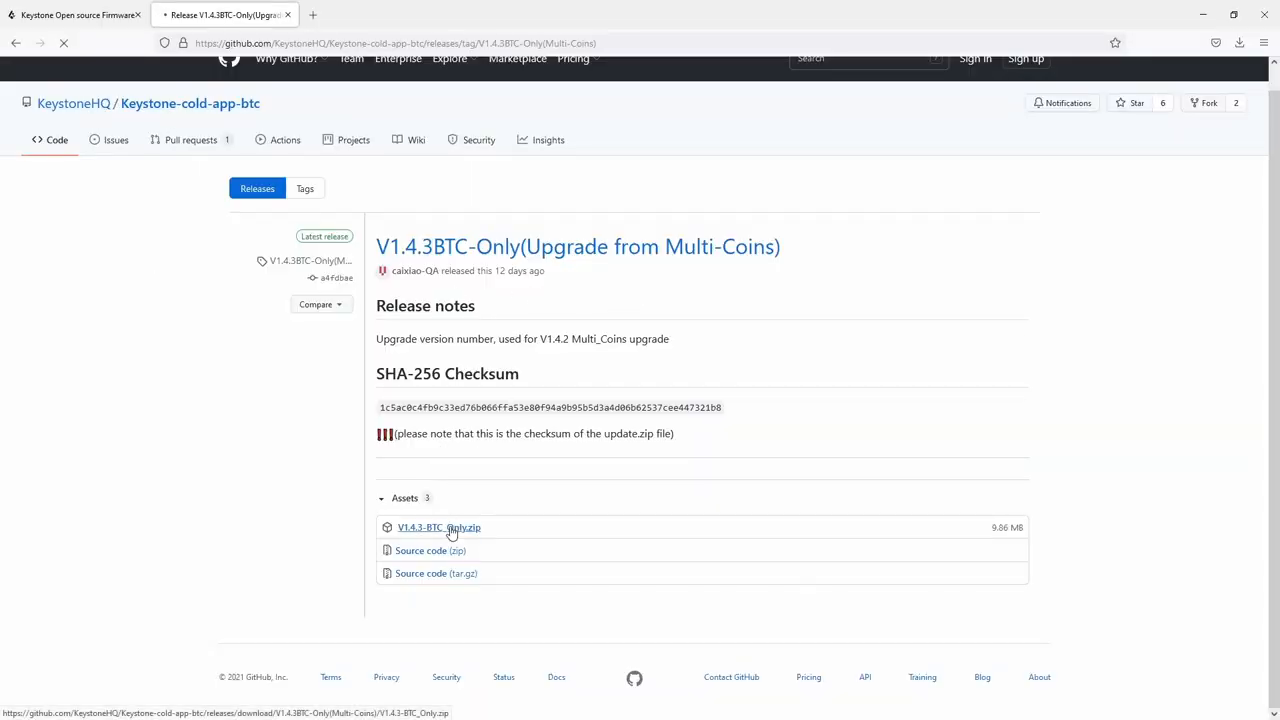
pyautogui.click(439, 527)
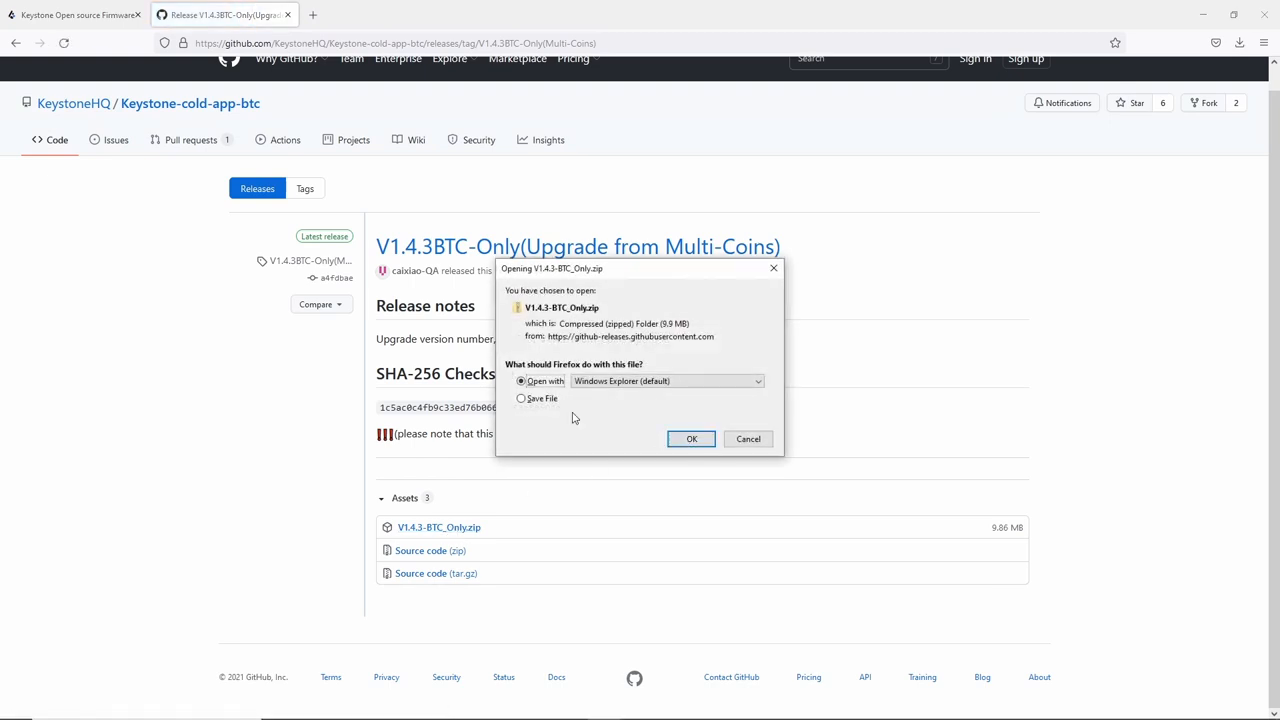
pyautogui.click(691, 439)
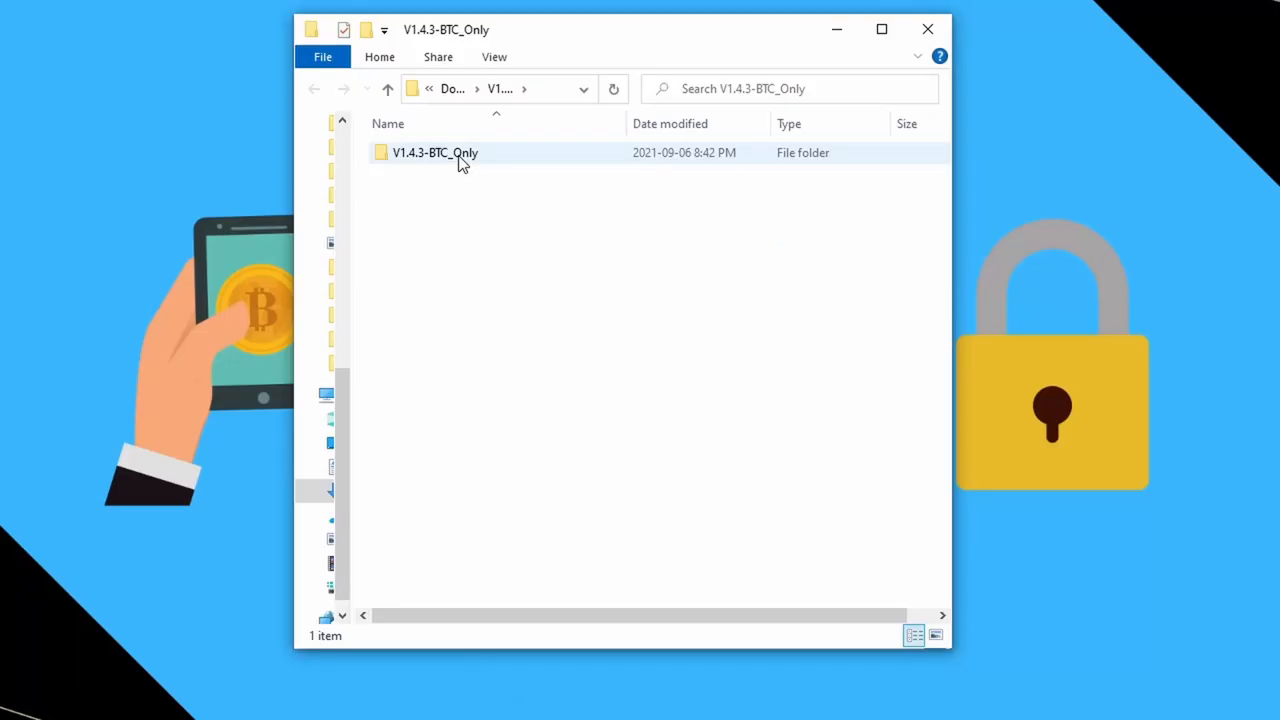
# Open the extracted V1.4.3-BTC_Only folder.
pyautogui.doubleClick(435, 152)
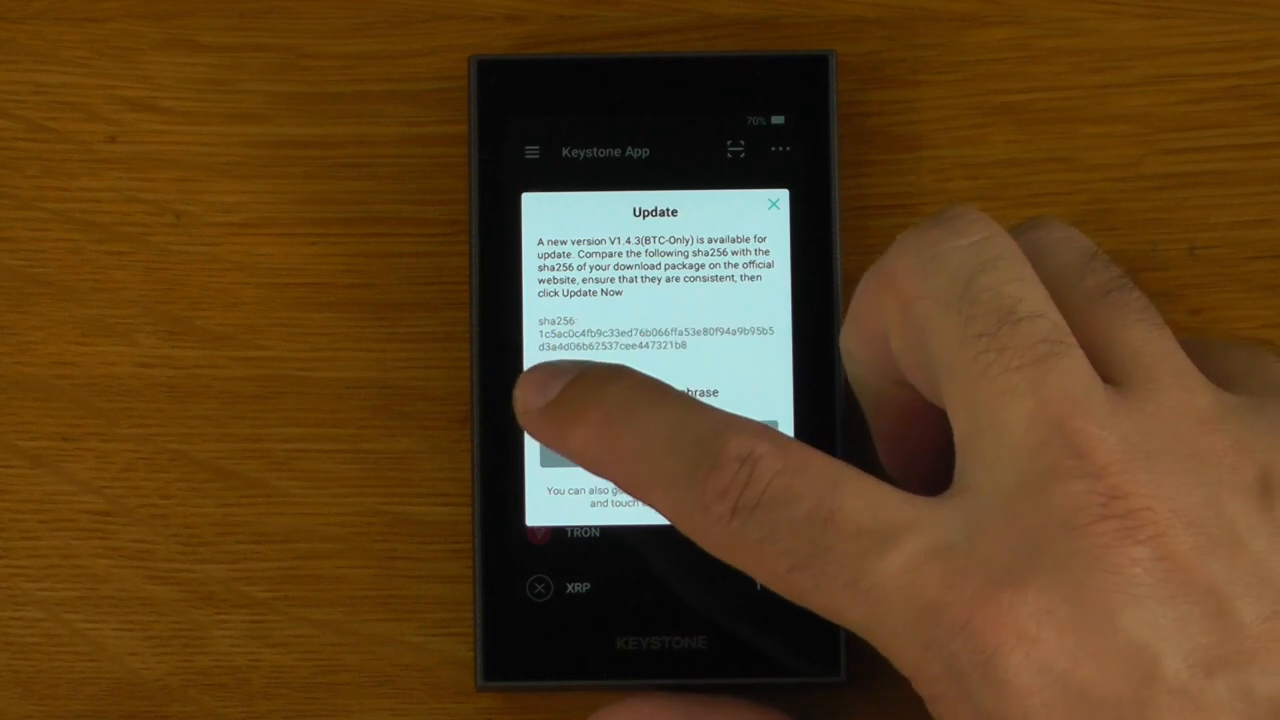
# Tick 'I have my Recovery phrase', start Update Now and enter the device password.
pyautogui.click(548, 393)
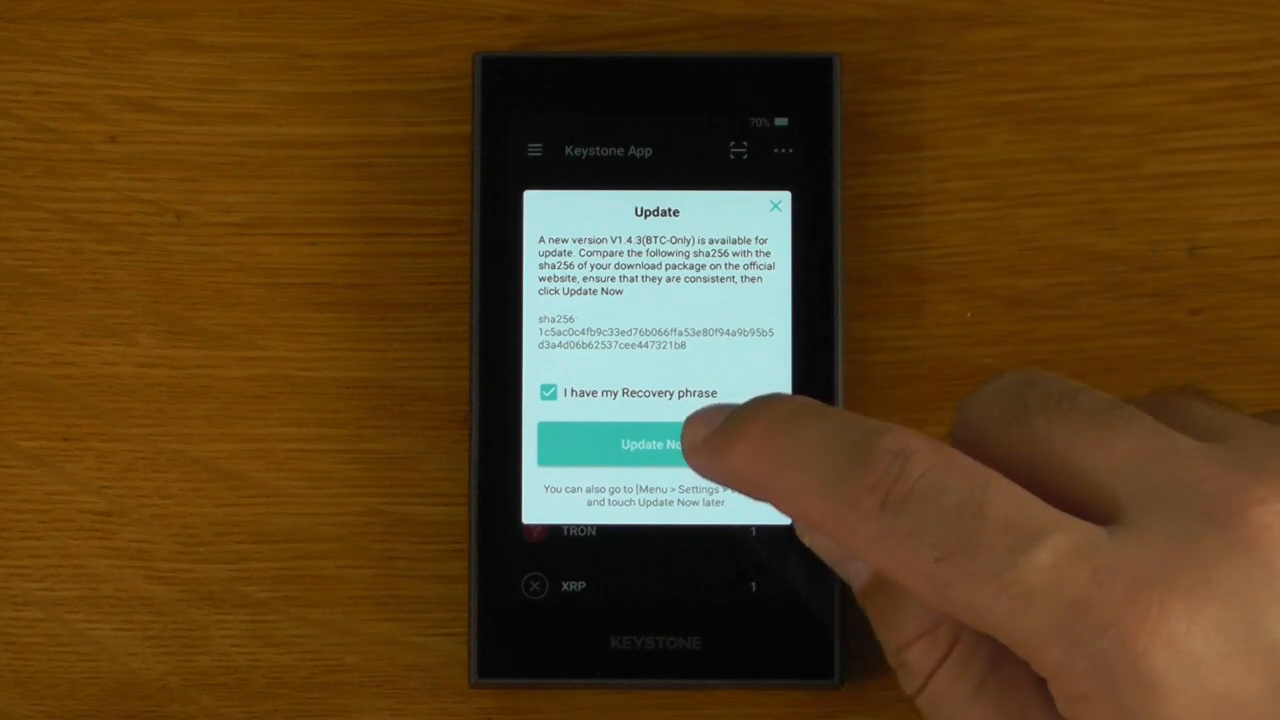
pyautogui.click(655, 443)
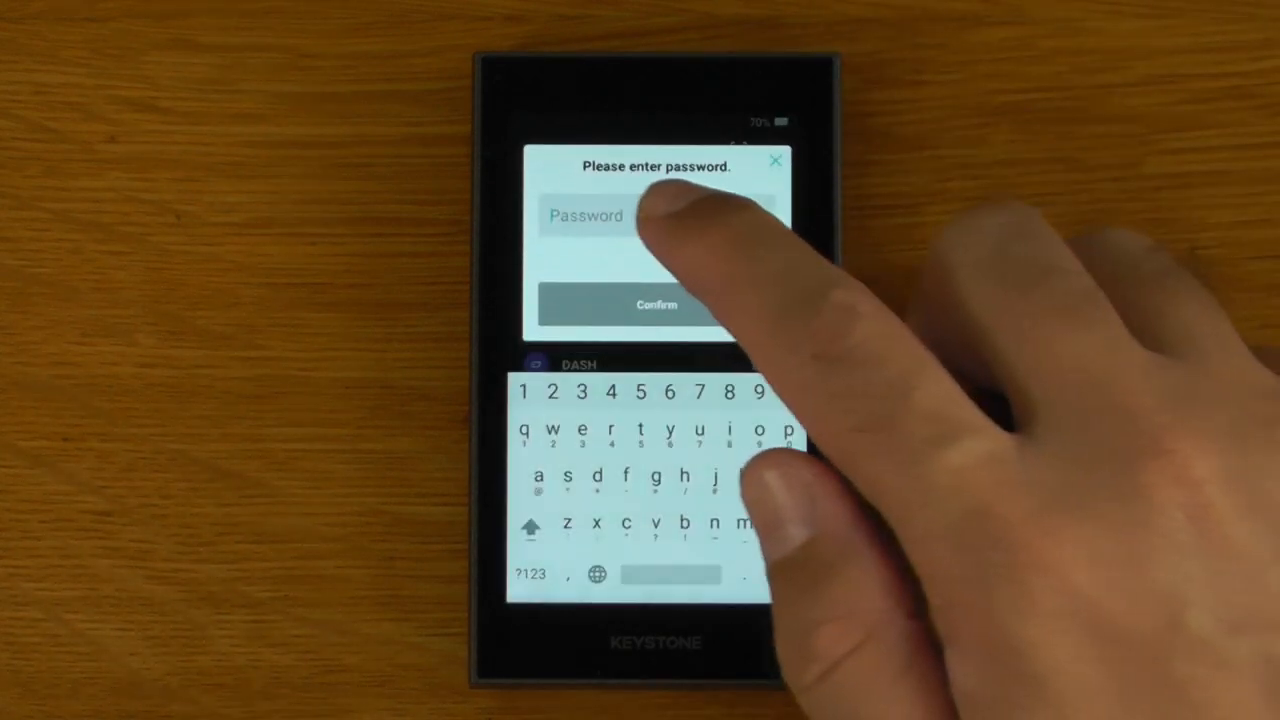
pyautogui.click(656, 304)
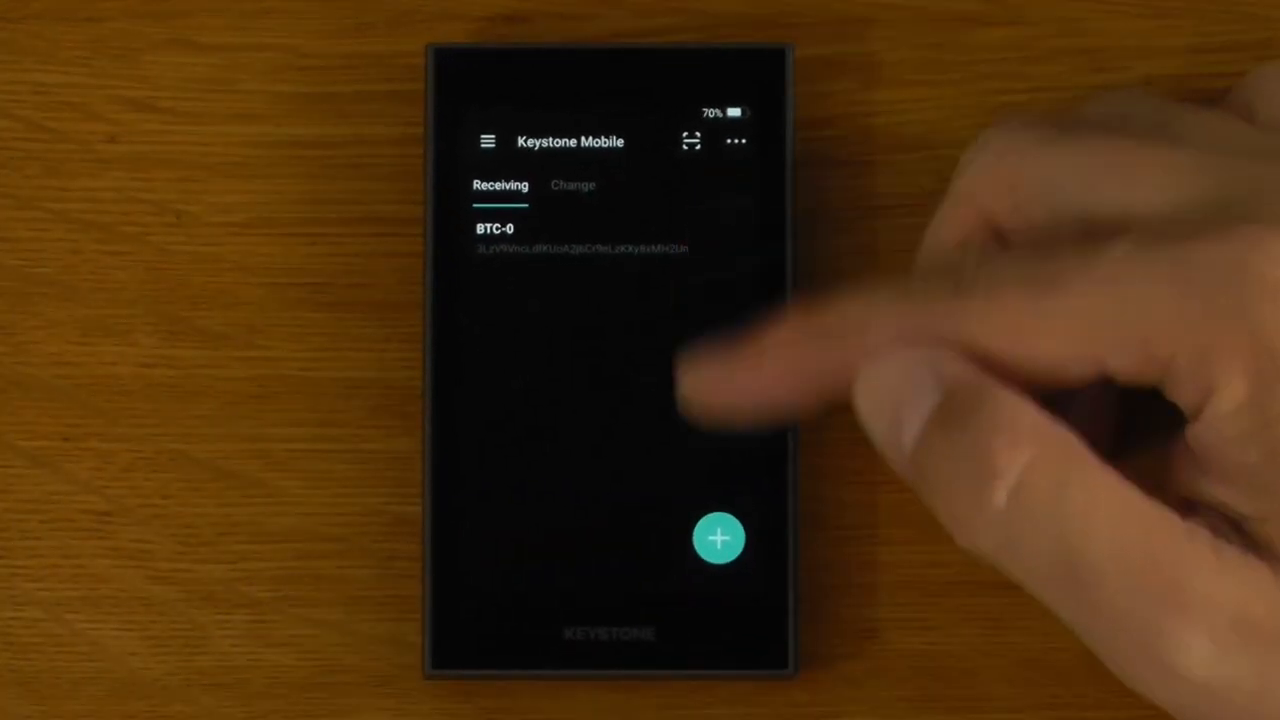
pyautogui.moveTo(720, 160)
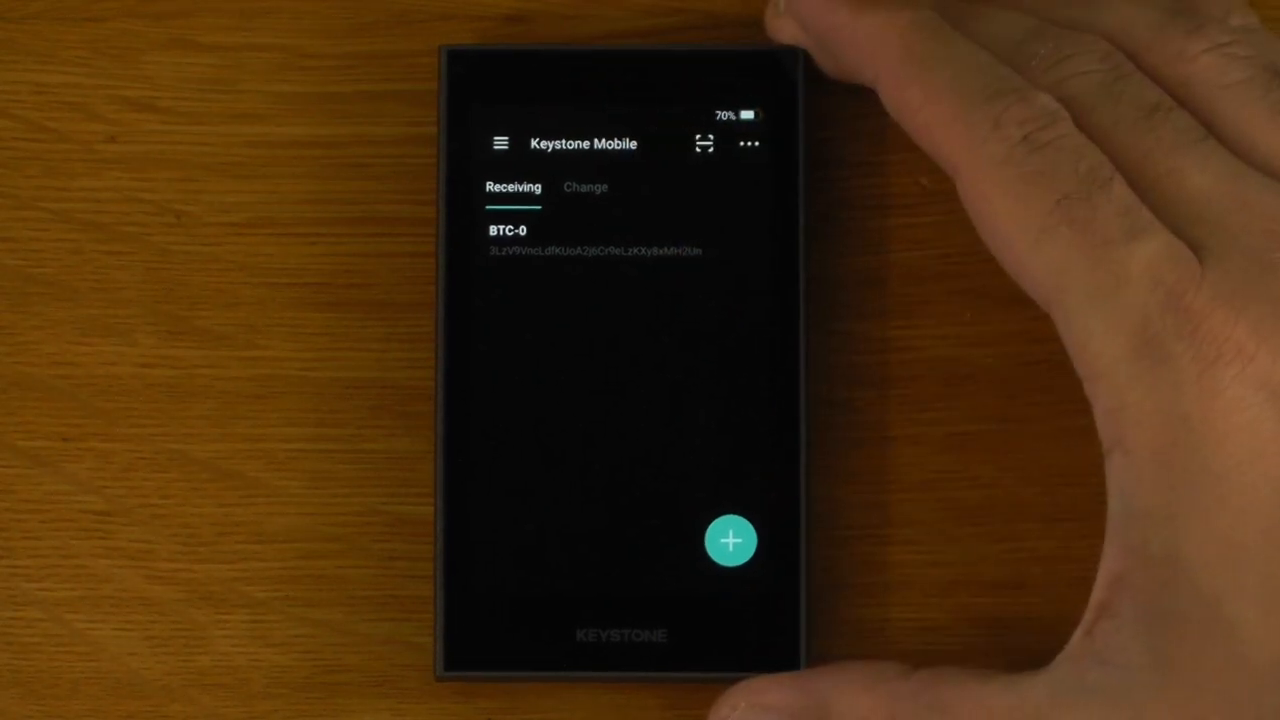
# Open 'Select a watch-only wallet' from the ⋯ menu and pick a wallet.
pyautogui.click(499, 143)
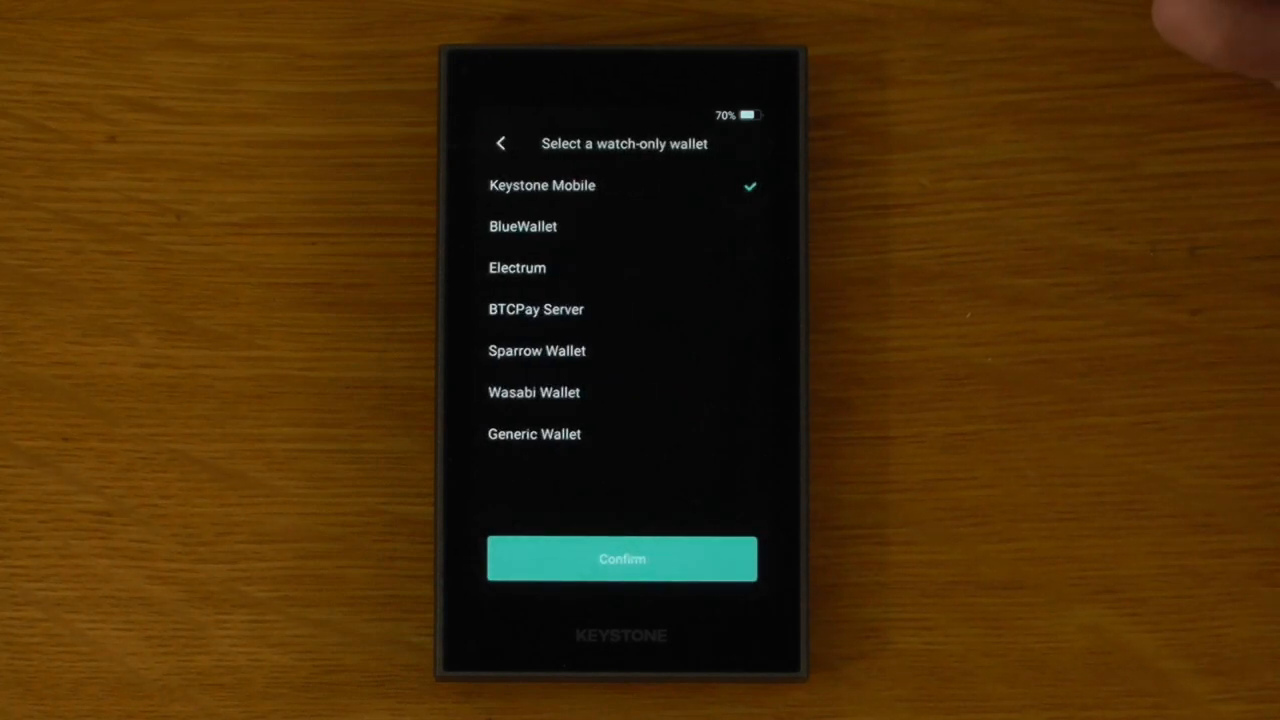
pyautogui.click(621, 558)
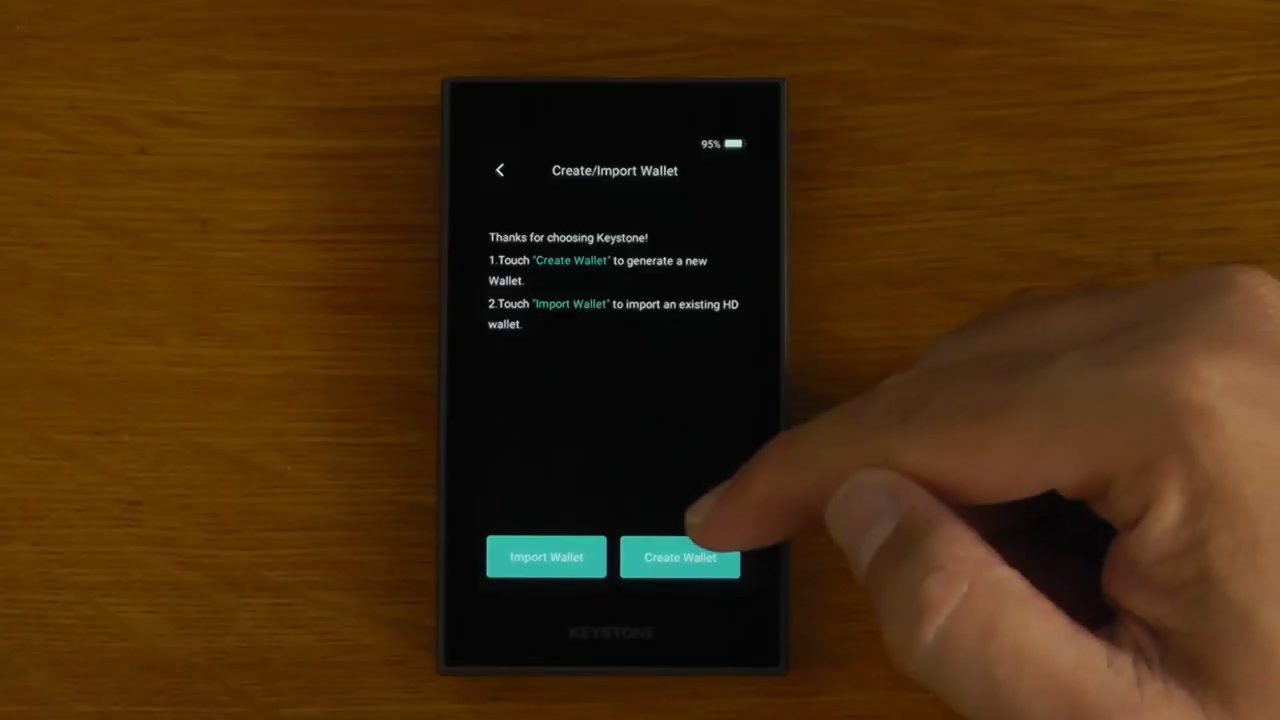
# Choose Create Wallet on the Create/Import Wallet screen.
pyautogui.click(680, 557)
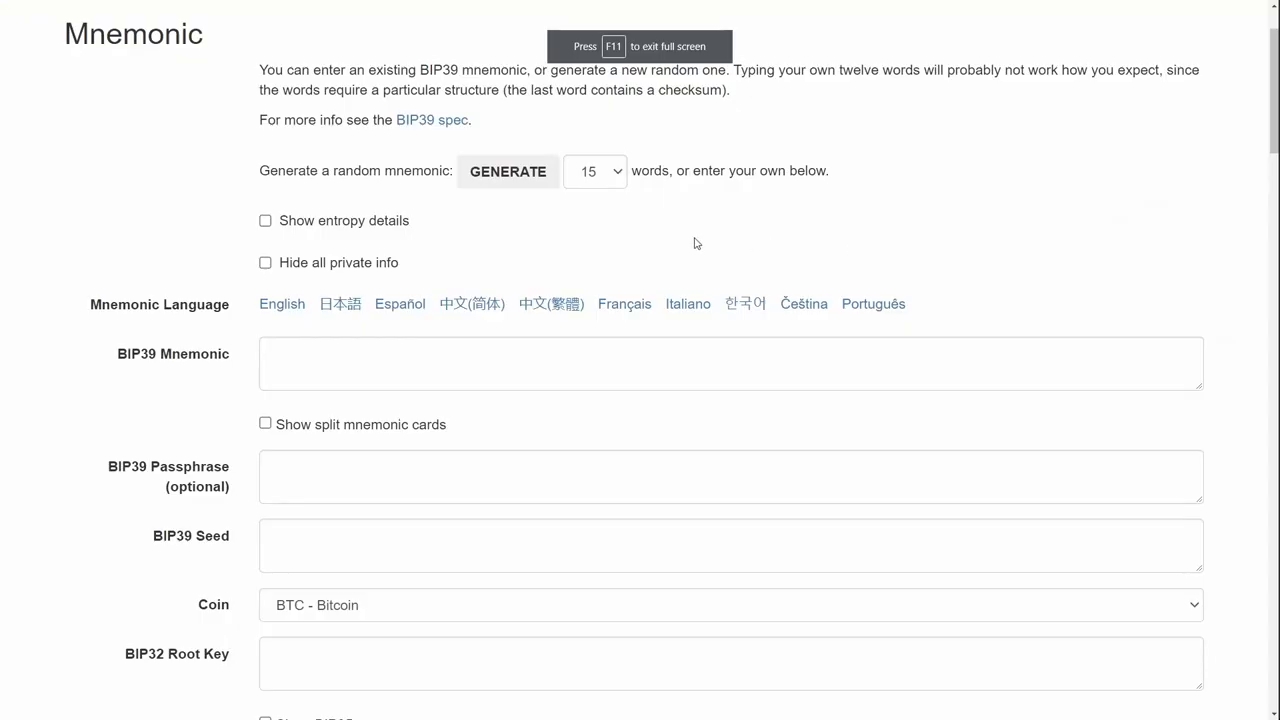
# Show entropy details, set 24 Words and Dice [1-6], and enter the dice rolls as entropy.
pyautogui.click(265, 220)
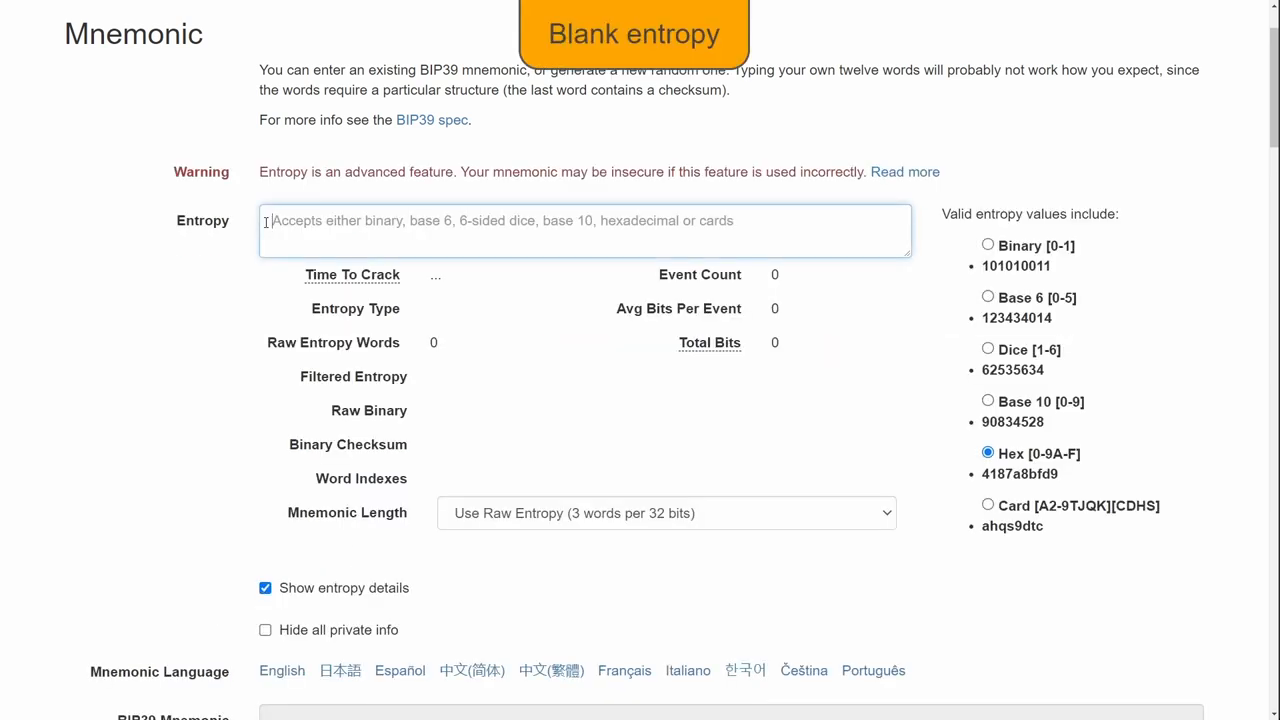
pyautogui.click(667, 512)
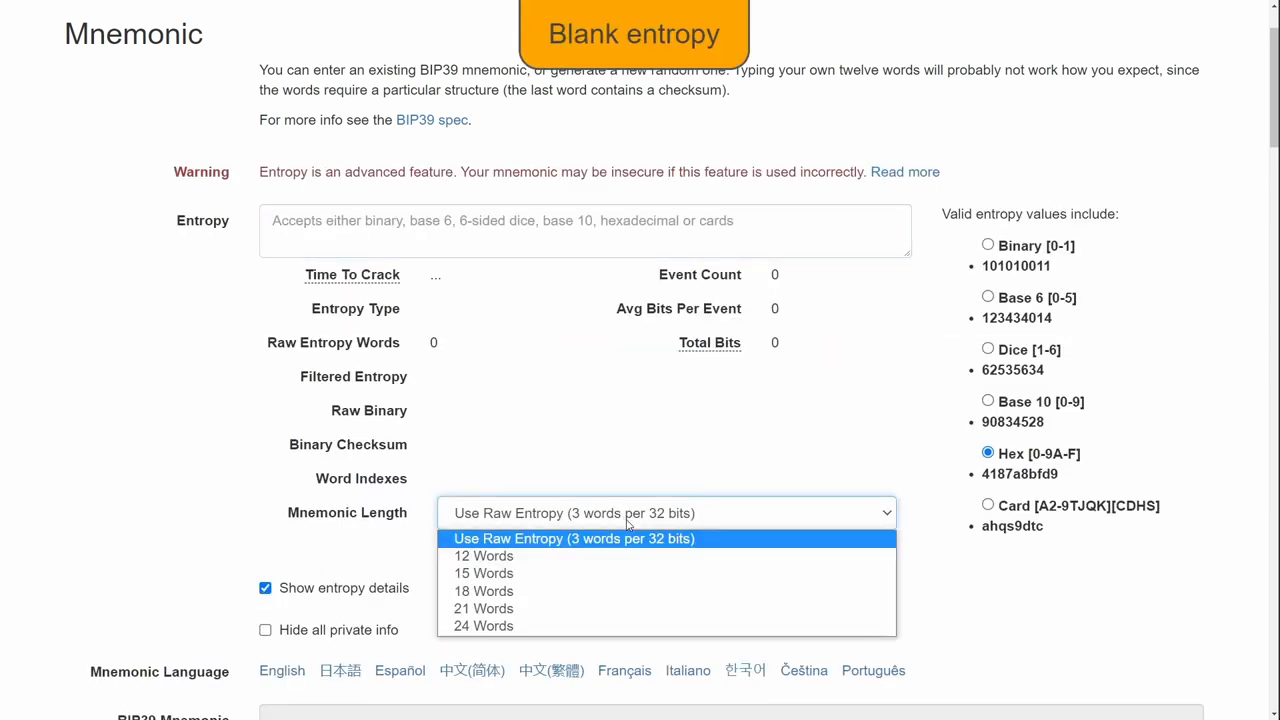
pyautogui.click(483, 625)
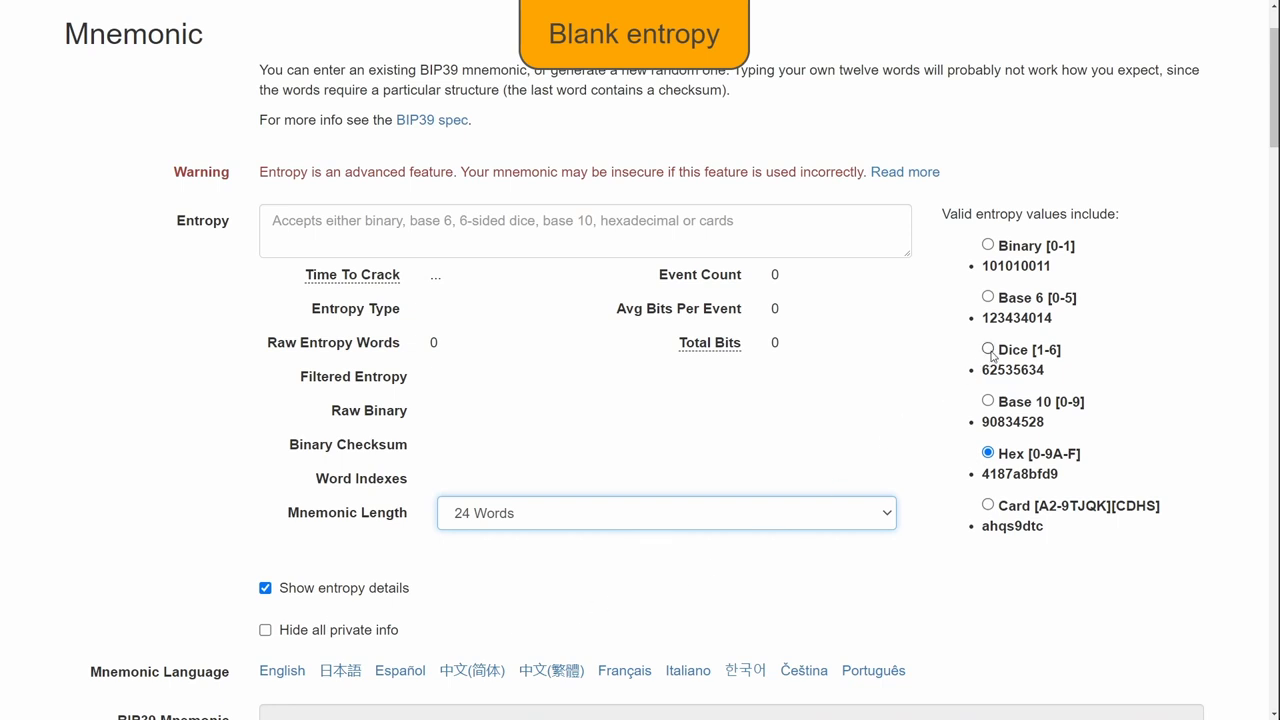
pyautogui.click(987, 348)
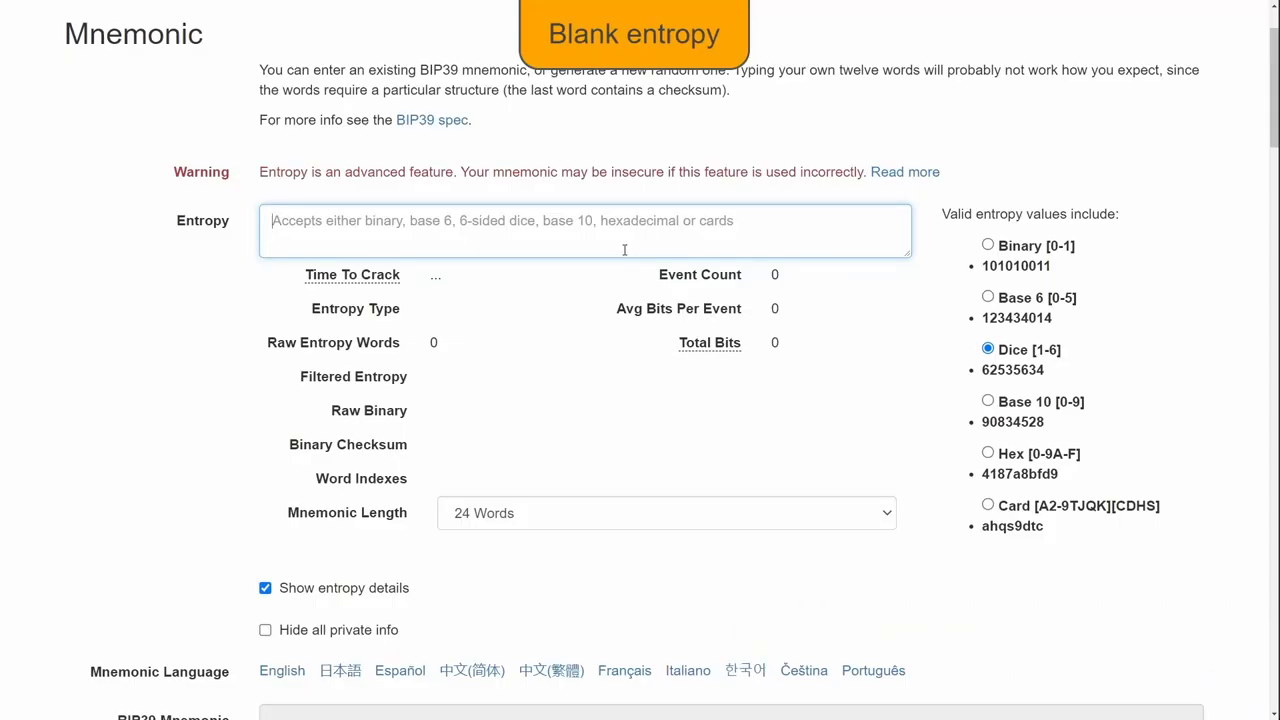
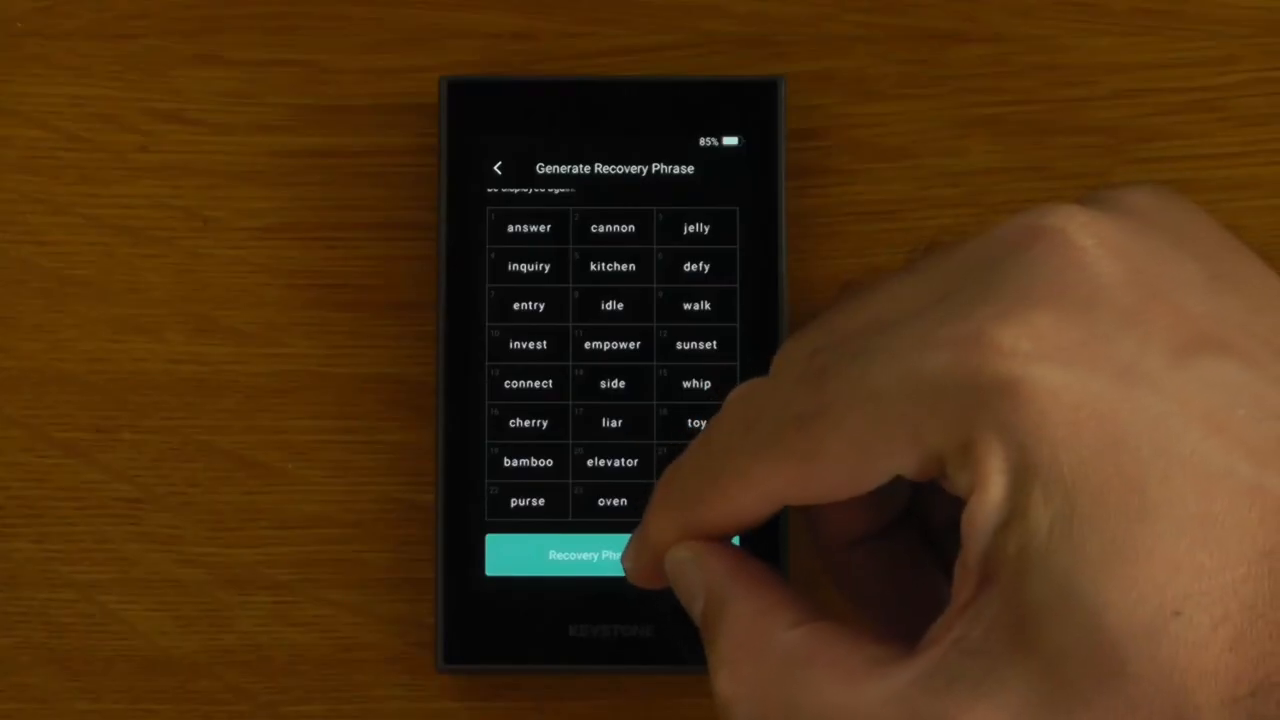
# Confirm Recovery Phrase Saved and continue with Next Step past the warning.
pyautogui.click(565, 555)
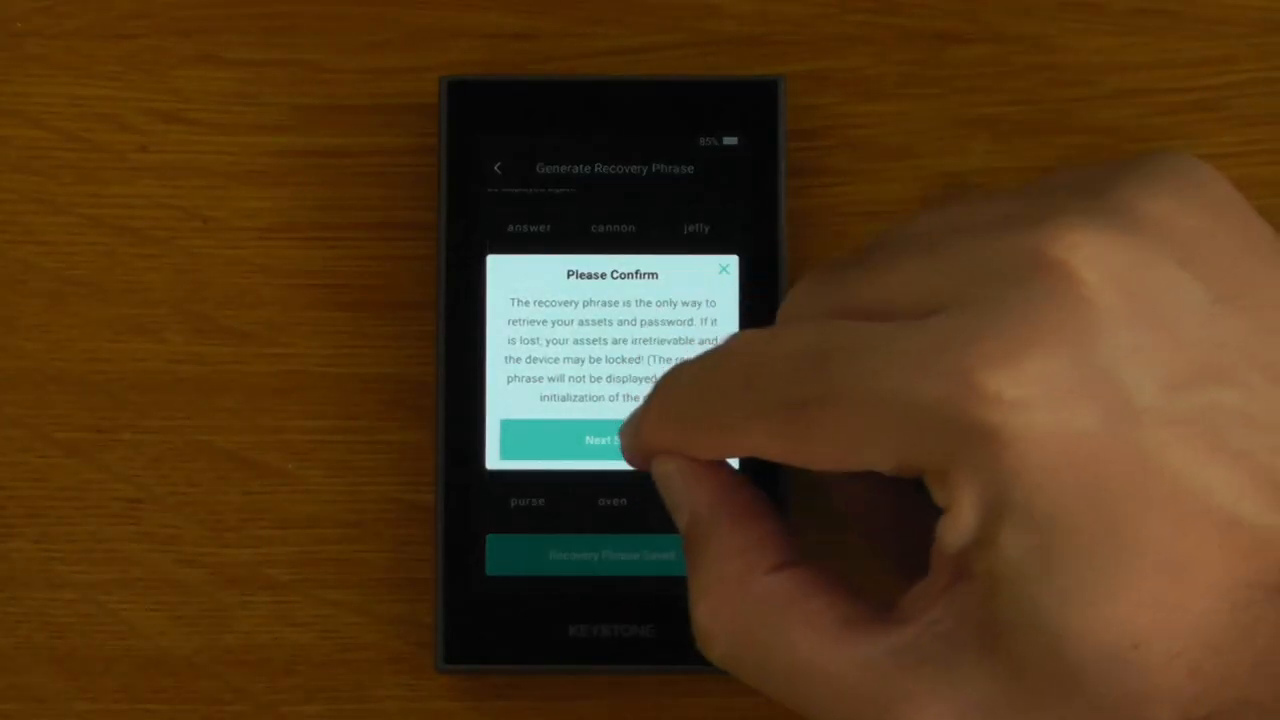
pyautogui.click(597, 440)
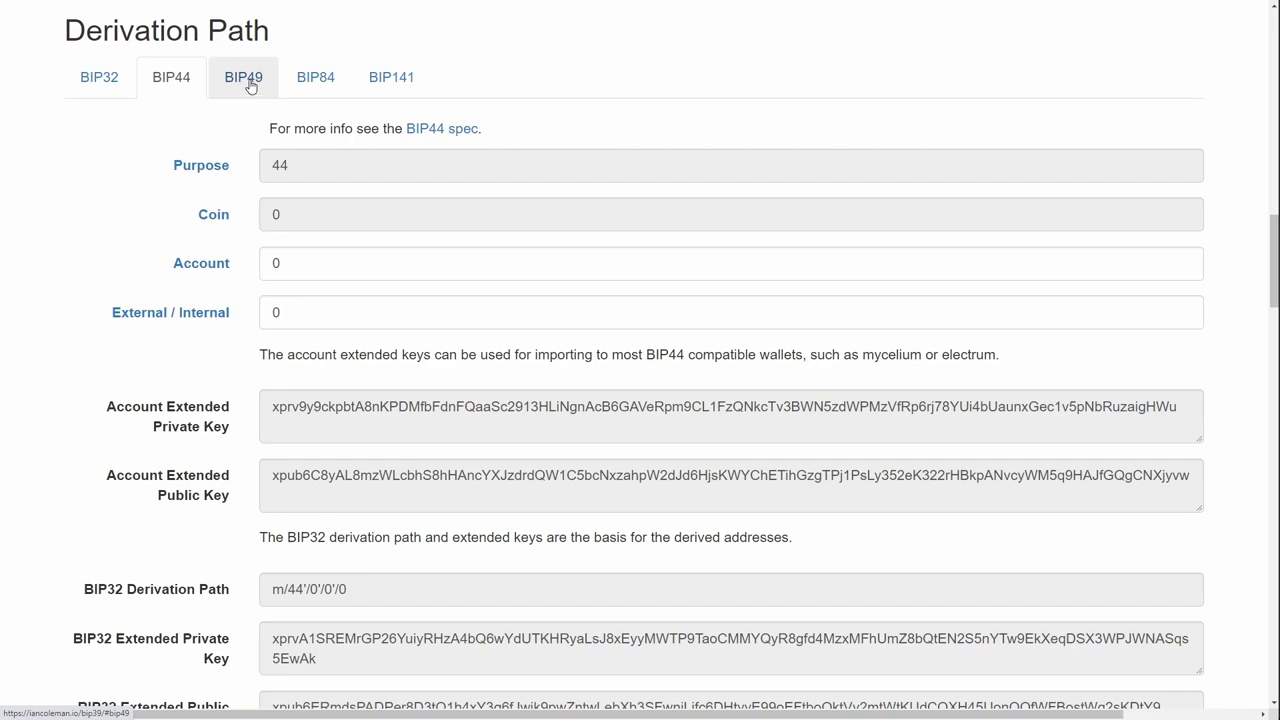
# Show the BIP49 account keys, then the BIP84 account keys and derivation path for the mnemonic.
pyautogui.click(243, 77)
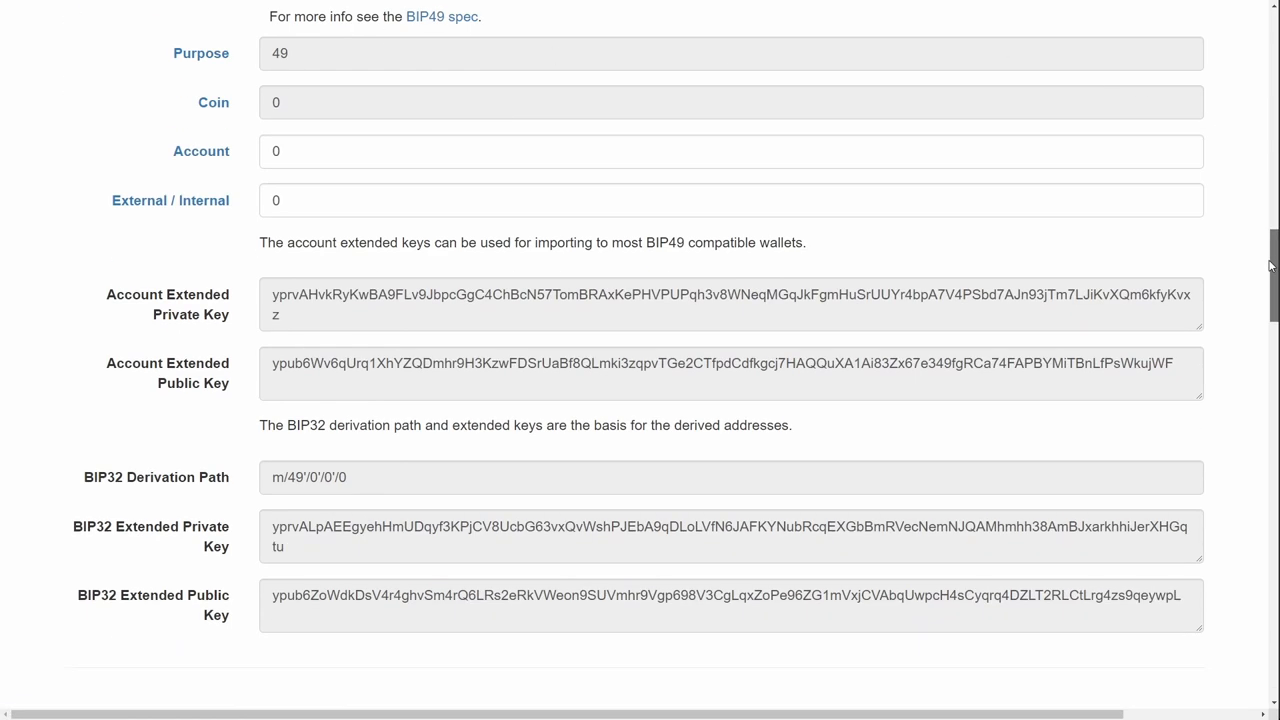
pyautogui.scroll(-3)
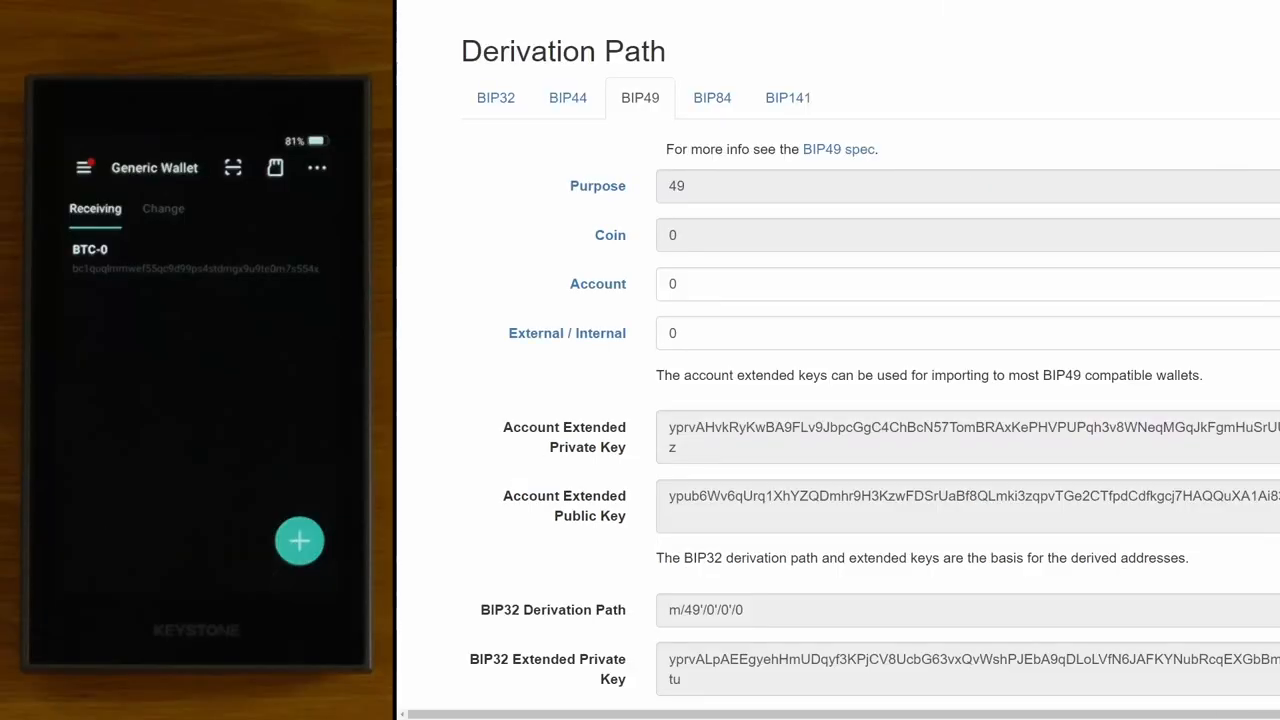
pyautogui.moveTo(1066, 67)
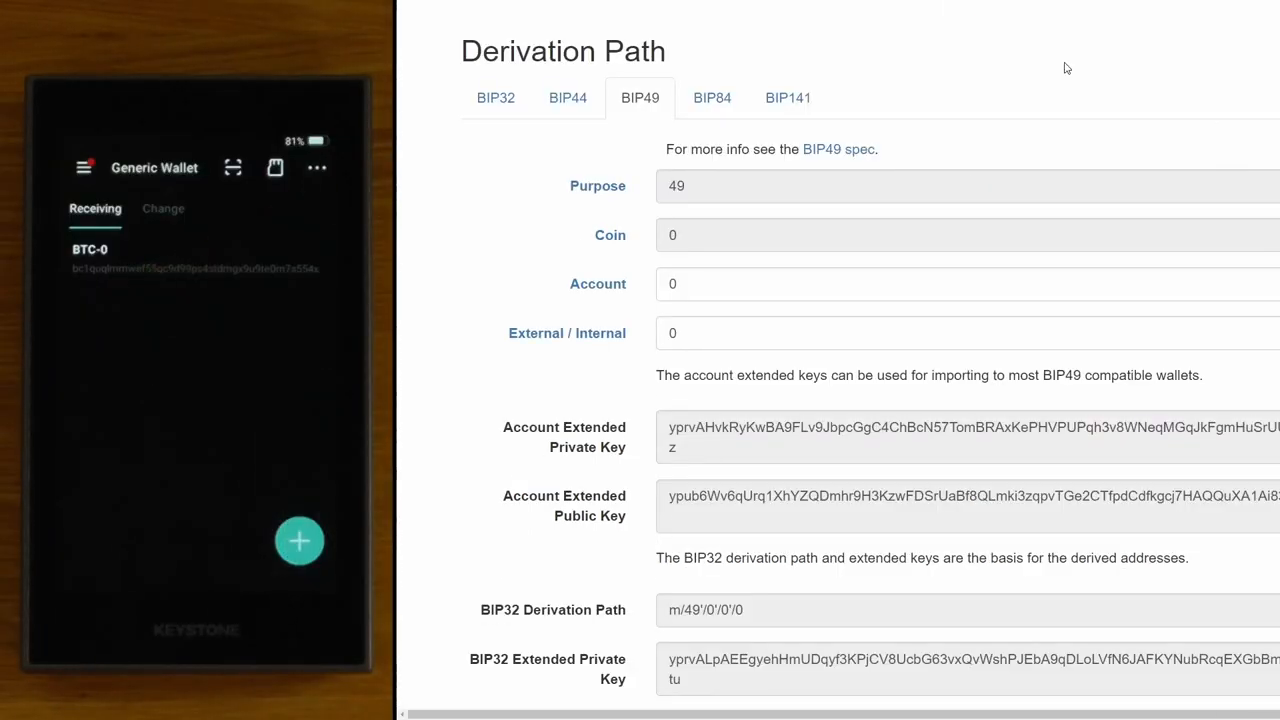
pyautogui.click(712, 97)
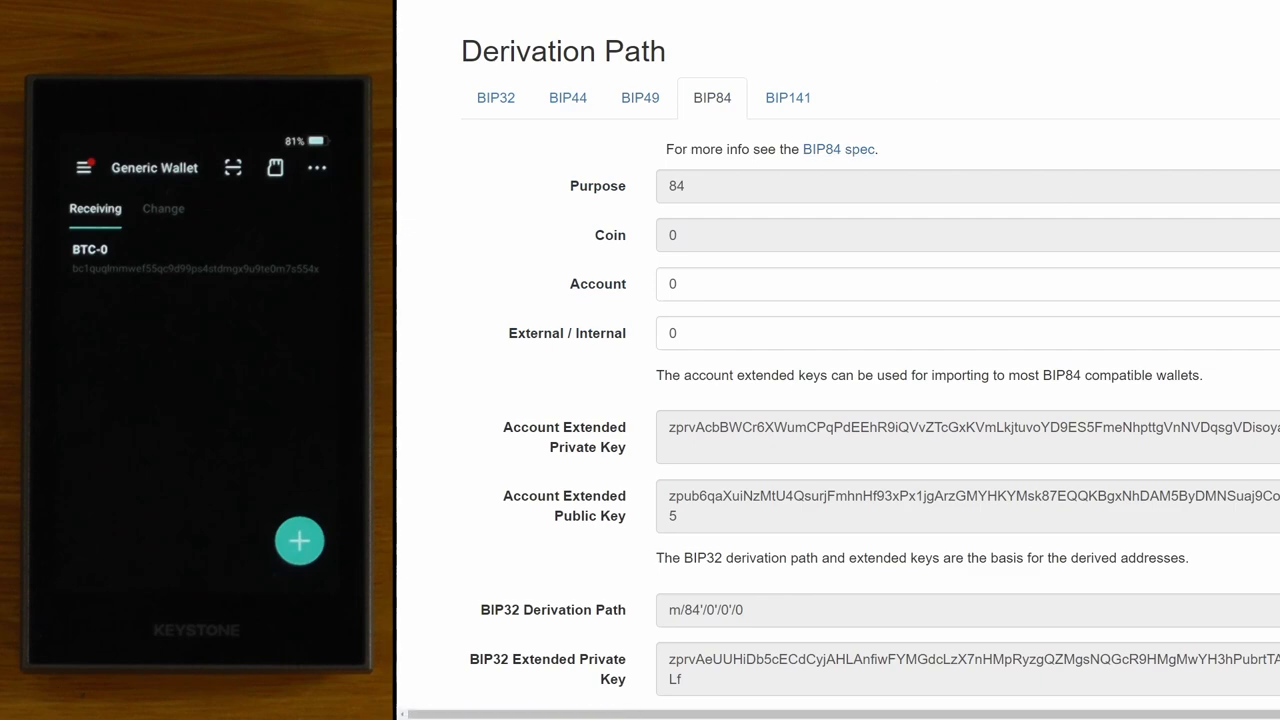
pyautogui.scroll(-3)
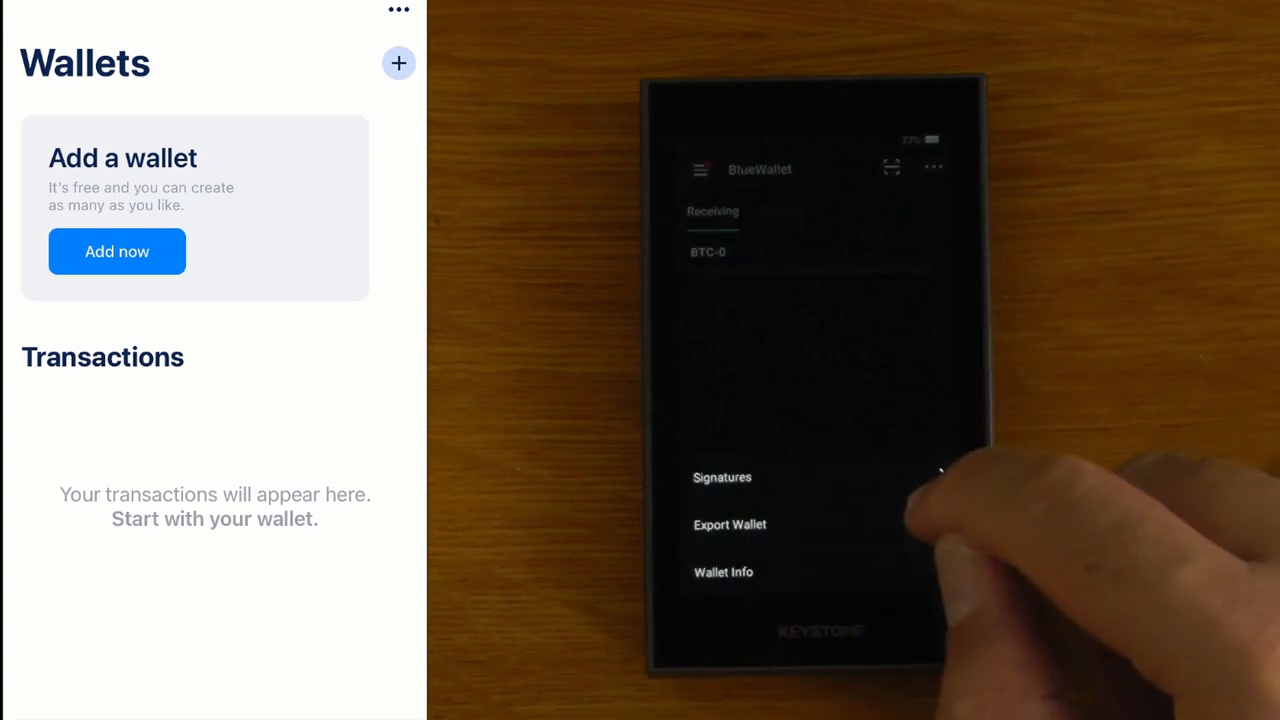
# Export the Keystone wallet by QR and import it into BlueWallet as watch-only (0.00030905 BTC, one transaction).
pyautogui.click(729, 524)
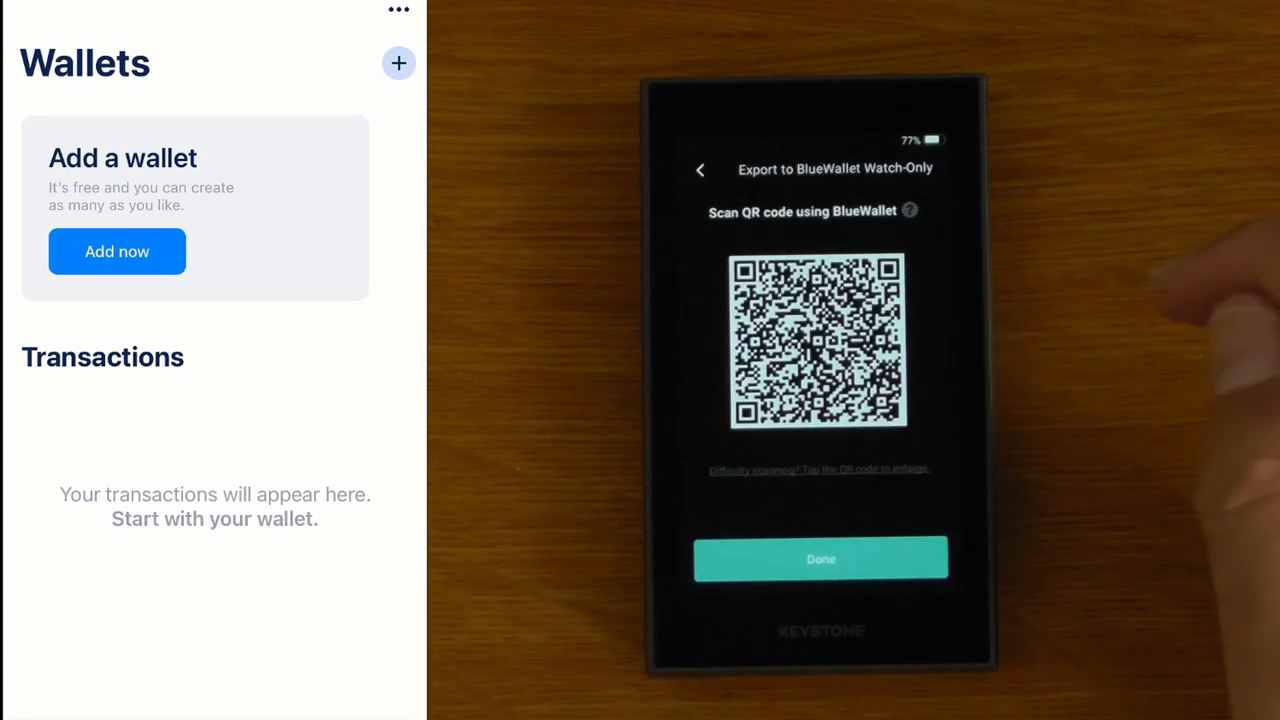
pyautogui.click(116, 251)
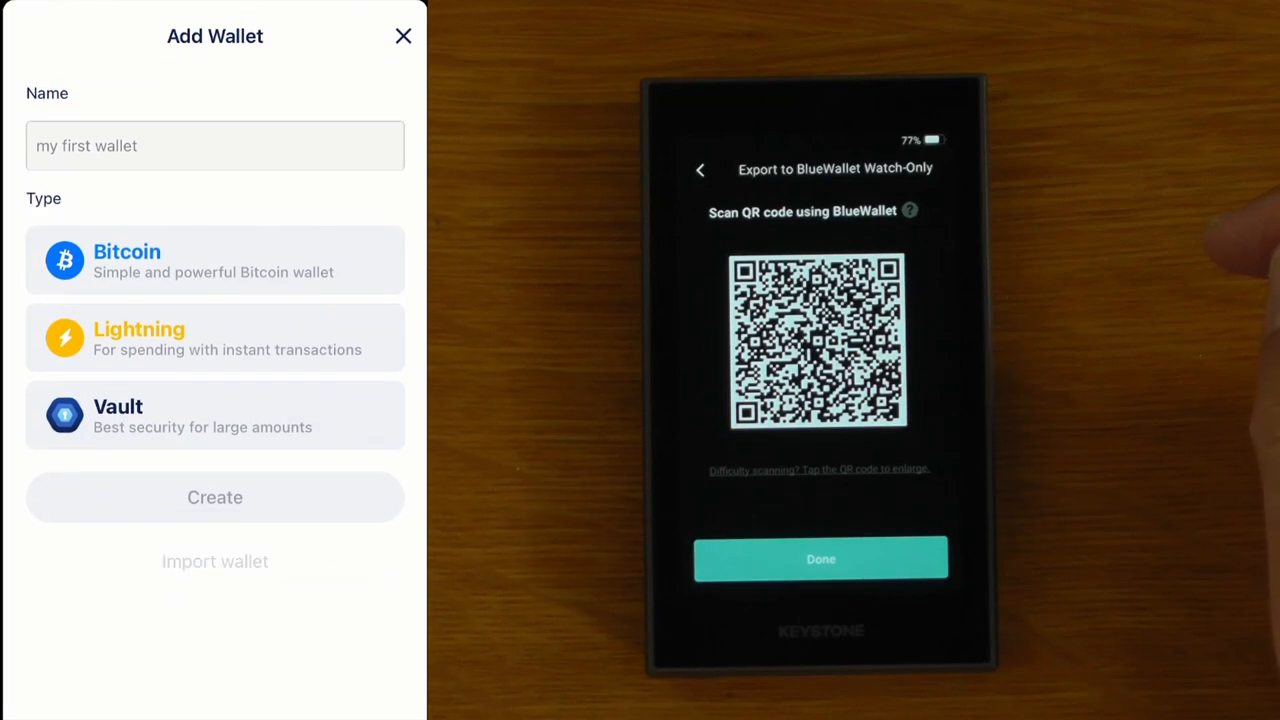
pyautogui.click(214, 561)
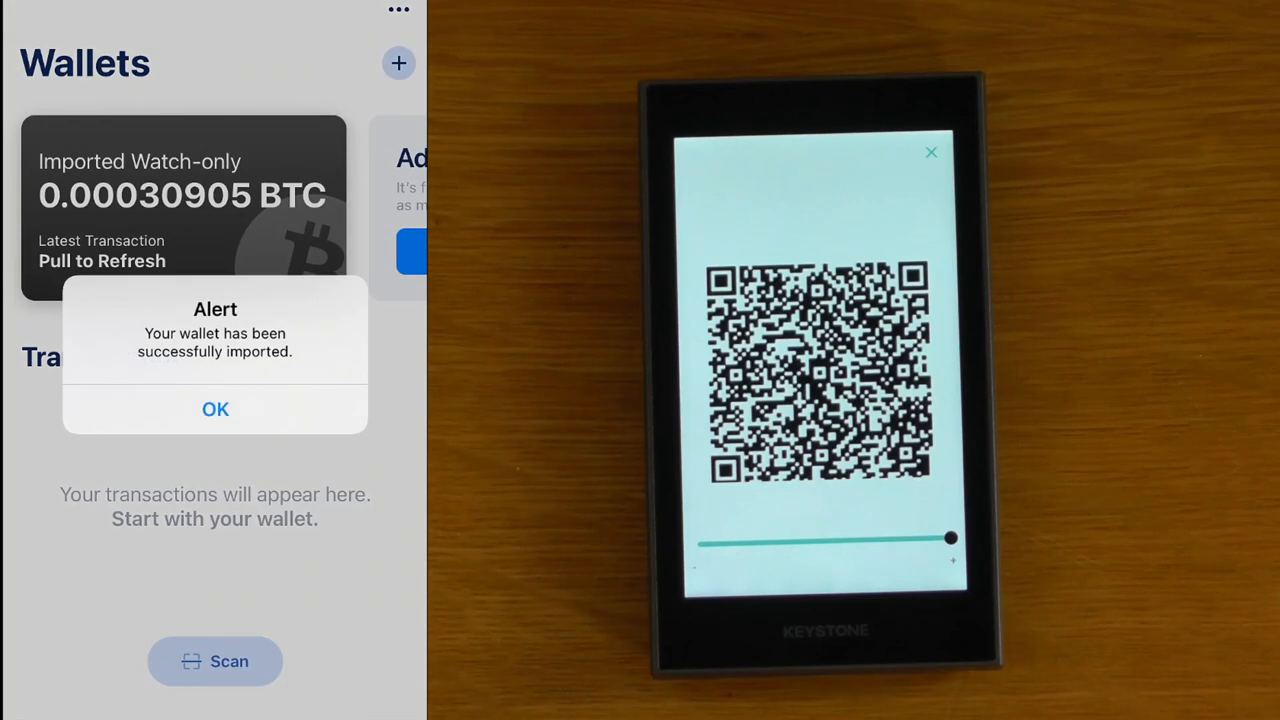
pyautogui.click(215, 409)
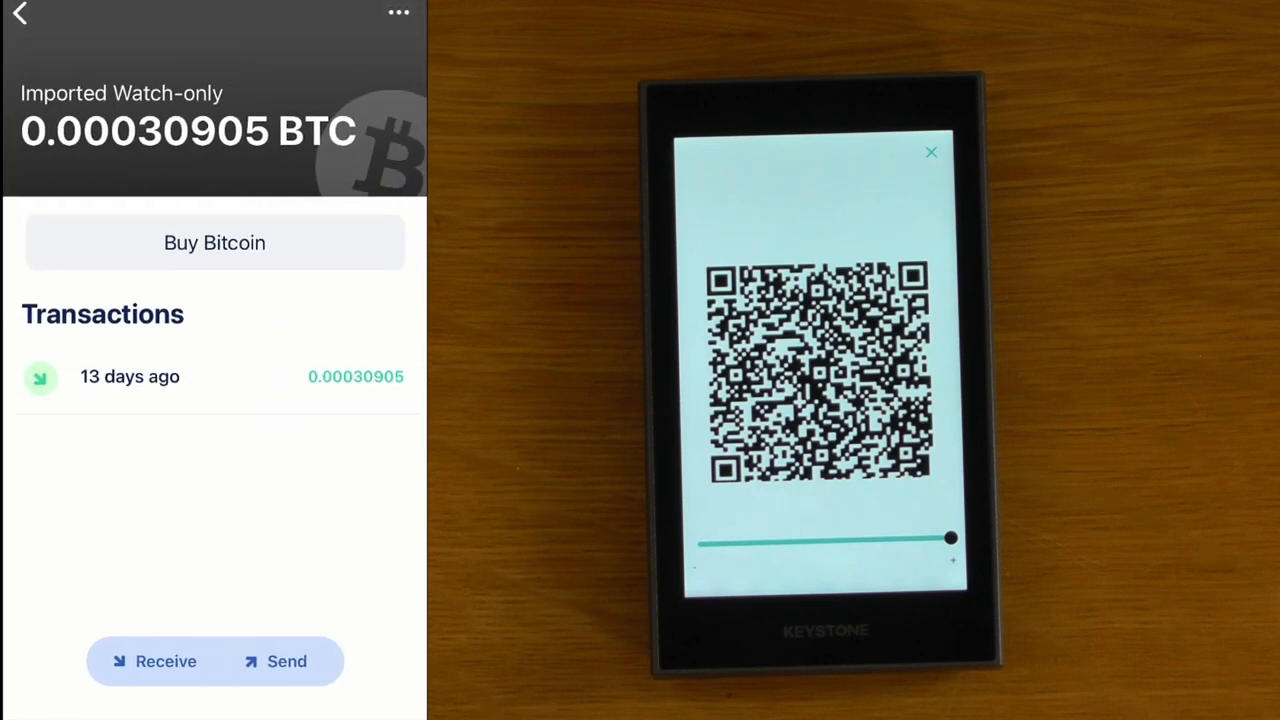
# Rename the imported watch-only wallet to 'Keystone Native' and save it.
pyautogui.click(398, 13)
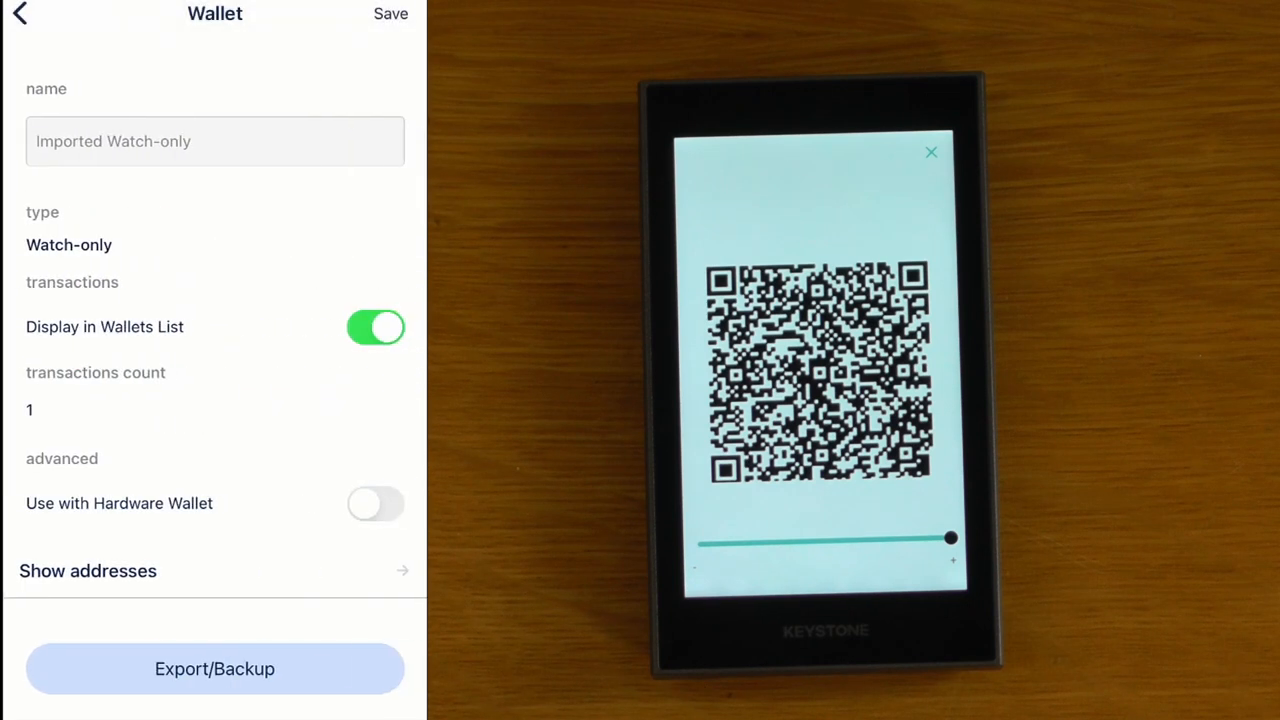
pyautogui.write('Keystone N')
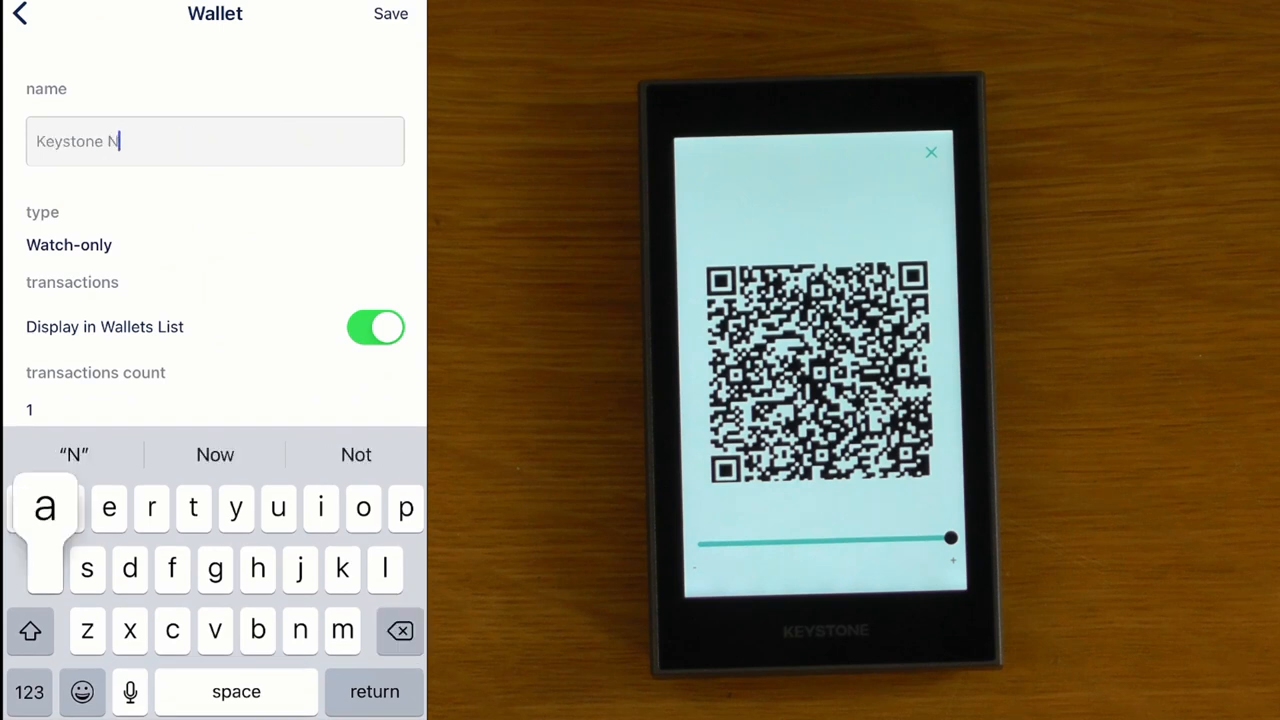
pyautogui.write('ativ')
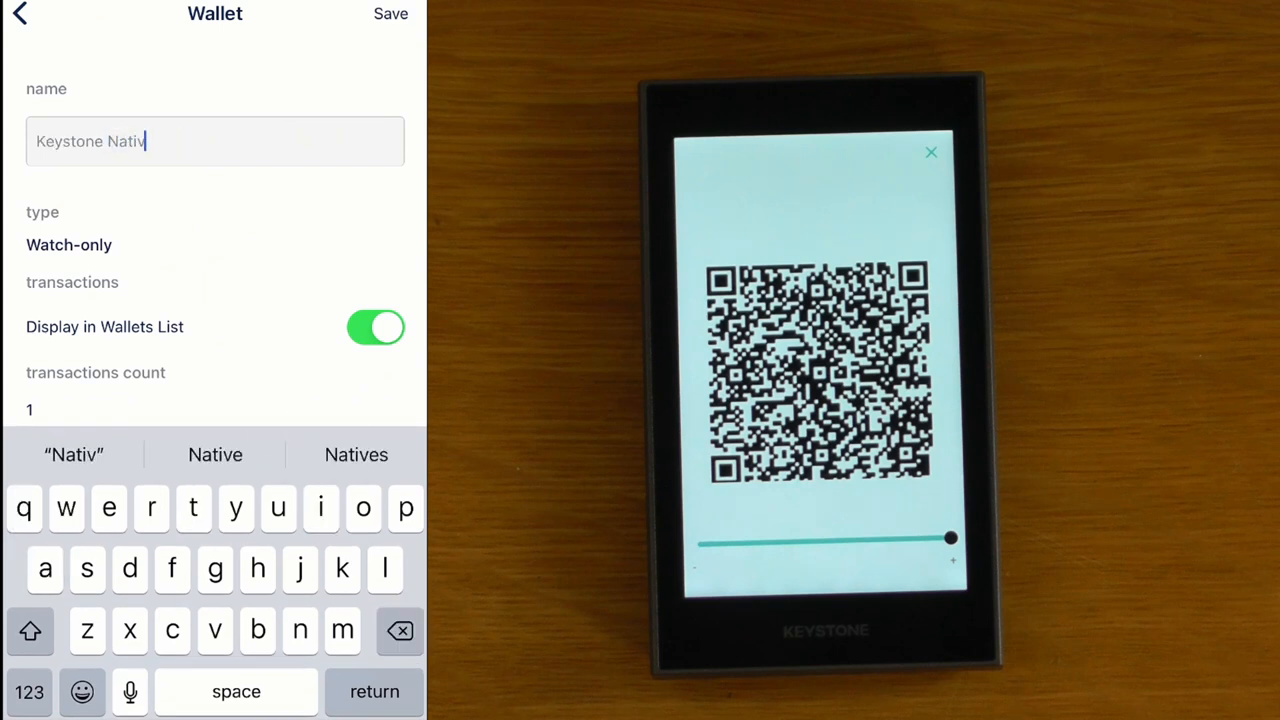
pyautogui.write('e')
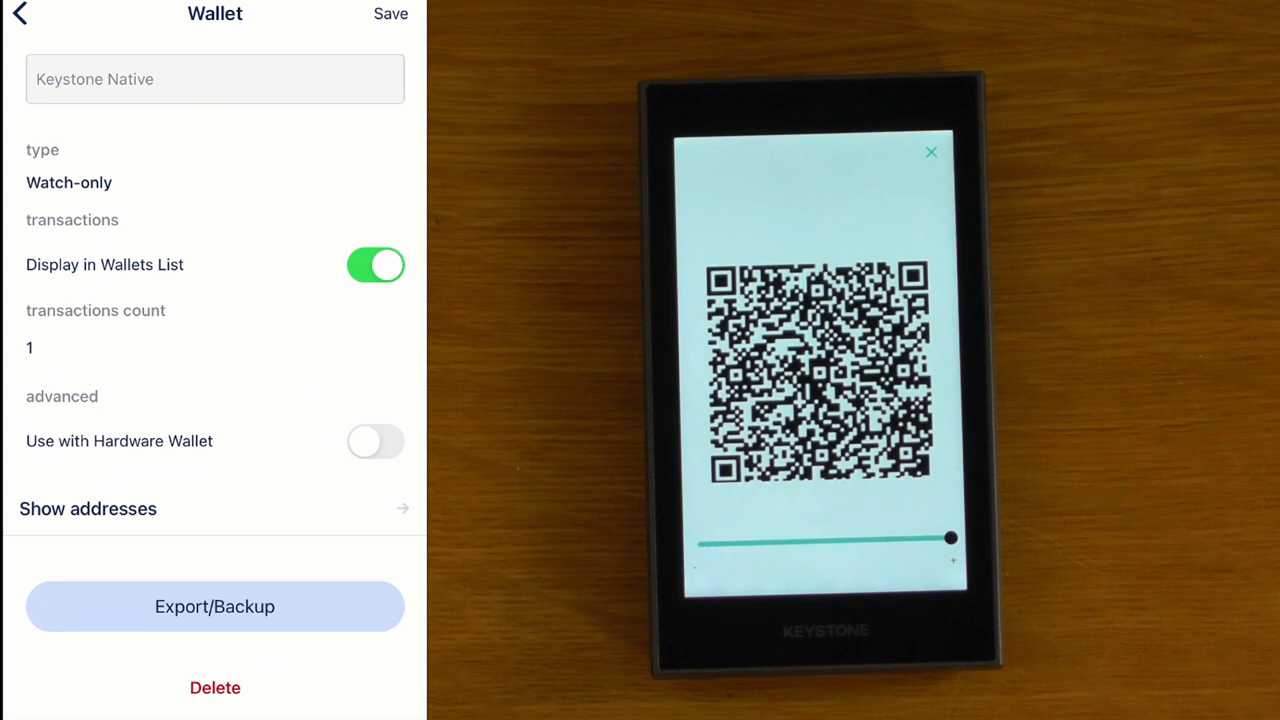
pyautogui.click(390, 13)
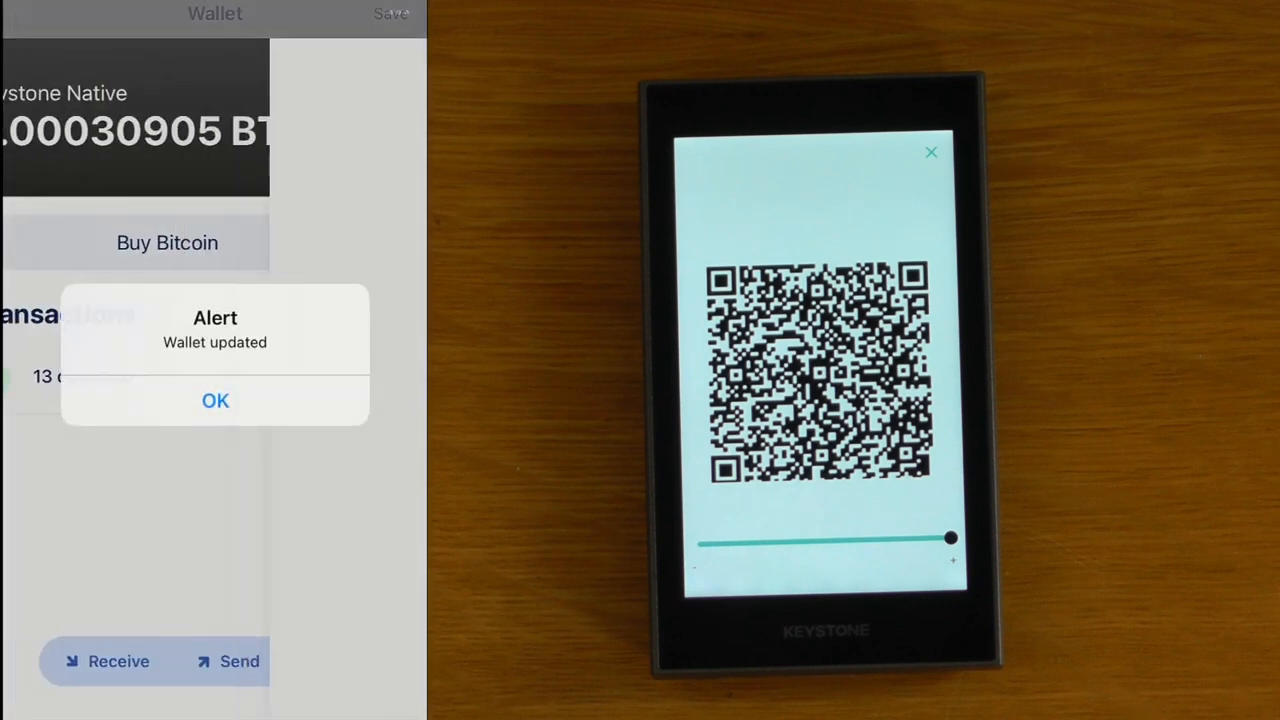
pyautogui.click(215, 400)
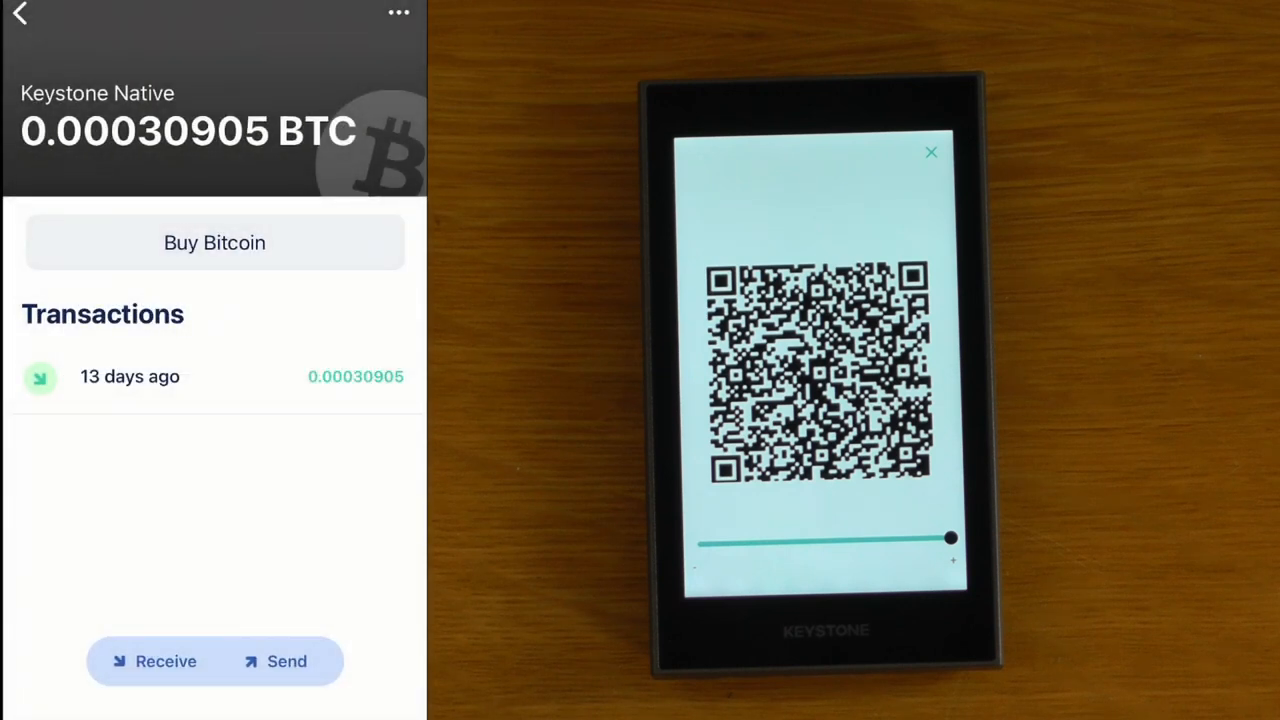
# Draft a send from the Keystone wallet using the full 0.00030905 BTC balance to the recipient address.
pyautogui.click(285, 661)
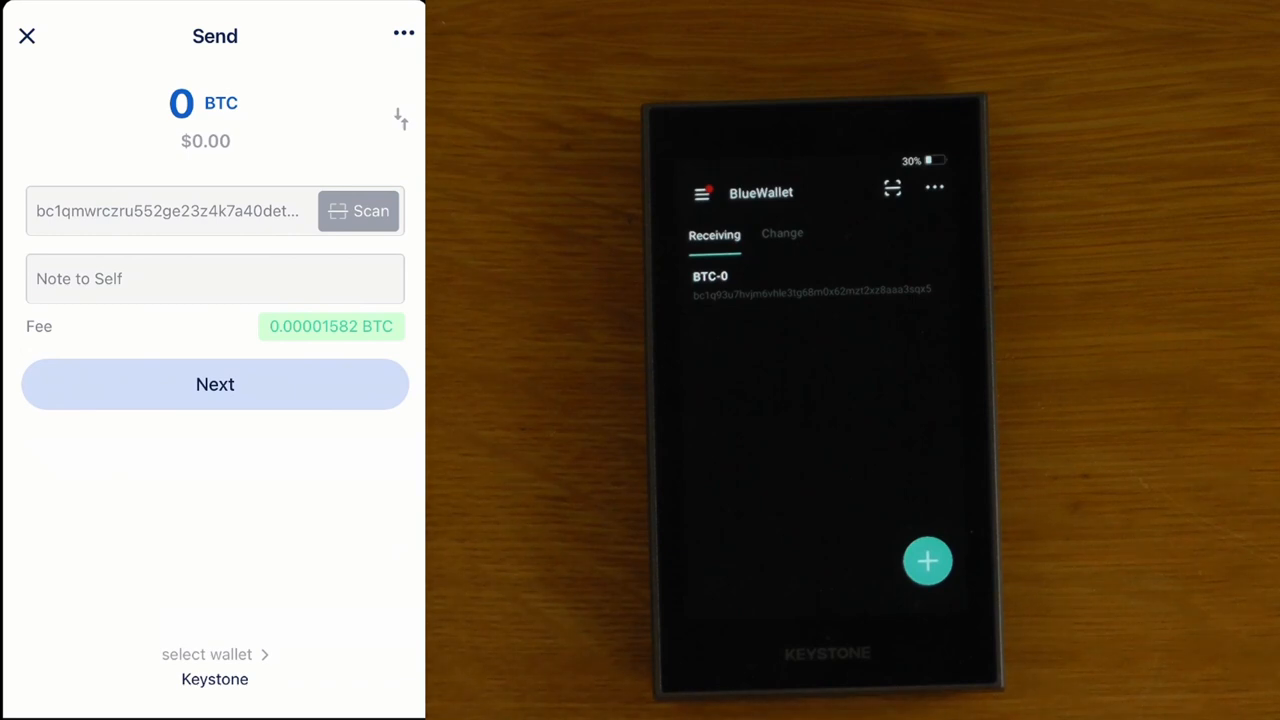
pyautogui.click(181, 103)
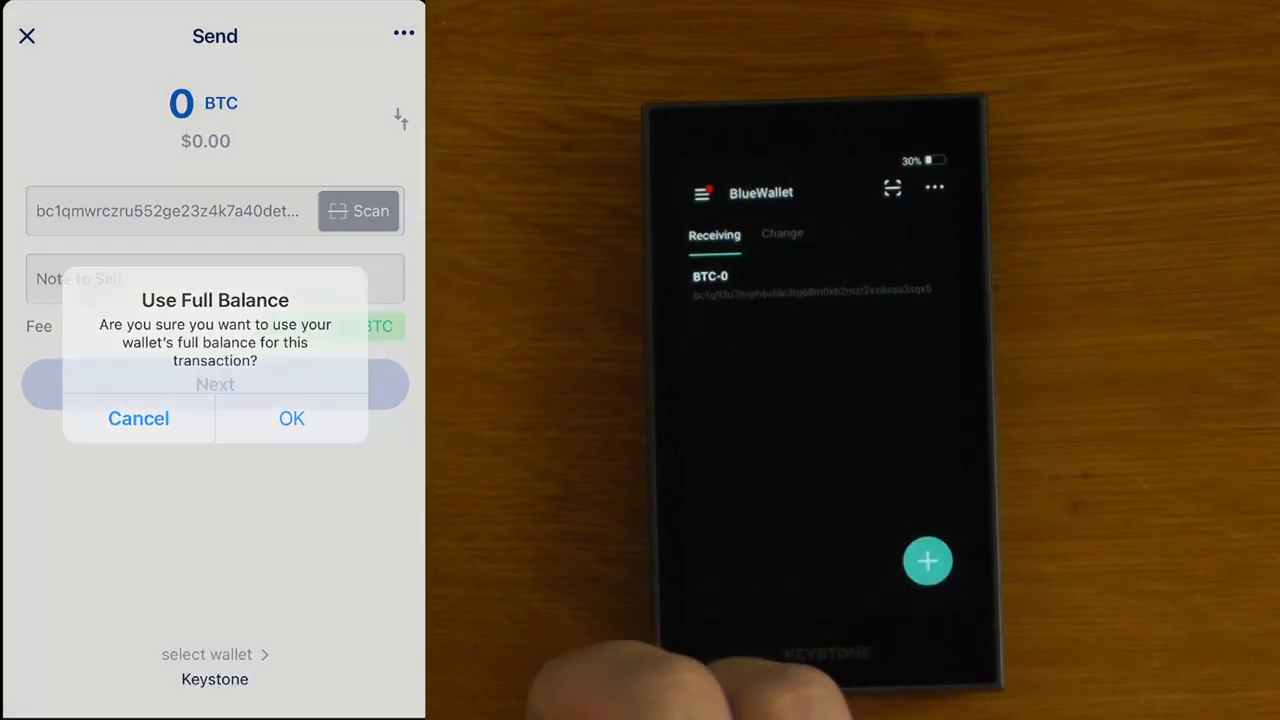
pyautogui.click(291, 418)
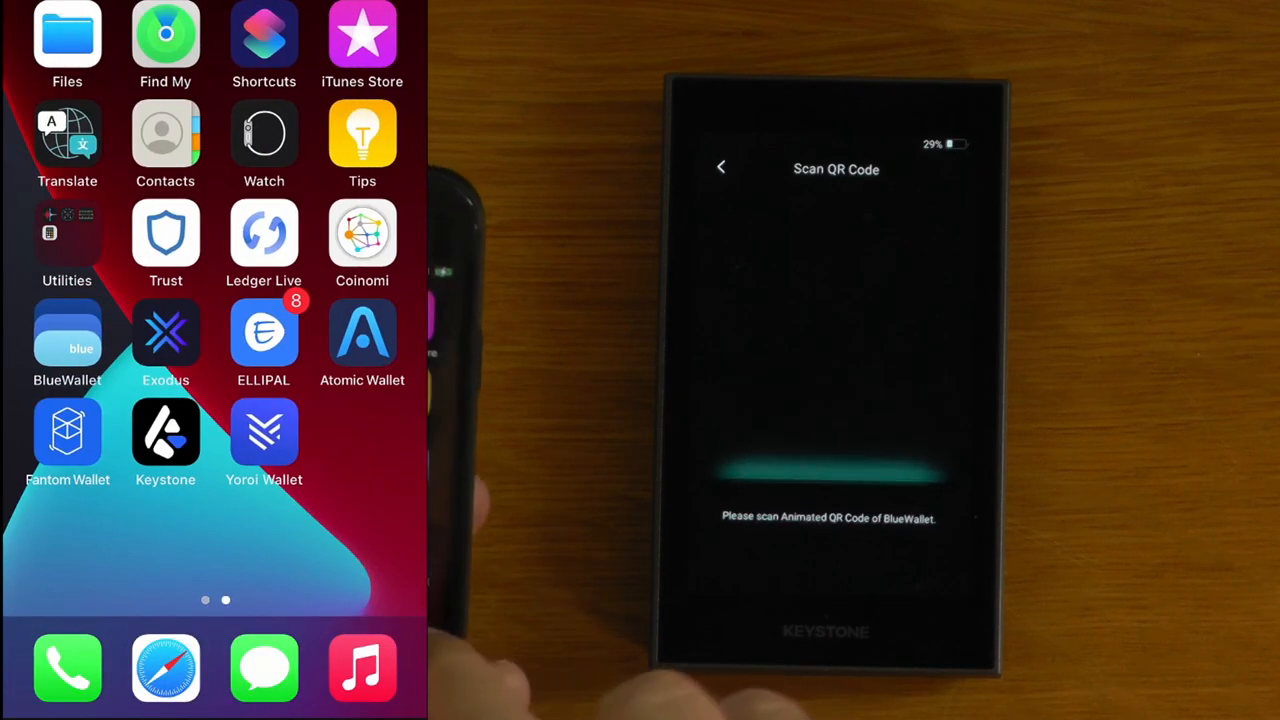
# Scan BlueWallet's animated QR on Keystone, approve the transaction details and sign with the password.
pyautogui.click(67, 335)
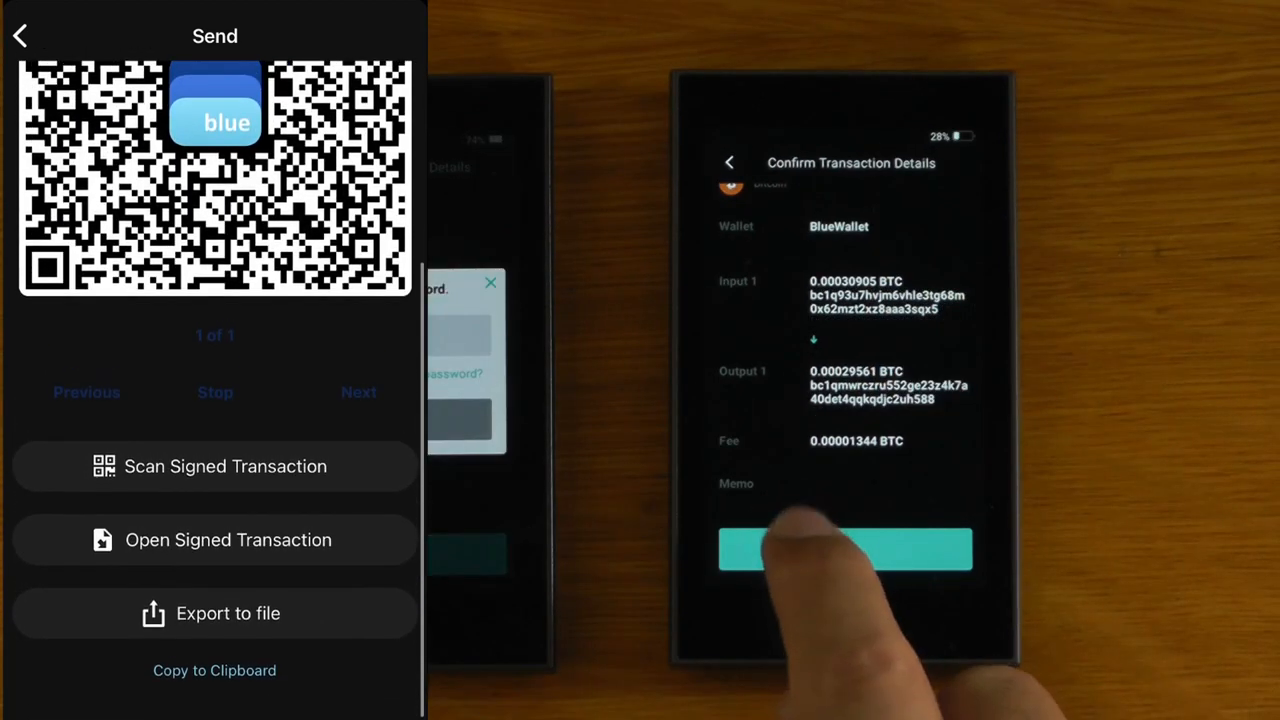
pyautogui.click(843, 549)
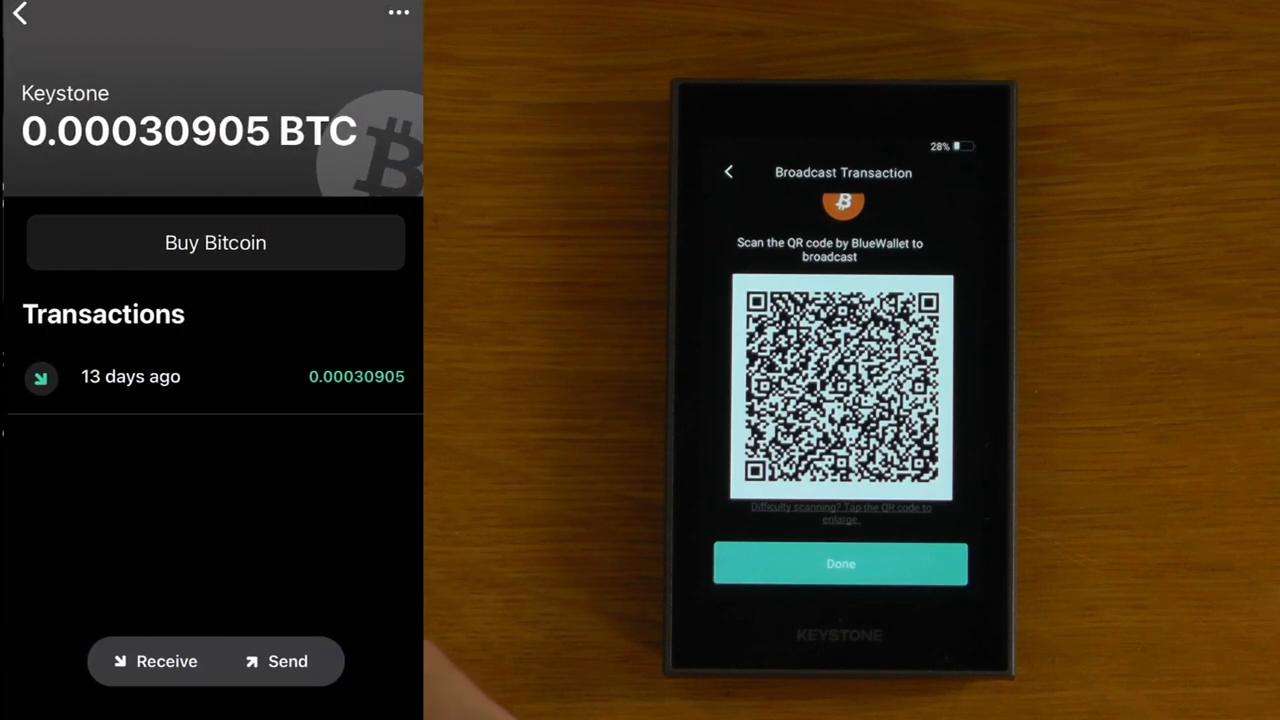
# Scan the signed QR into BlueWallet, review the decoded transaction on coinb.in, and broadcast it with Send now.
pyautogui.click(287, 661)
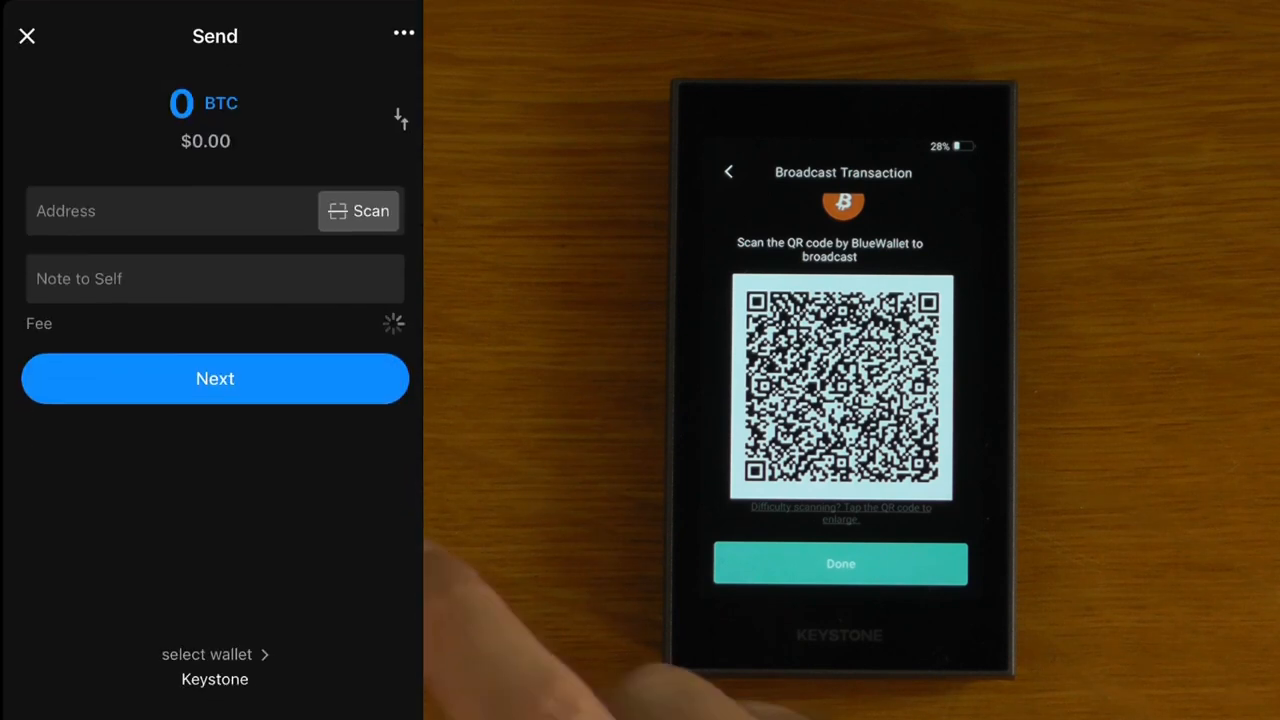
pyautogui.click(404, 33)
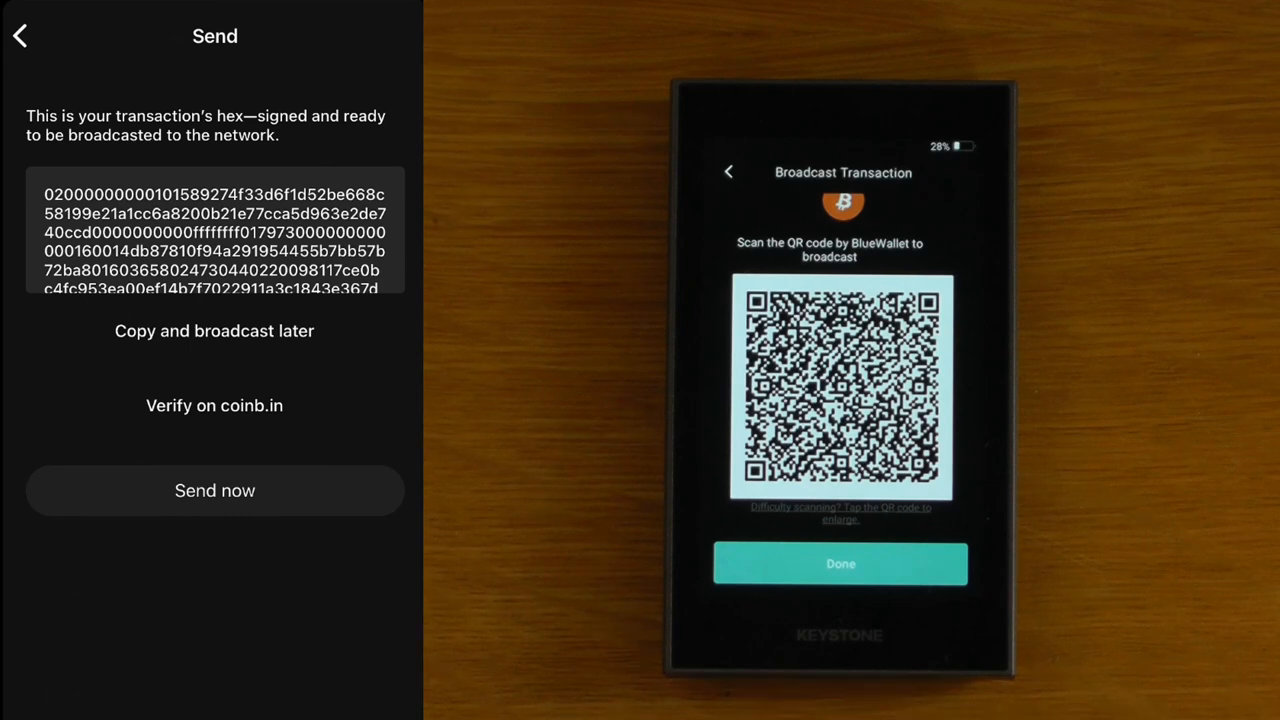
pyautogui.click(214, 405)
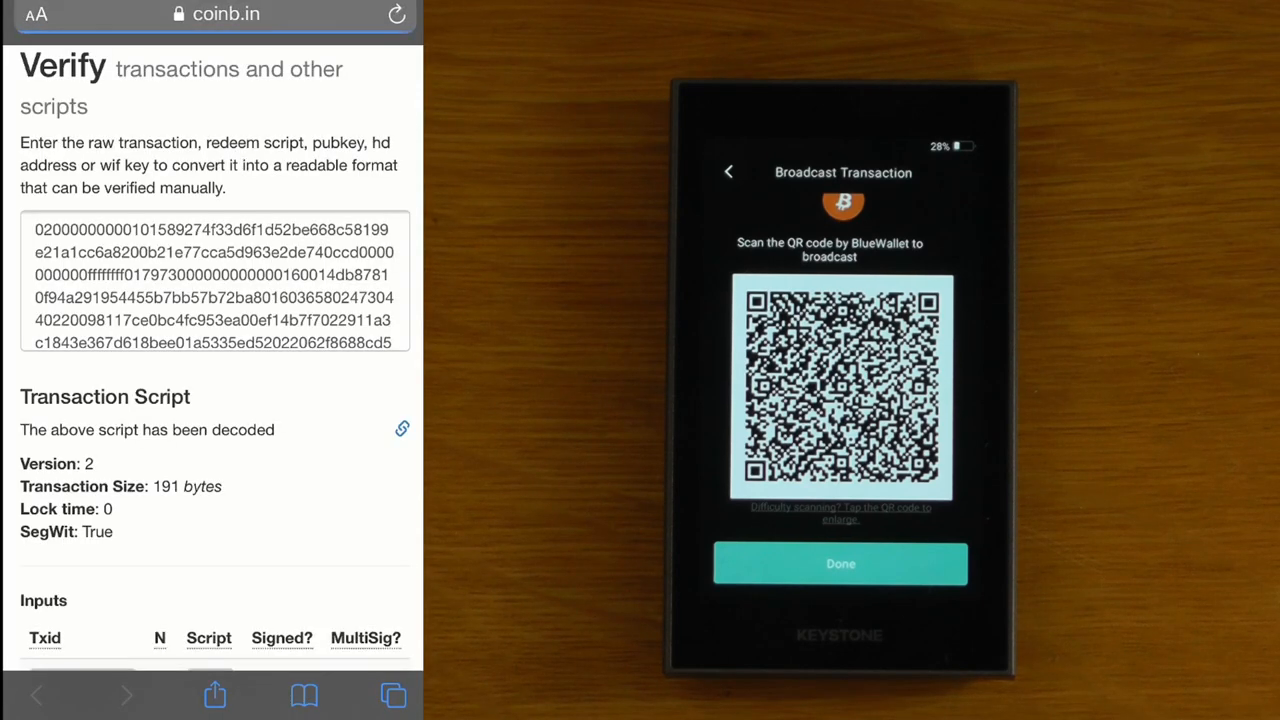
pyautogui.scroll(-3)
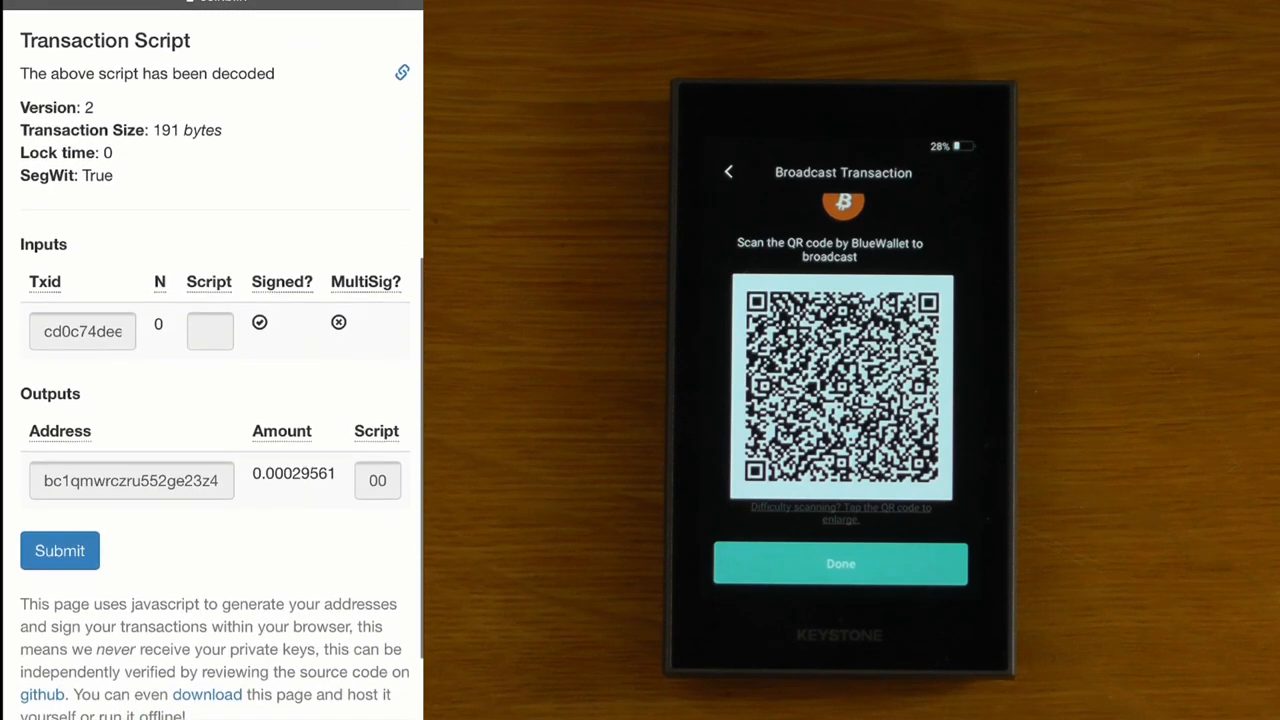
pyautogui.scroll(-3)
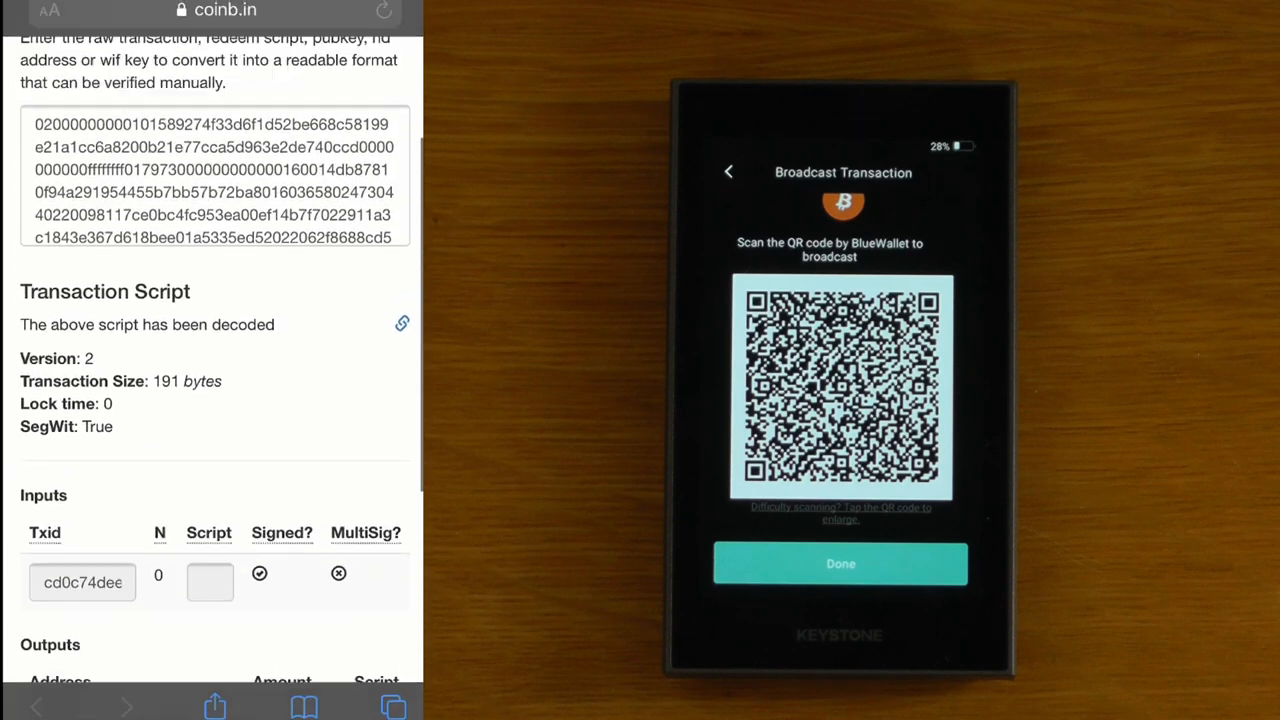
pyautogui.scroll(-3)
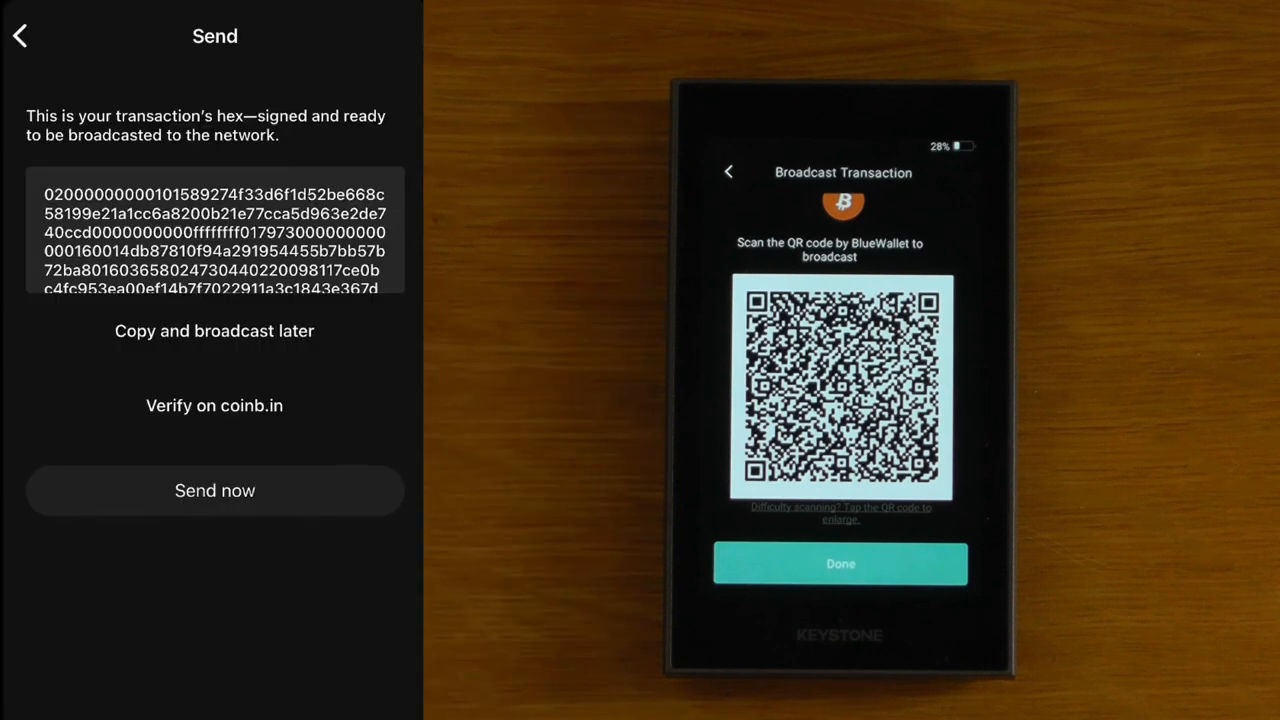
pyautogui.click(214, 490)
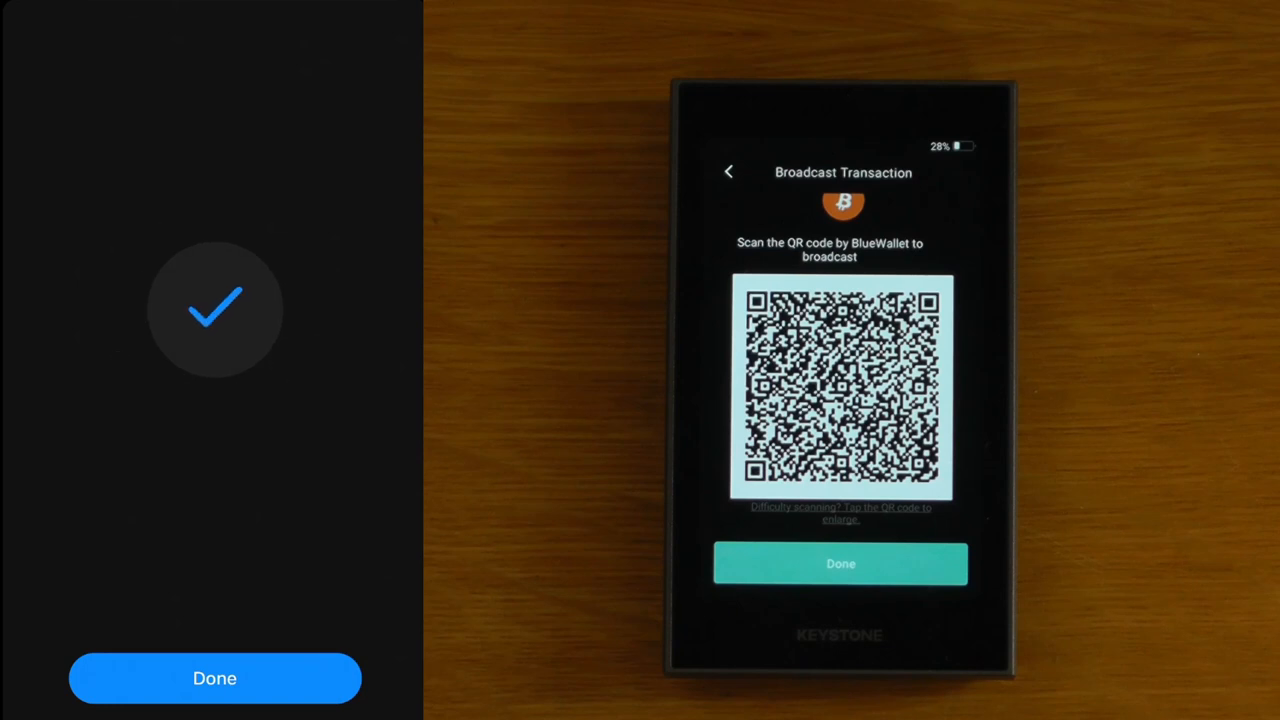
pyautogui.click(214, 678)
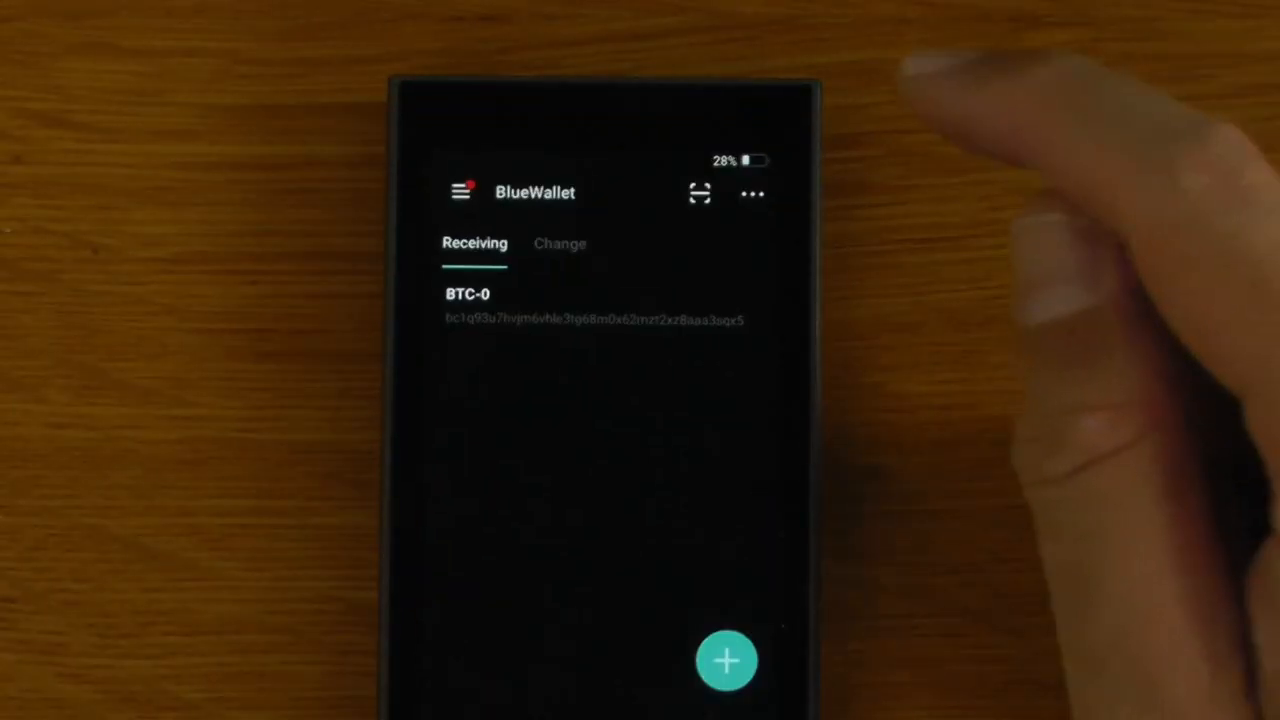
pyautogui.click(461, 192)
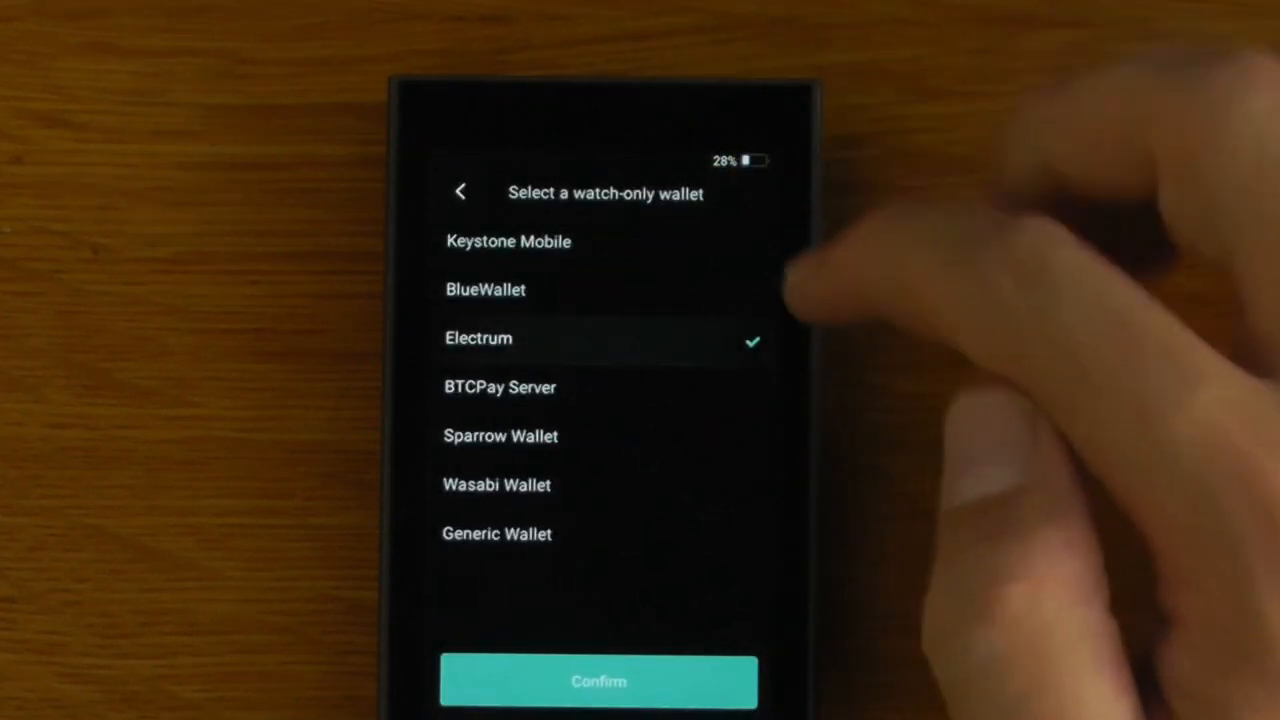
pyautogui.click(598, 681)
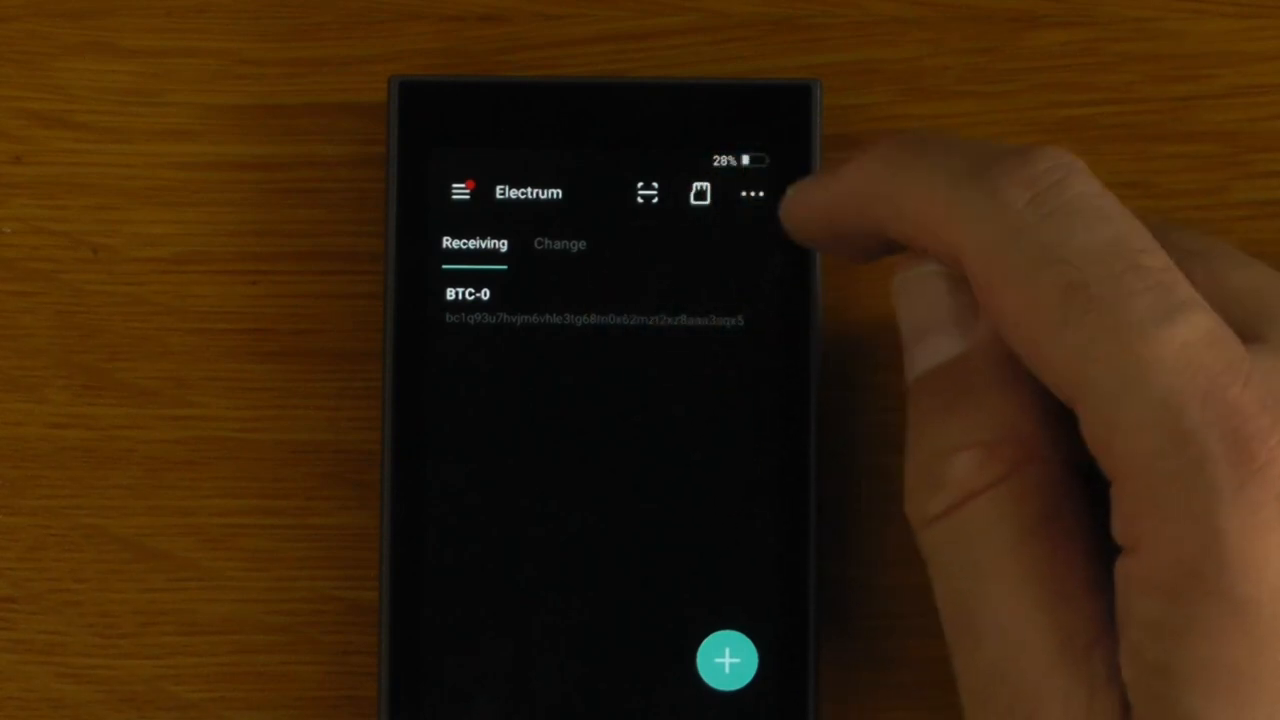
pyautogui.click(752, 192)
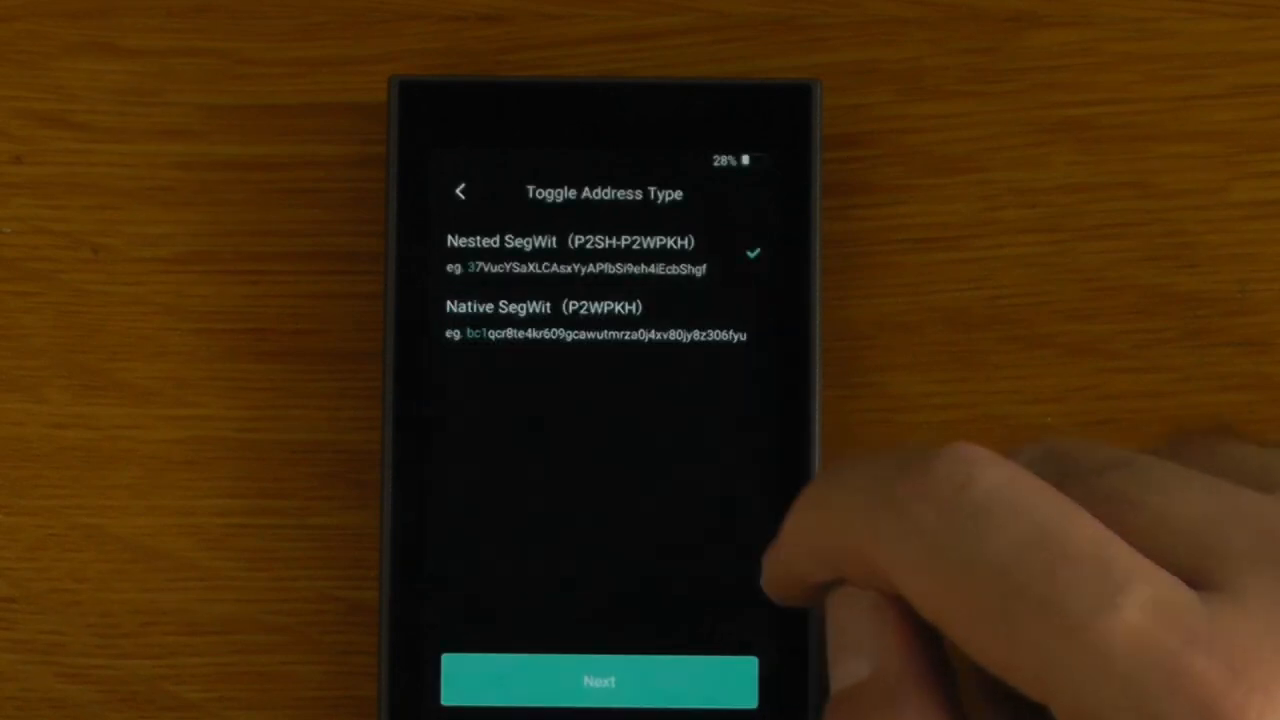
pyautogui.click(599, 681)
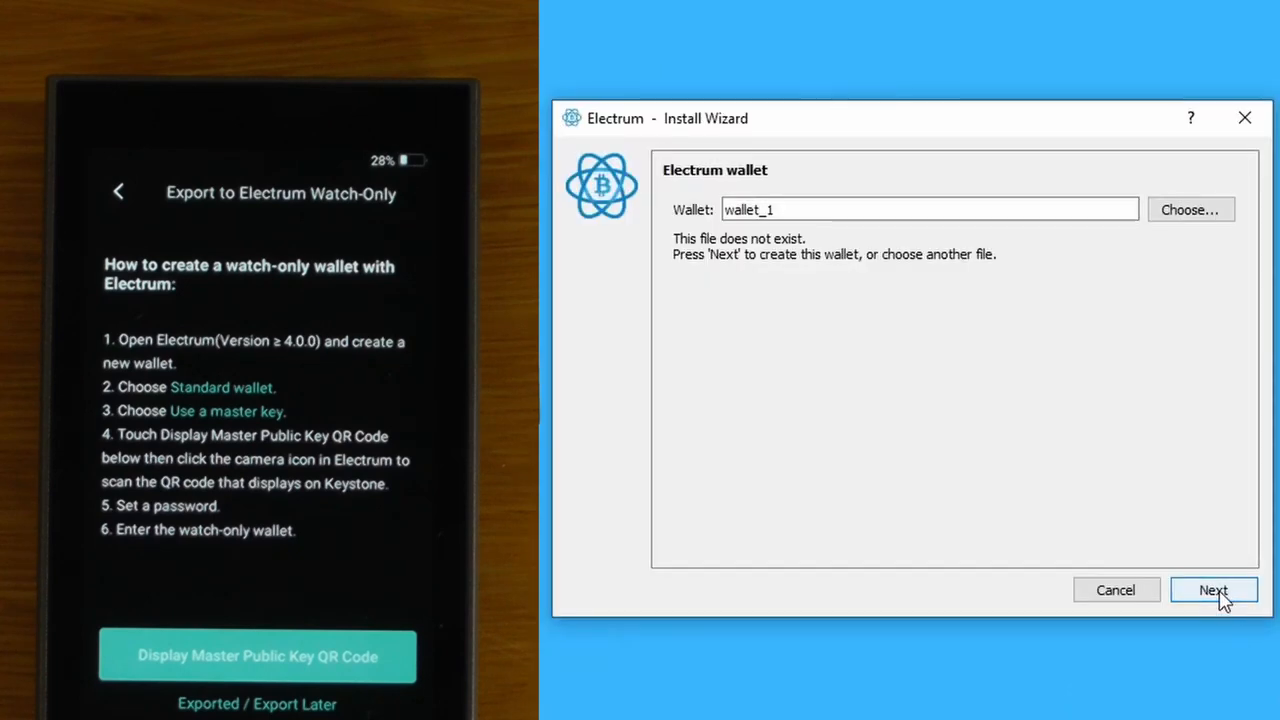
# Create standard watching-only wallet_1 from the scanned Keystone ypub master key, showing 0.30905 mBTC.
pyautogui.click(1213, 589)
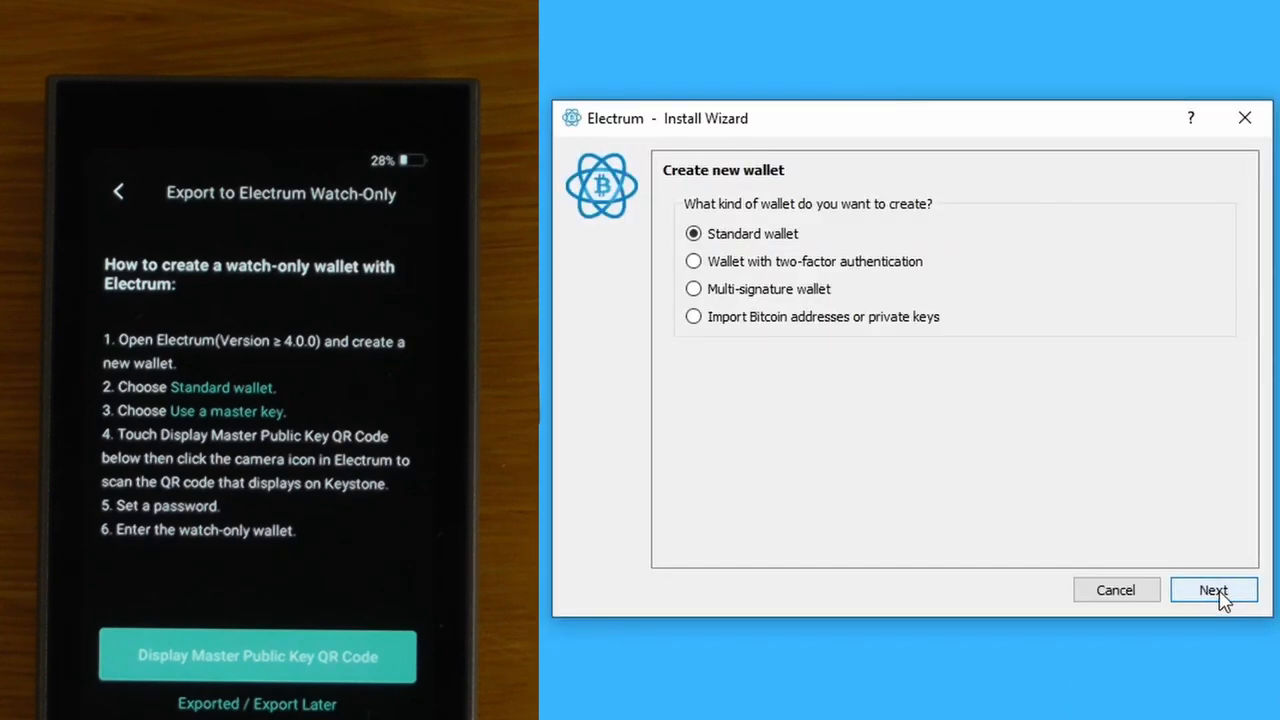
pyautogui.click(1213, 589)
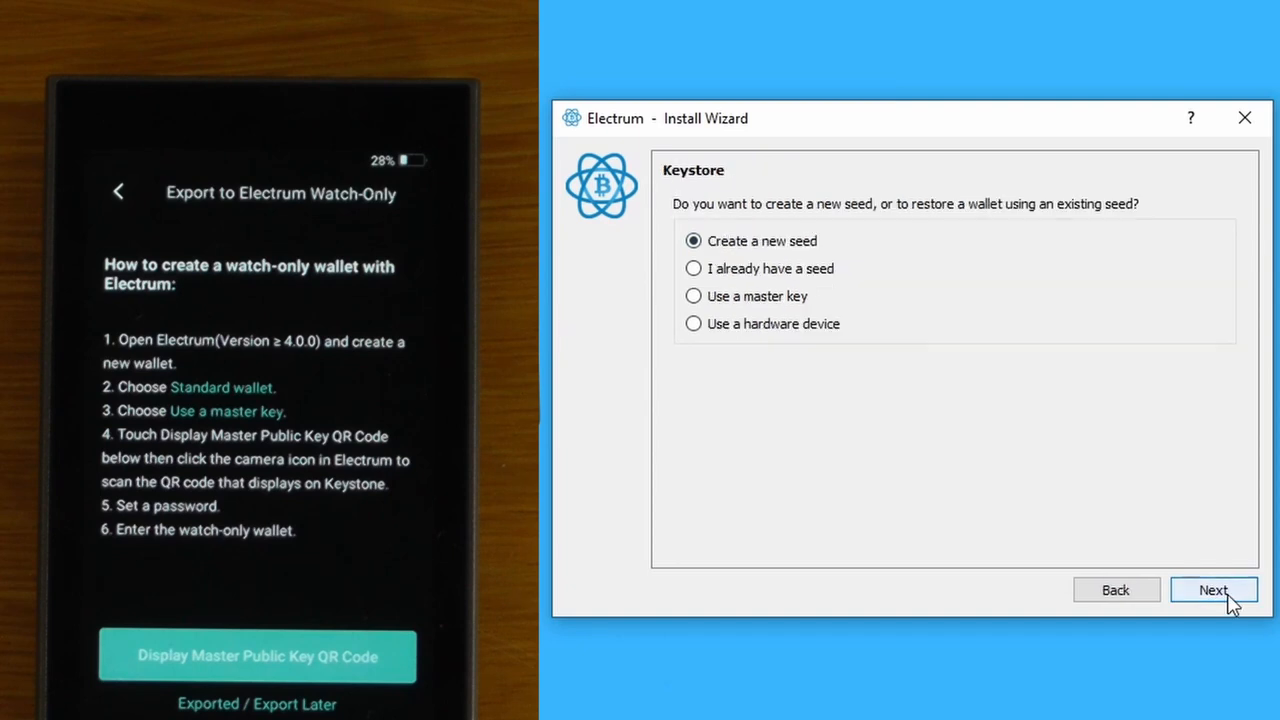
pyautogui.moveTo(770, 310)
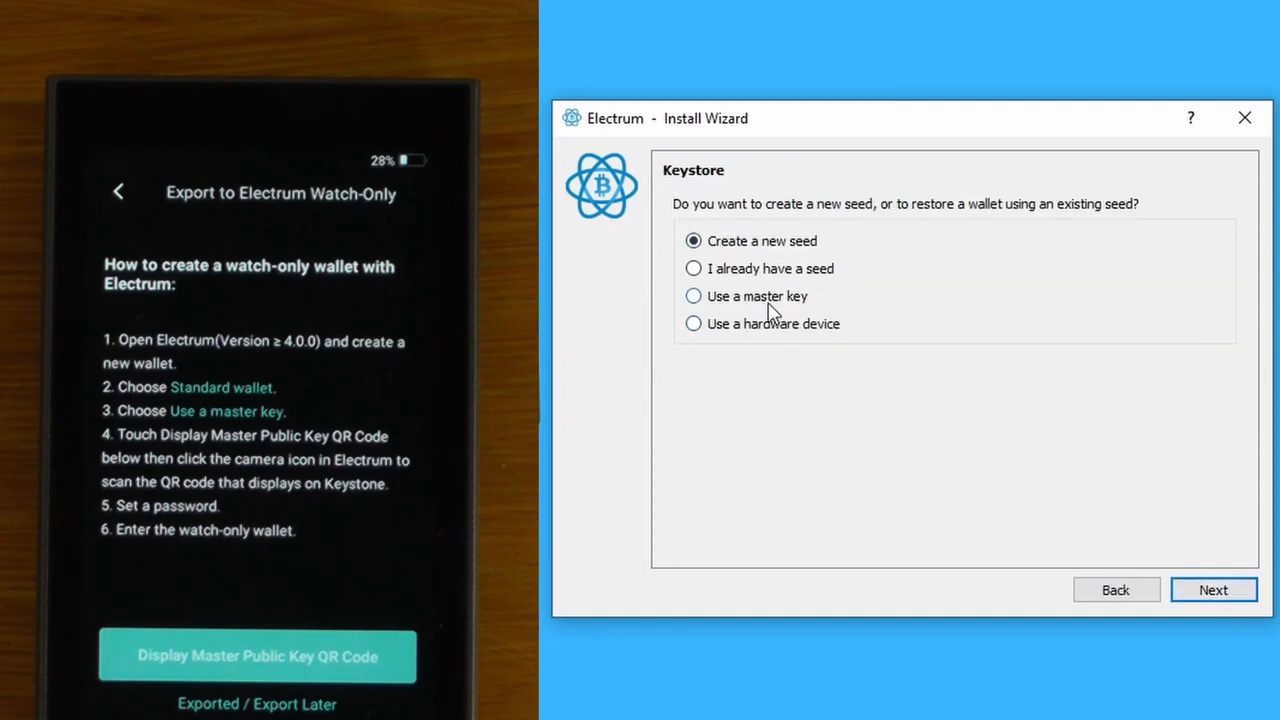
pyautogui.click(1213, 589)
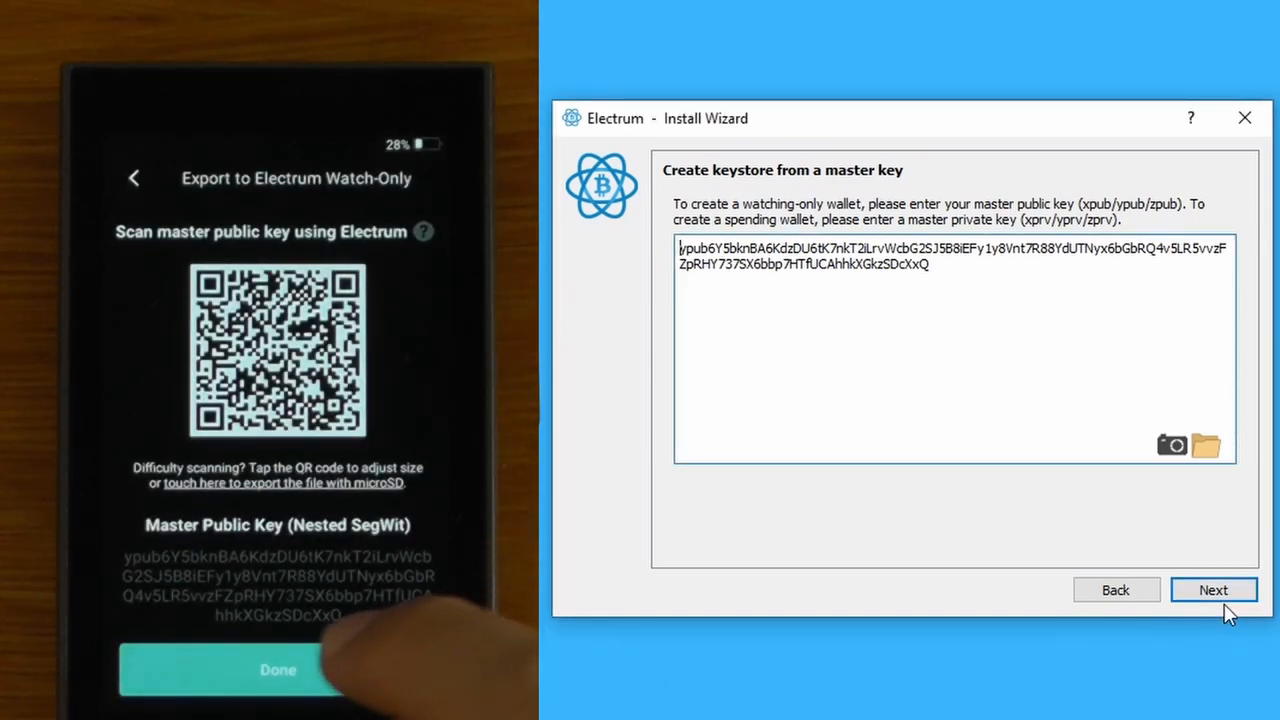
pyautogui.click(277, 669)
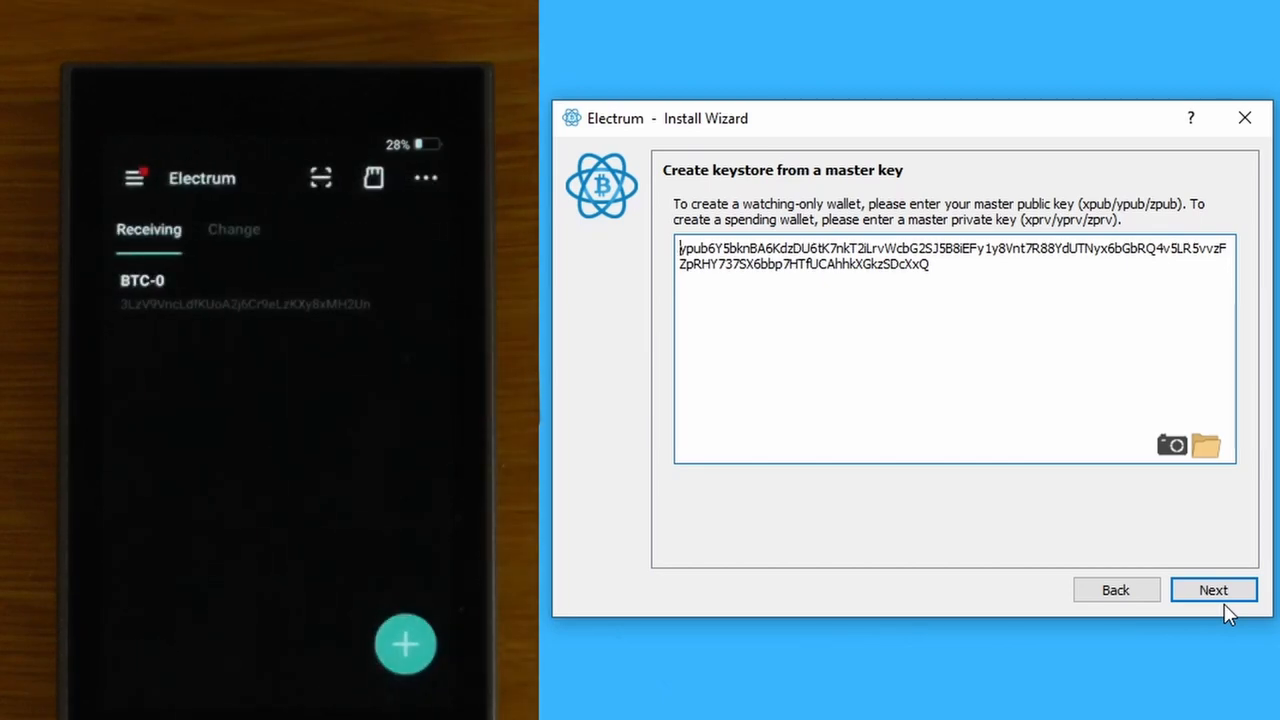
pyautogui.click(1213, 589)
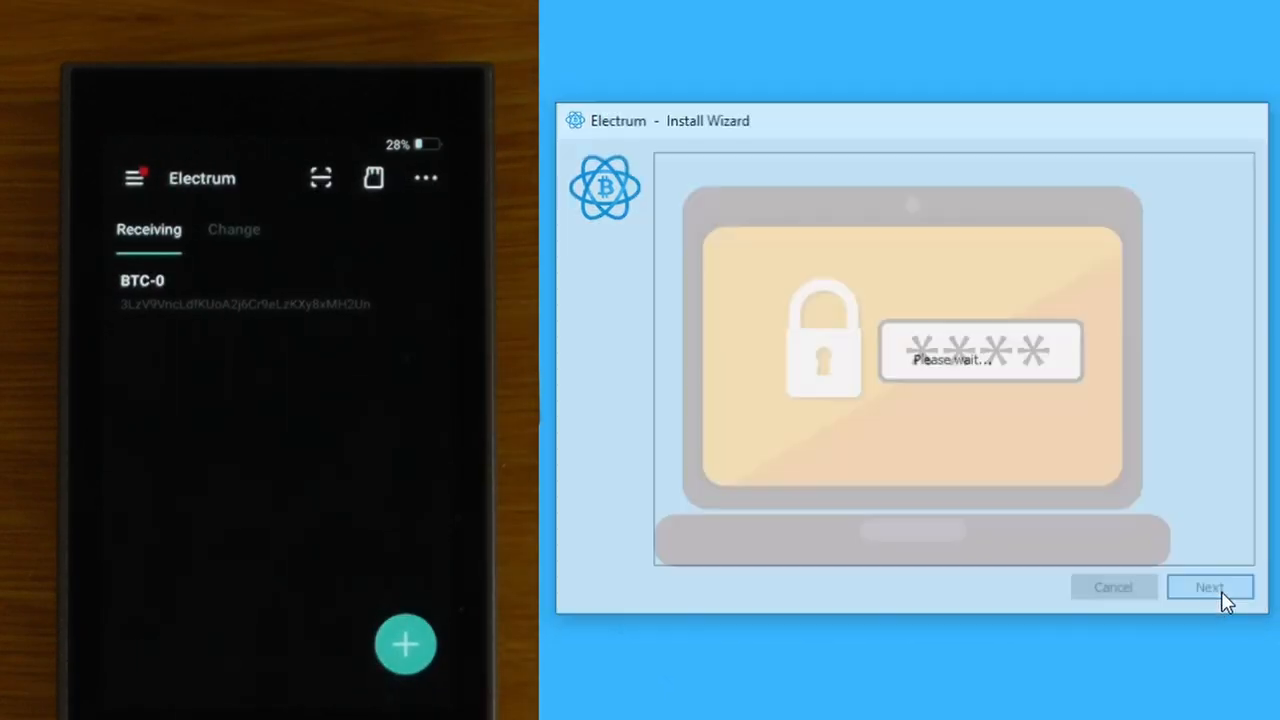
pyautogui.click(1210, 587)
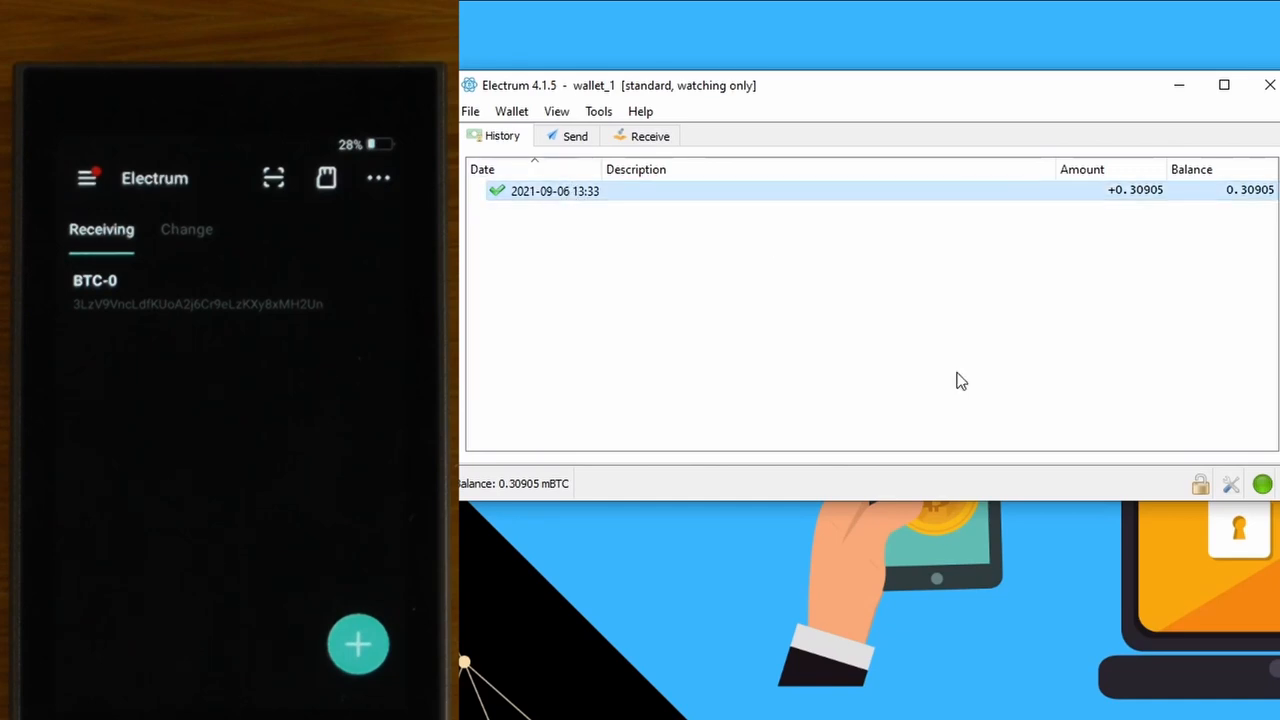
pyautogui.moveTo(1232, 402)
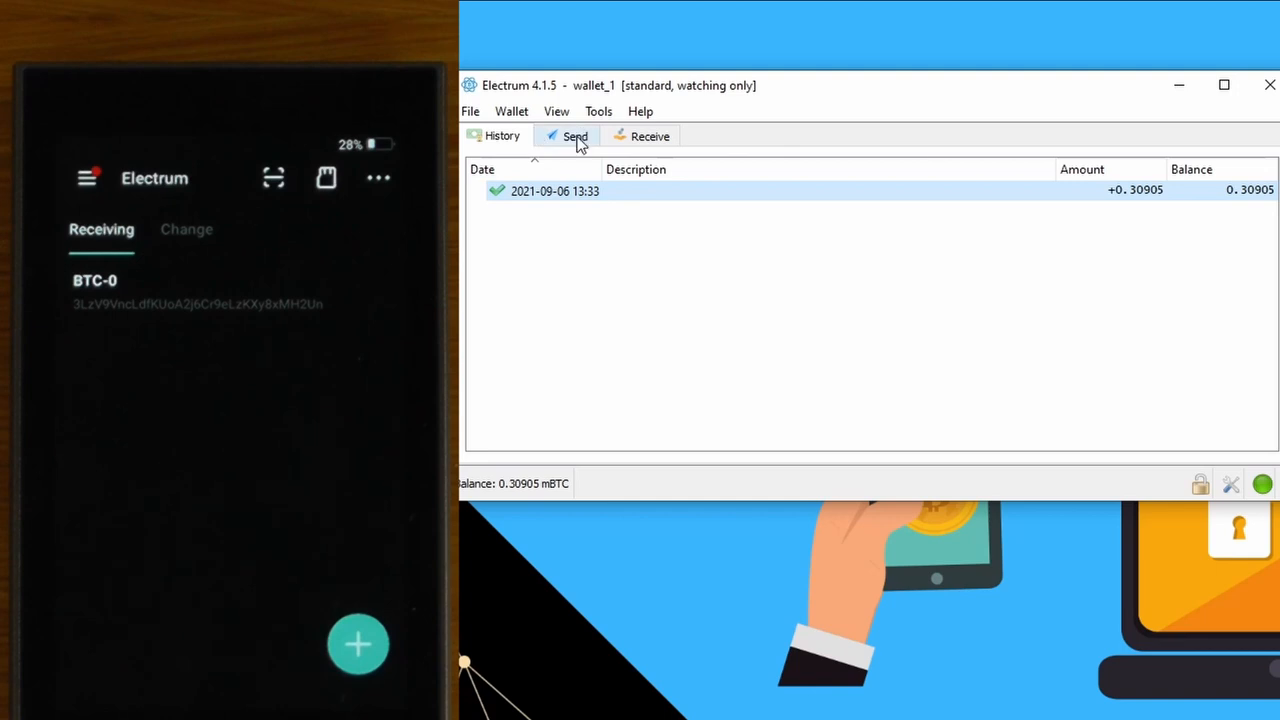
# Draft an unsigned max-balance send to the bc1 address at a higher fee rate (0.30626 mBTC, 0.00279 fee).
pyautogui.click(575, 136)
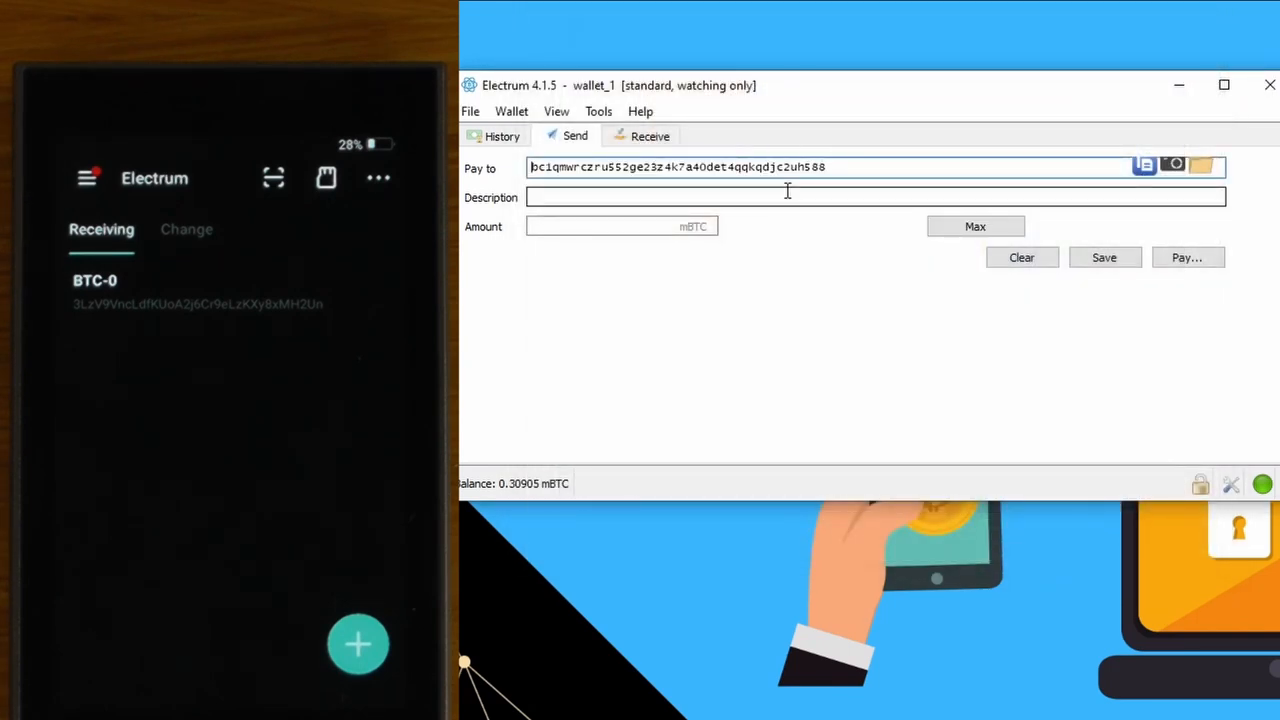
pyautogui.click(975, 226)
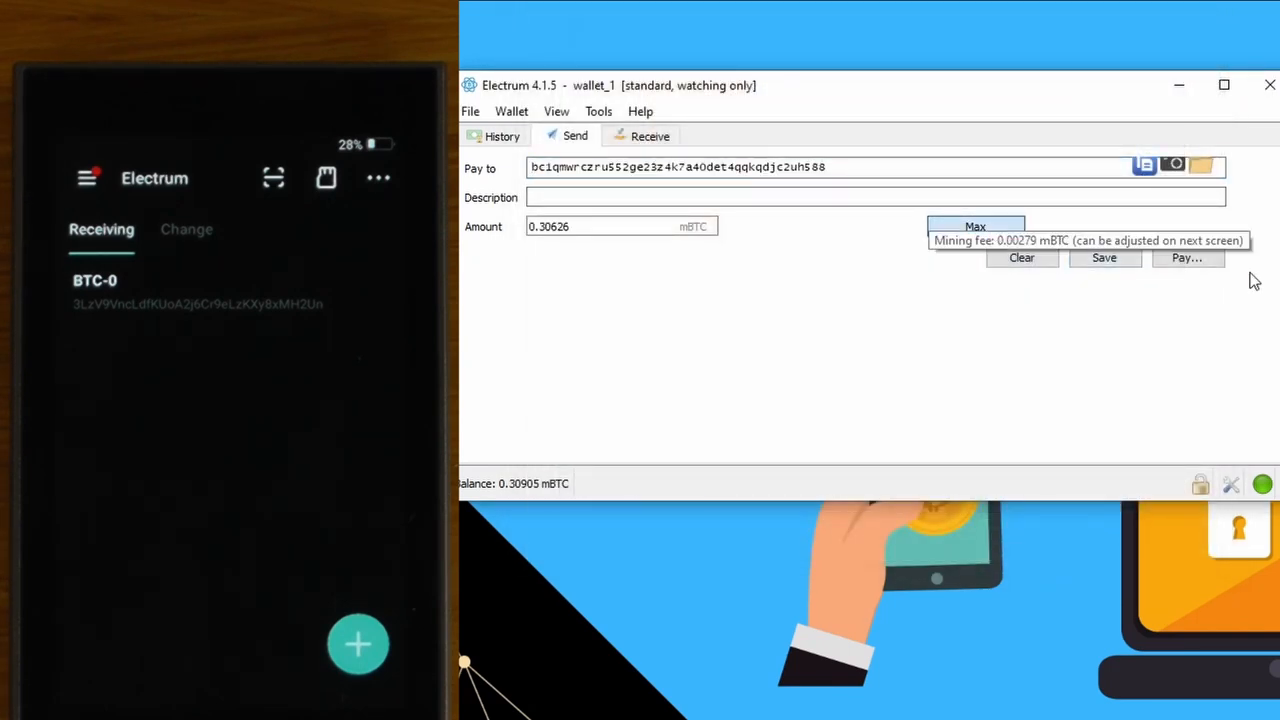
pyautogui.click(1187, 257)
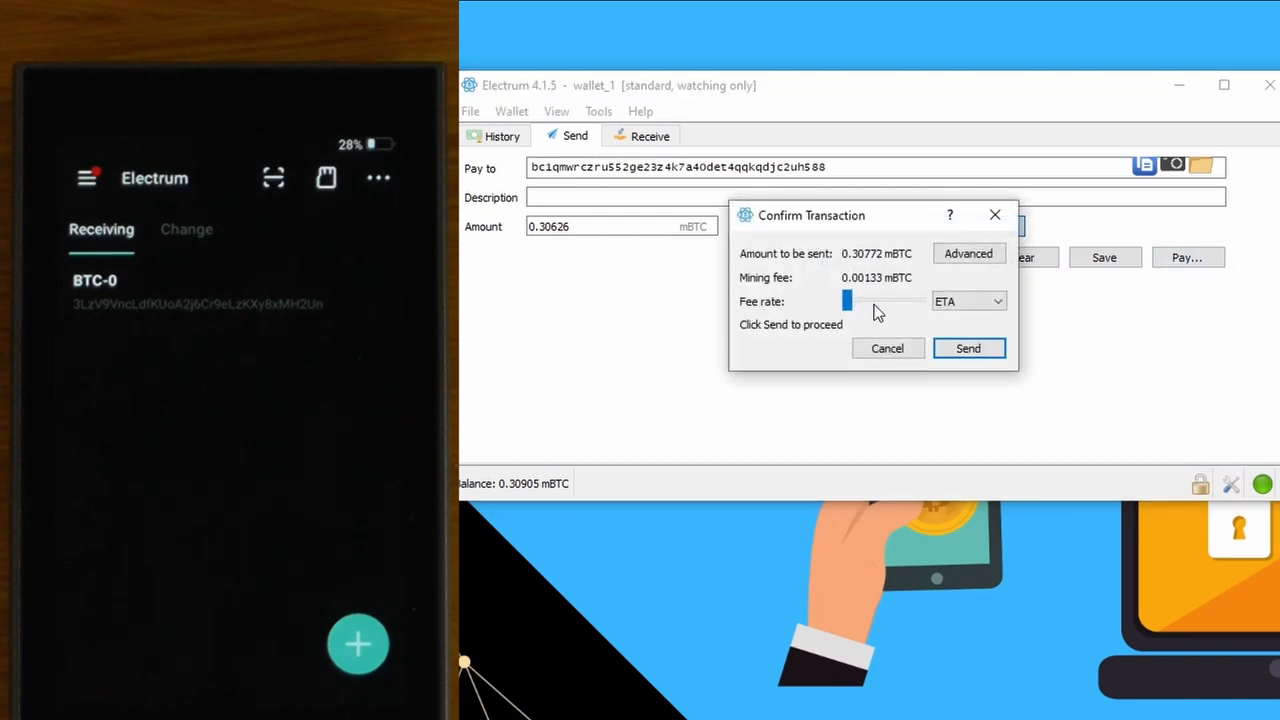
pyautogui.moveTo(847, 301); pyautogui.dragTo(865, 301)
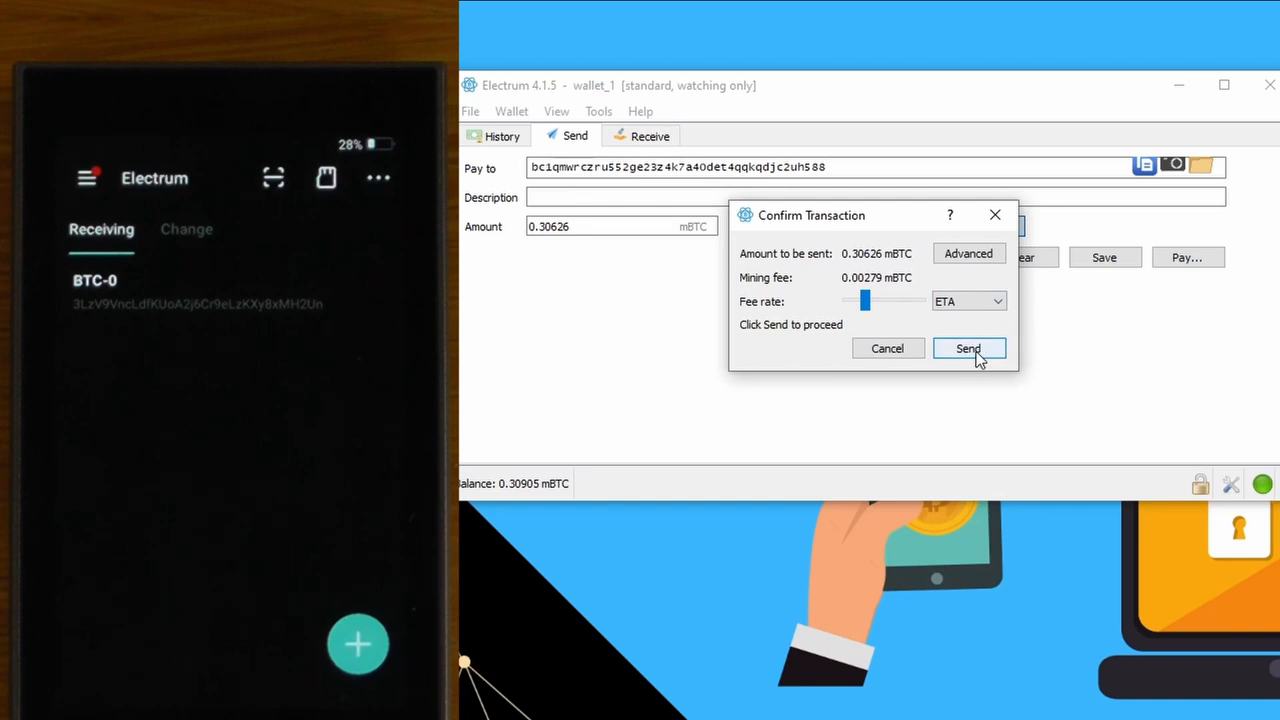
pyautogui.click(967, 348)
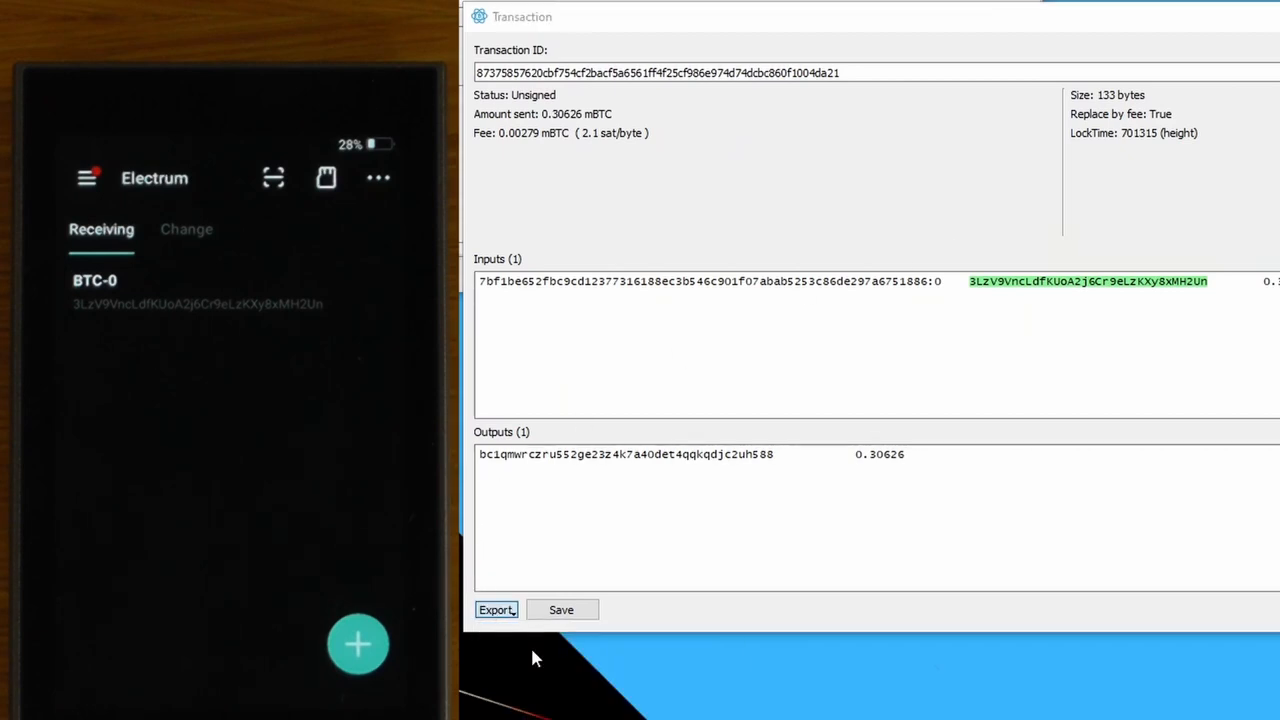
# Export the unsigned transaction as QR, load the Keystone-signed QR back into Electrum and broadcast it ('Payment sent').
pyautogui.click(494, 610)
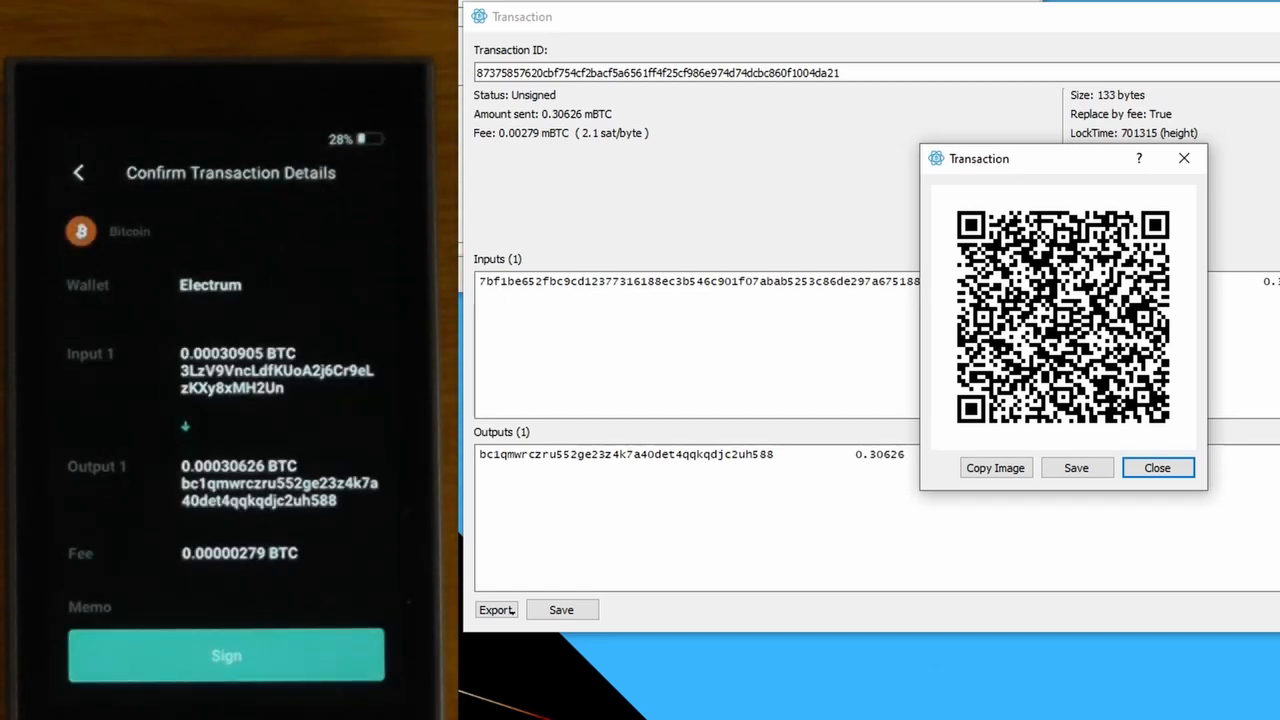
pyautogui.click(226, 655)
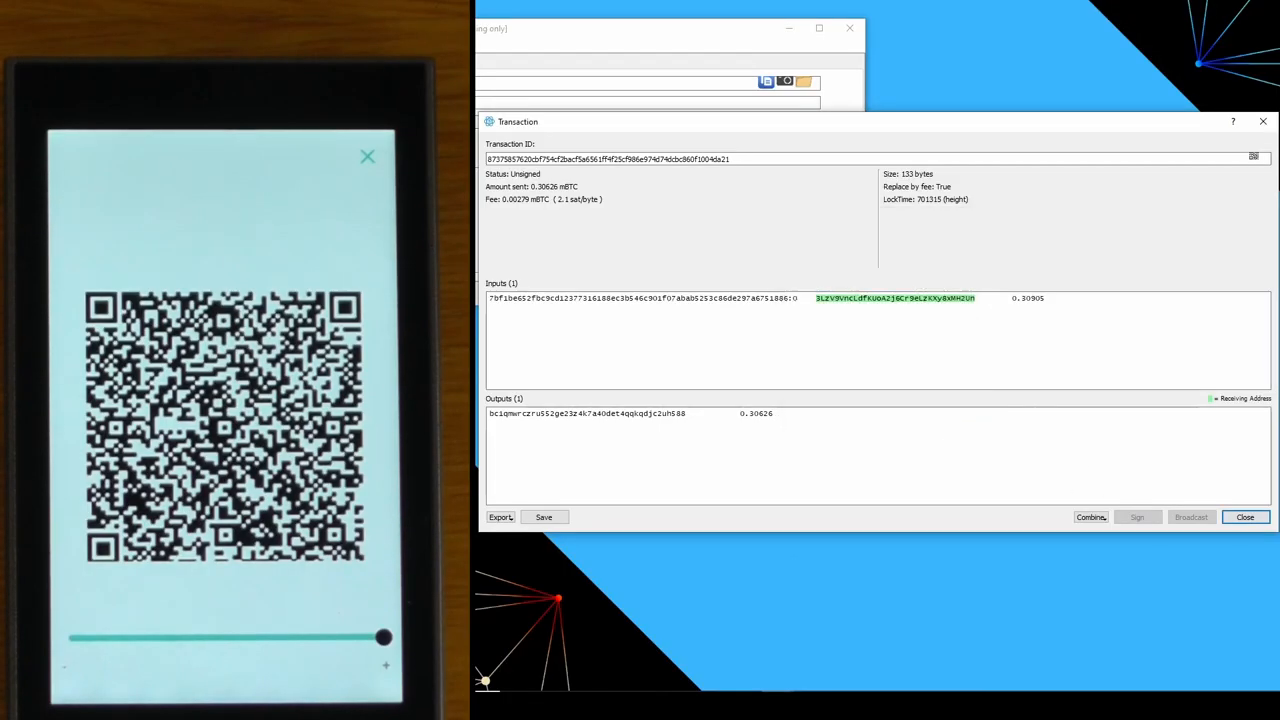
pyautogui.click(631, 103)
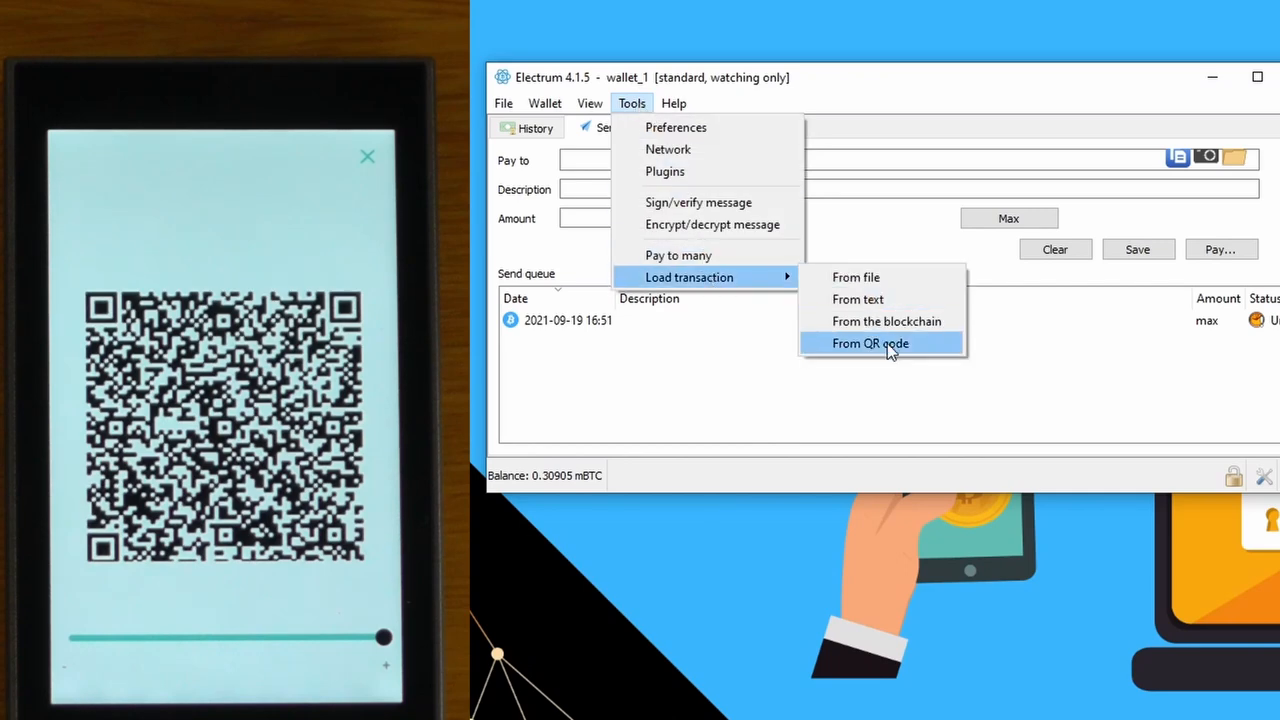
pyautogui.click(870, 343)
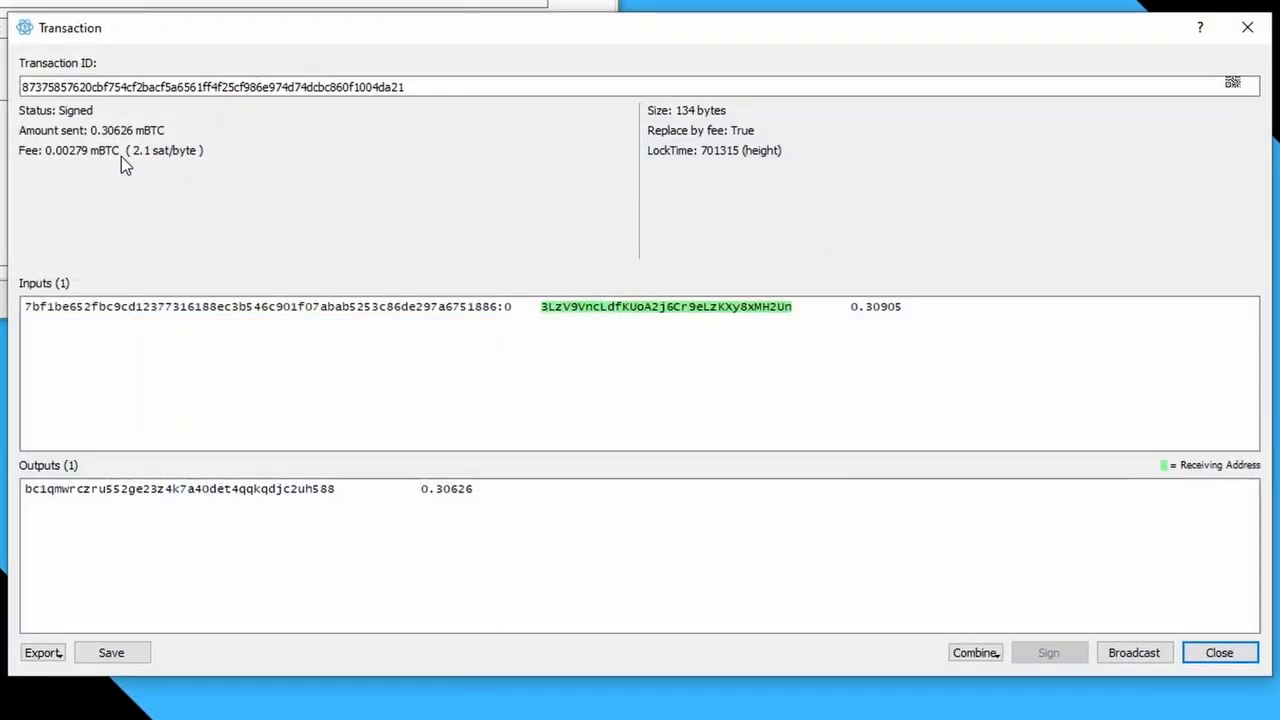
pyautogui.moveTo(630, 551)
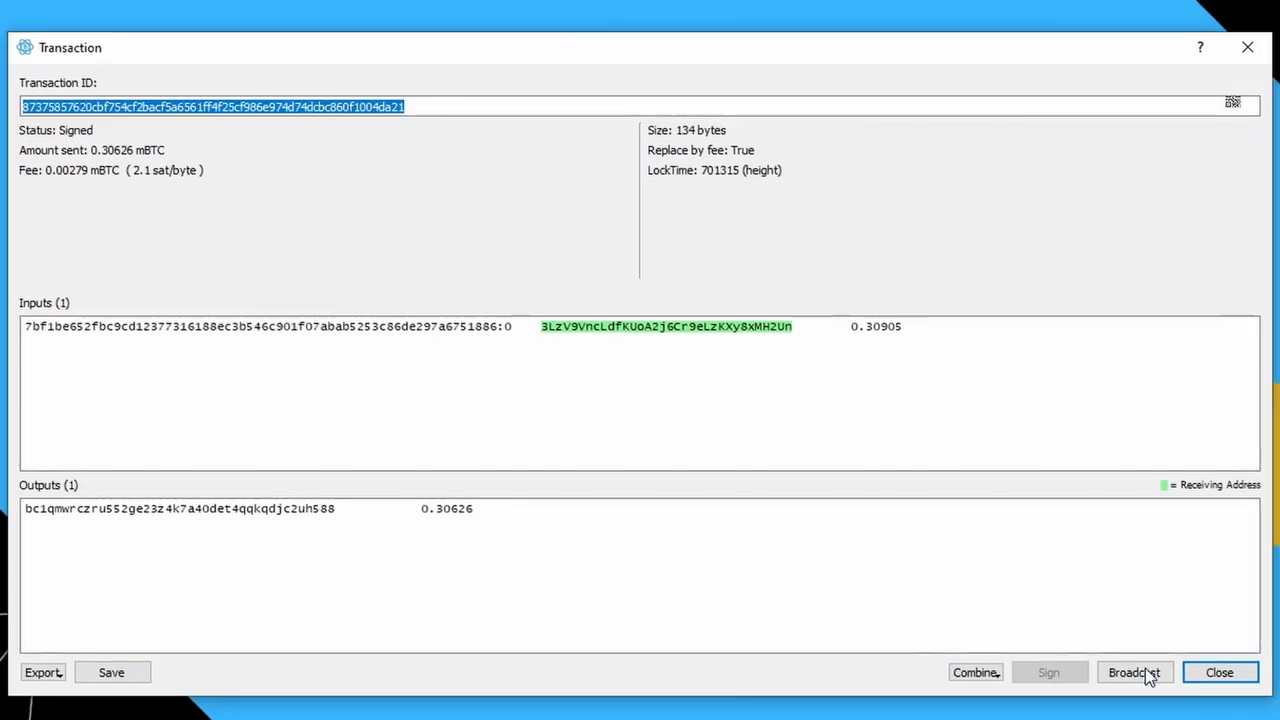
pyautogui.click(1134, 672)
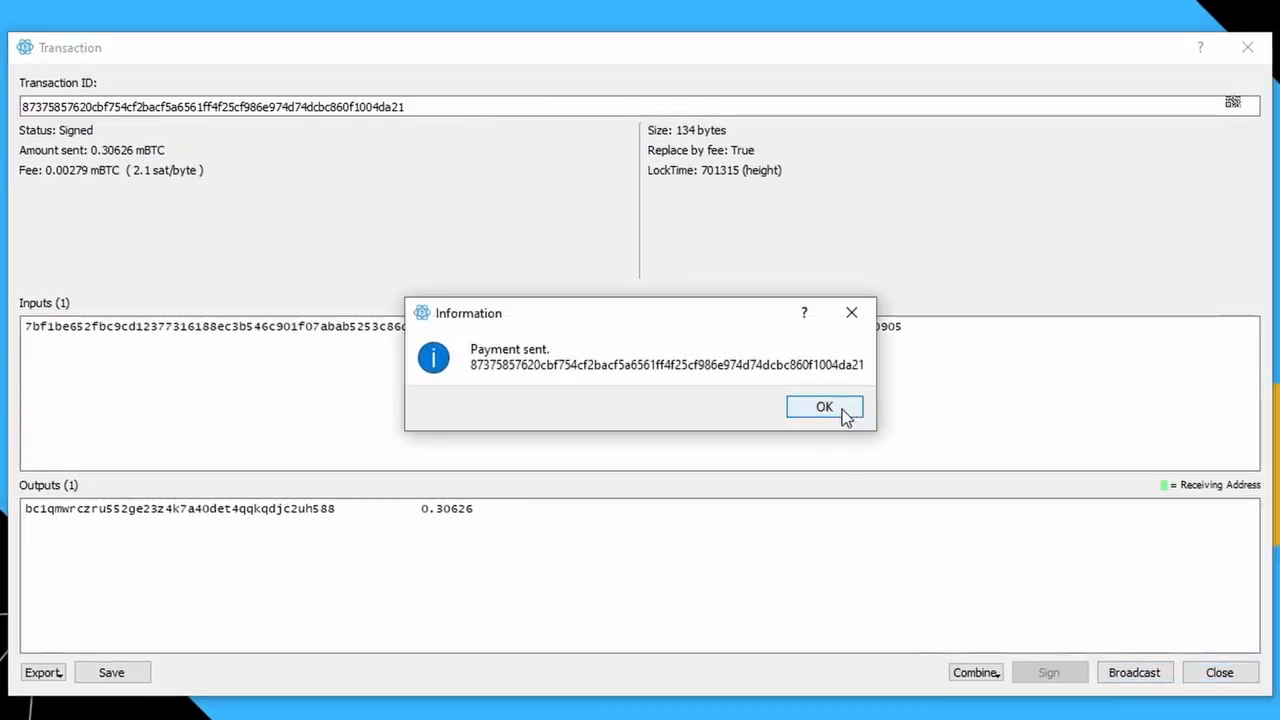
pyautogui.click(824, 406)
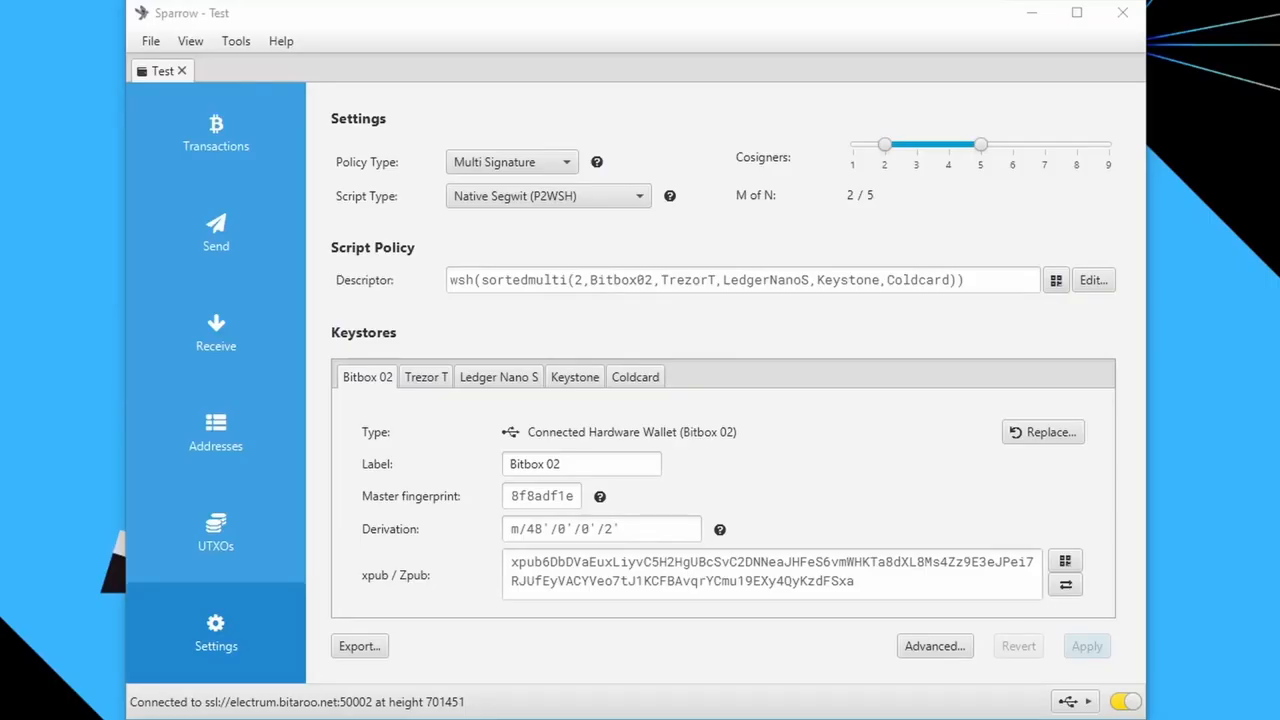